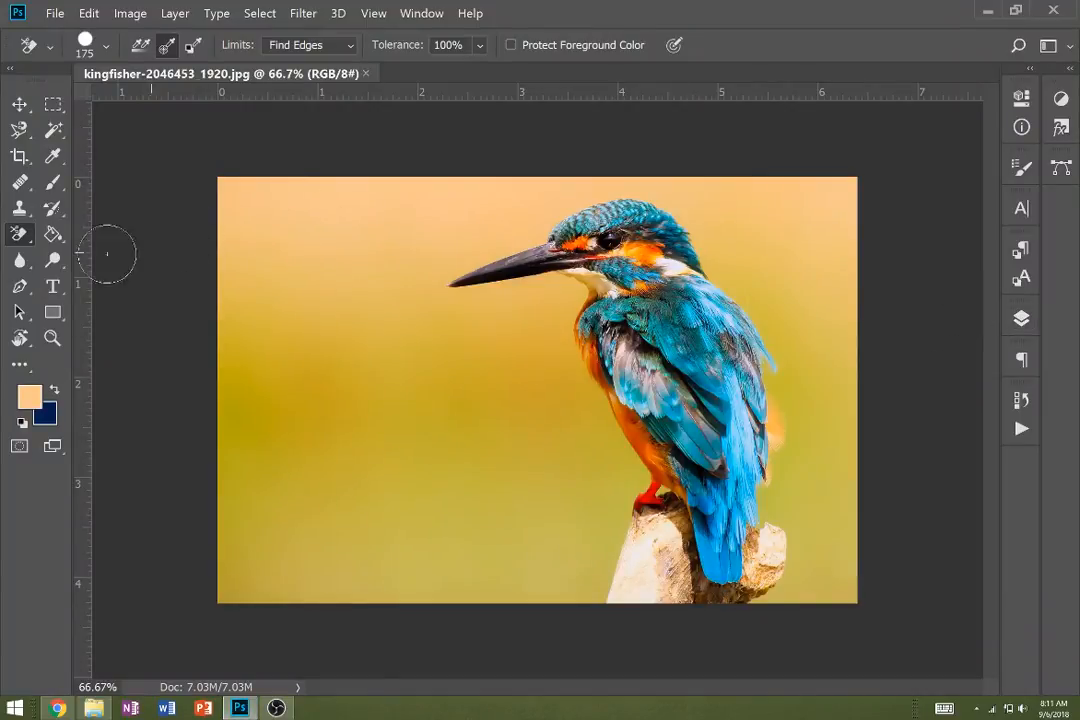
# Step: Select the Eraser Tool and show the Layers panel with its locked Background layer
pyautogui.click(20, 233)
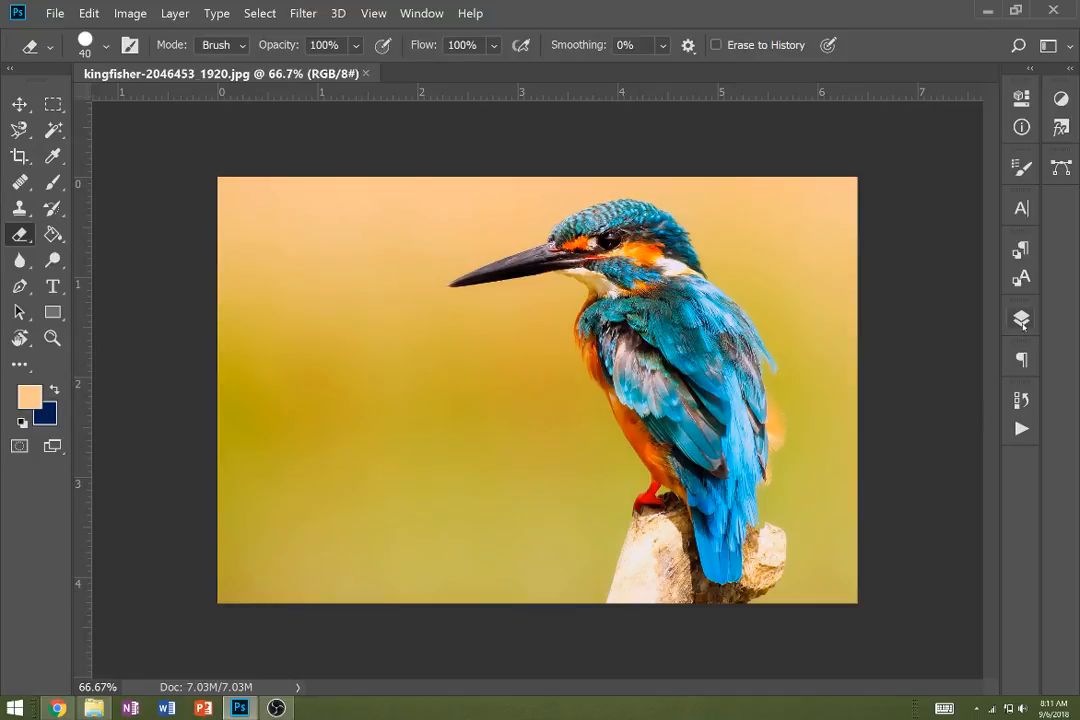
pyautogui.click(1021, 317)
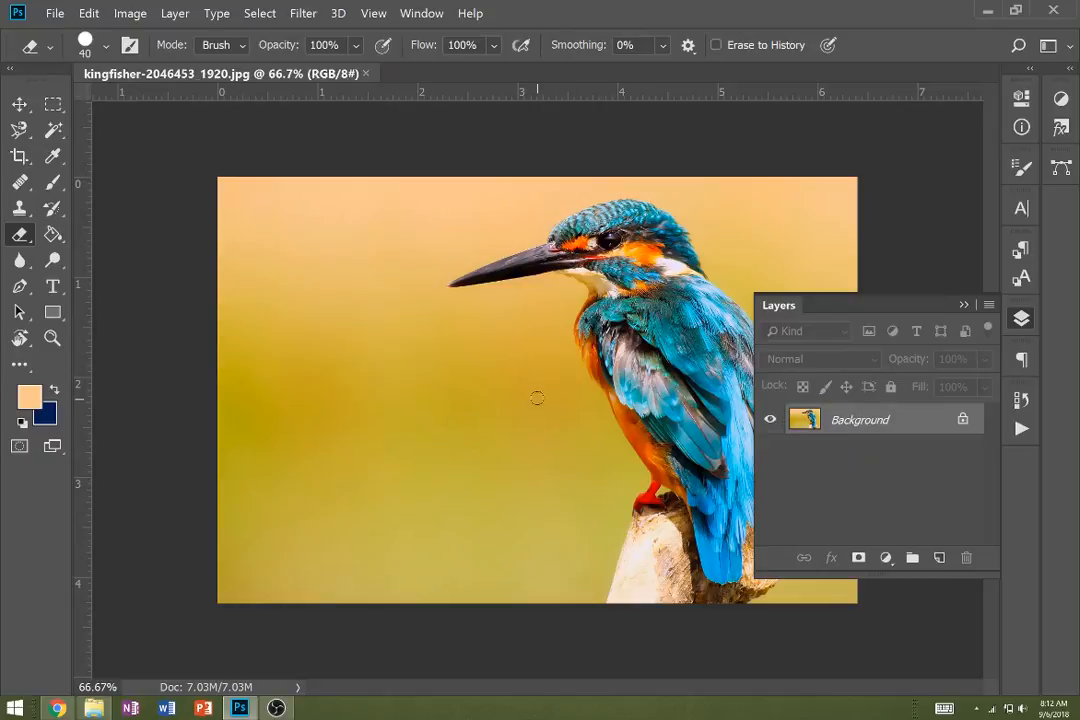
pyautogui.moveTo(338, 206)
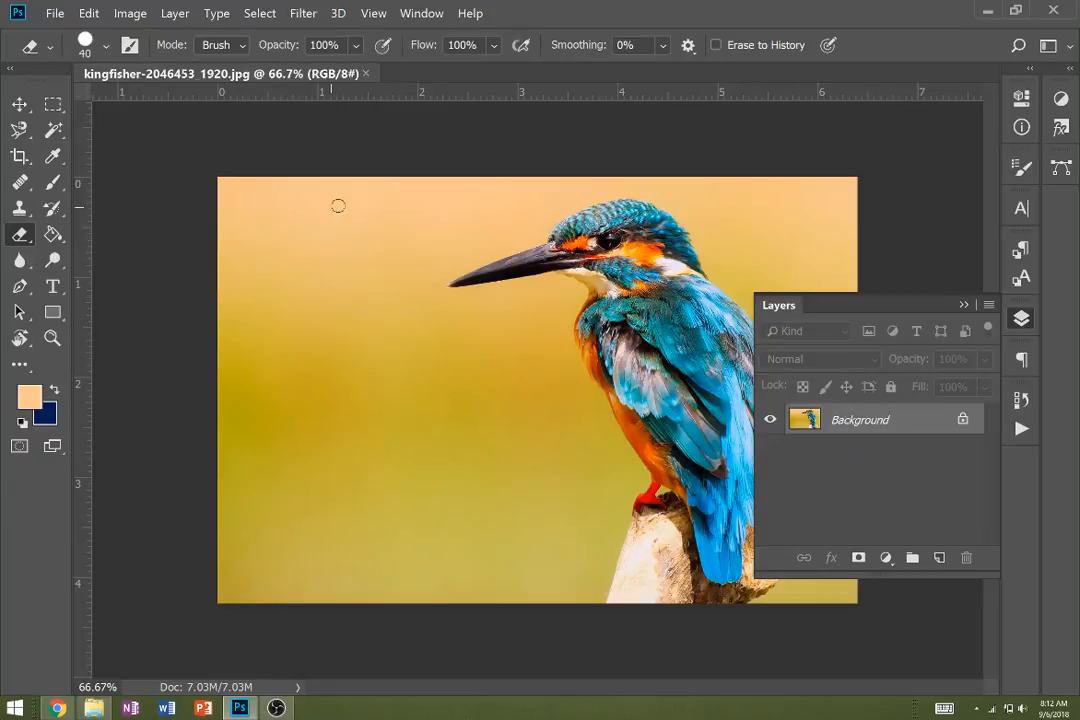
pyautogui.moveTo(448, 395)
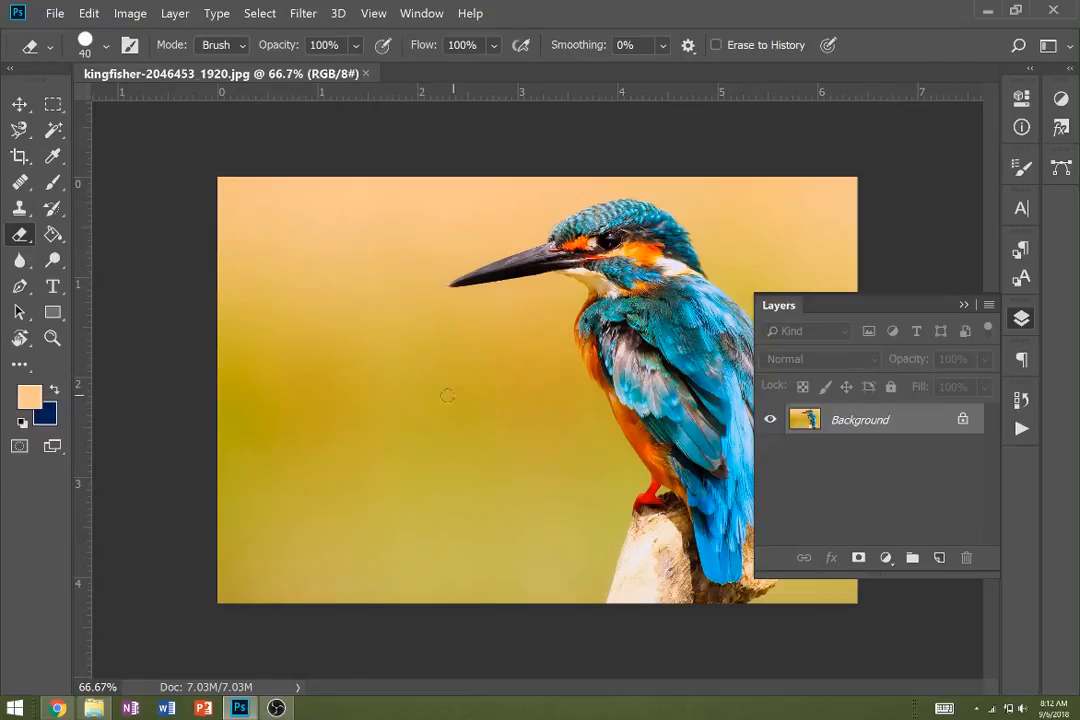
pyautogui.moveTo(507, 575)
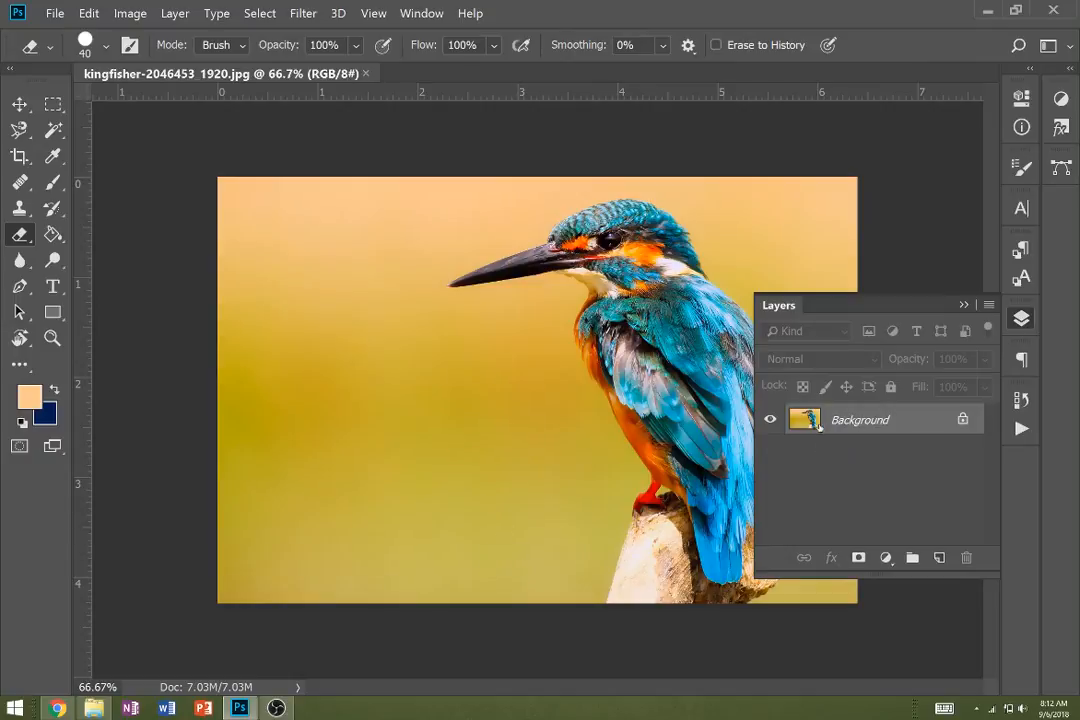
pyautogui.moveTo(853, 448)
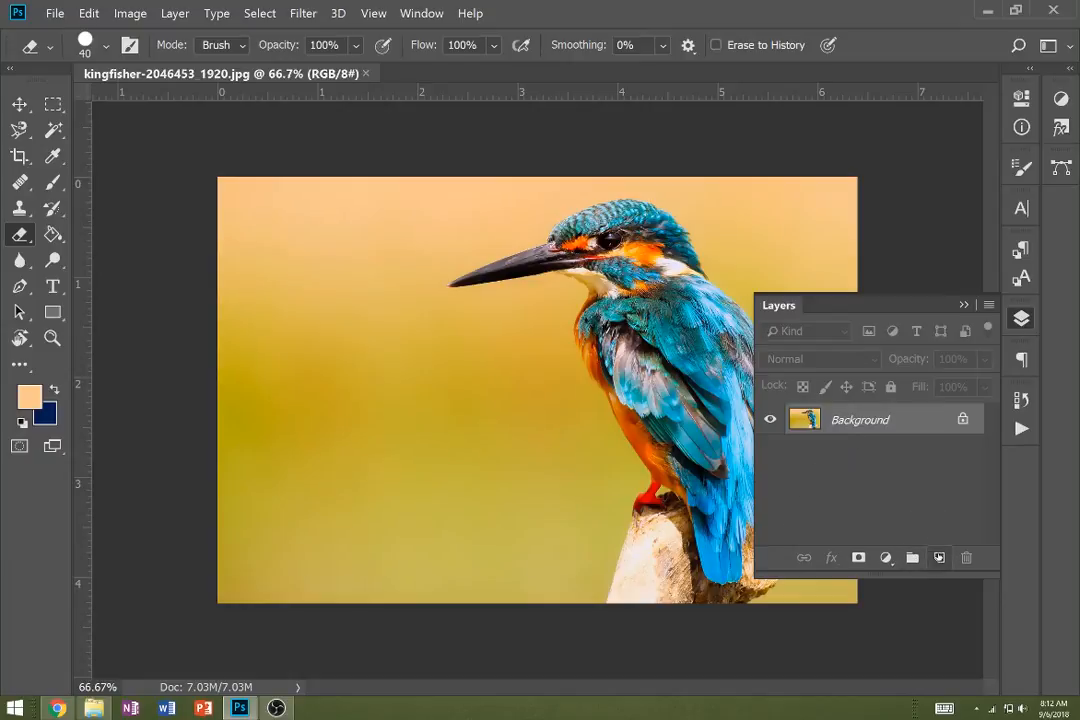
# Step: Add an empty layer, convert Background to a layer named 'bird', and rename Layer 1 'bg color'
pyautogui.click(939, 557)
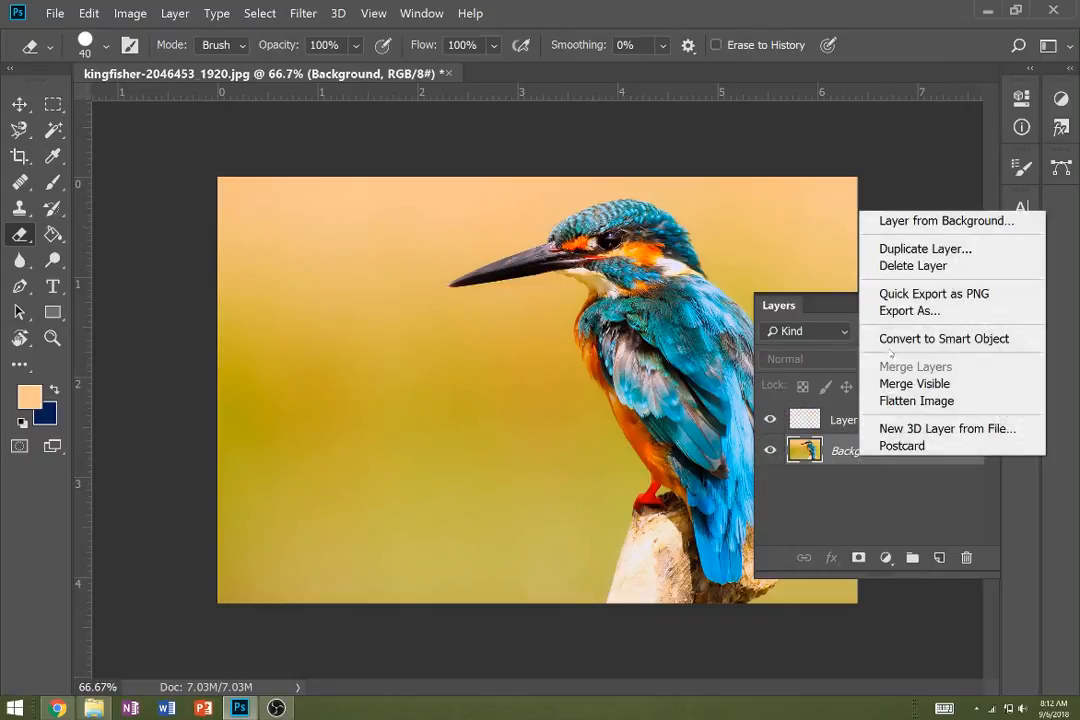
pyautogui.click(944, 220)
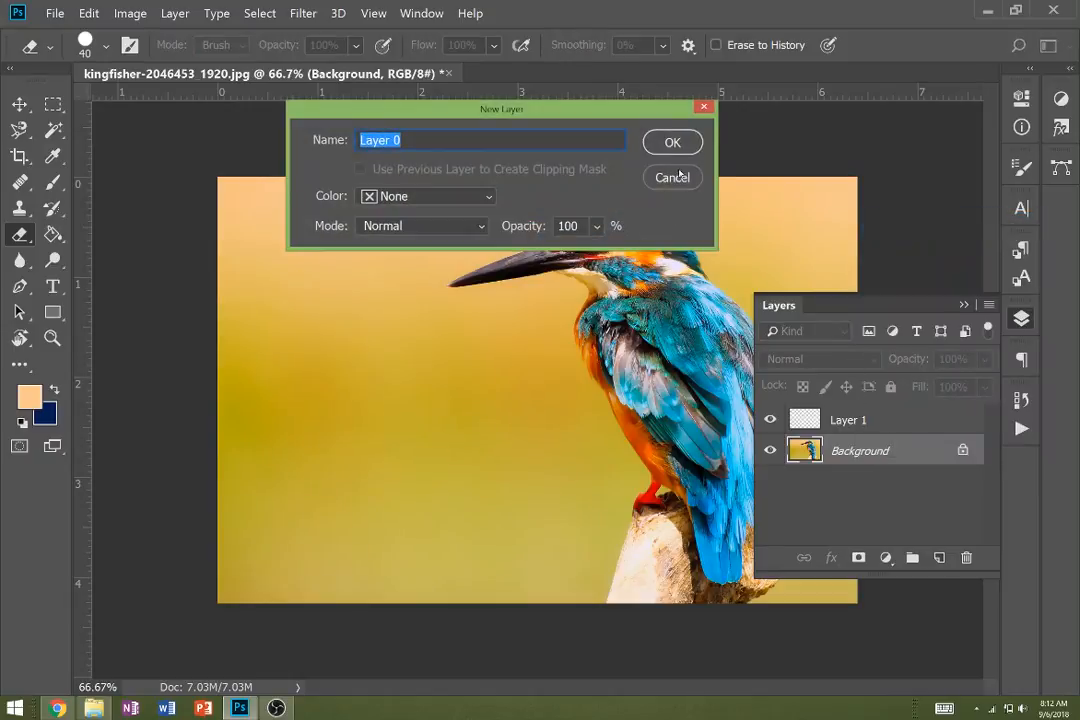
pyautogui.click(672, 141)
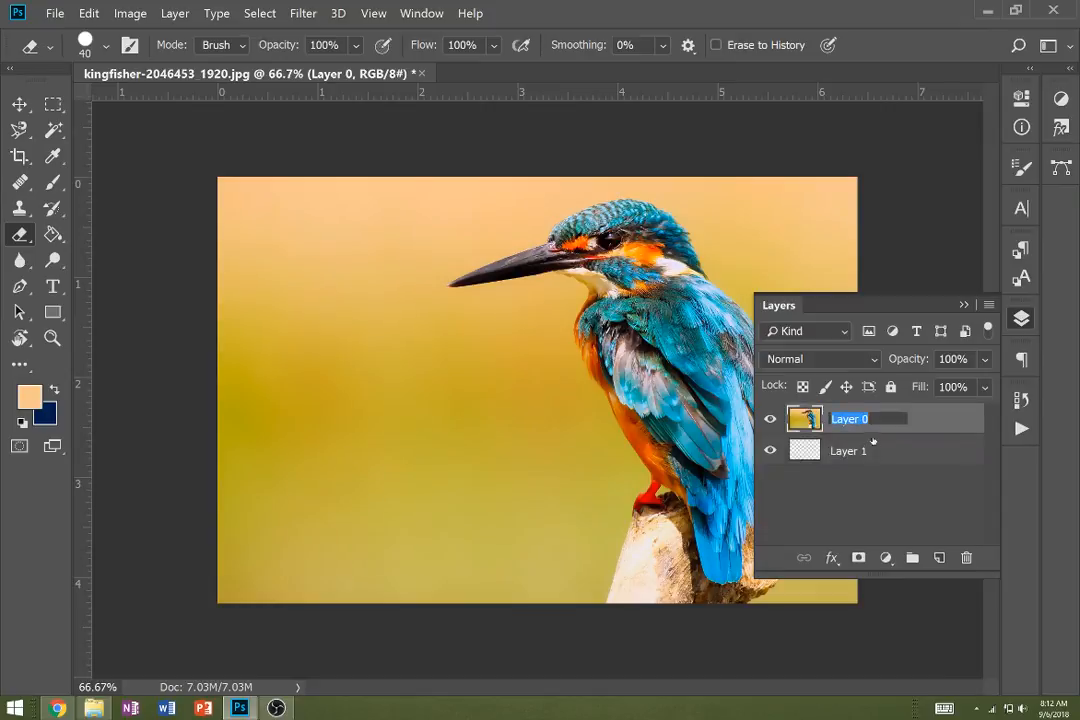
pyautogui.write('bird')
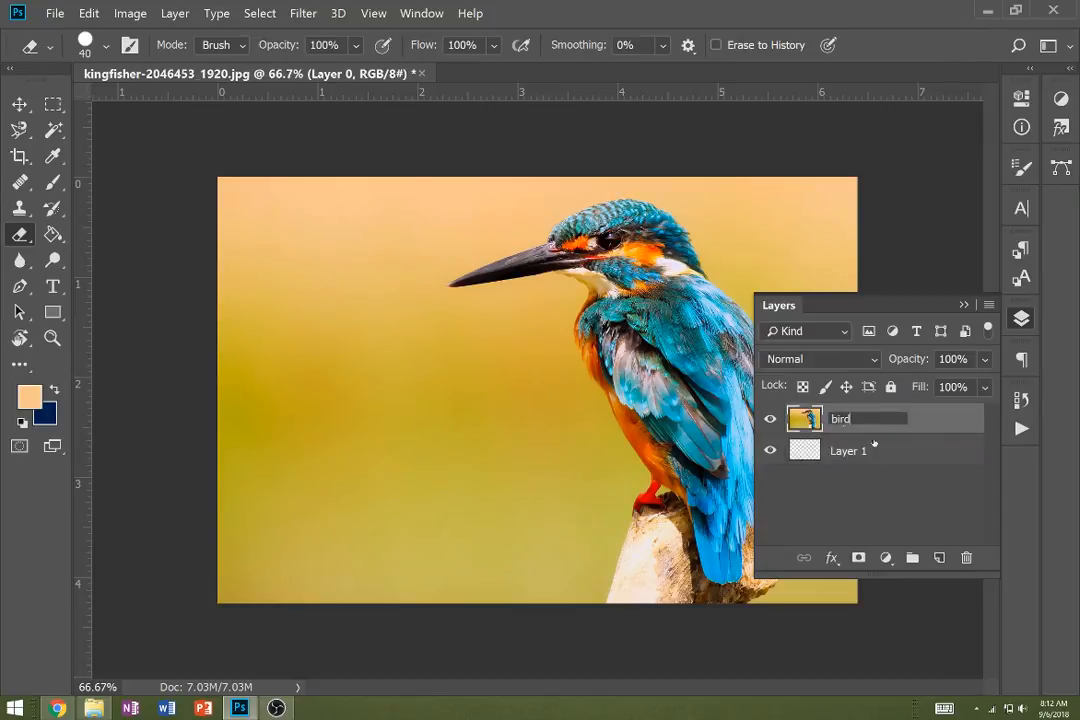
pyautogui.click(848, 450)
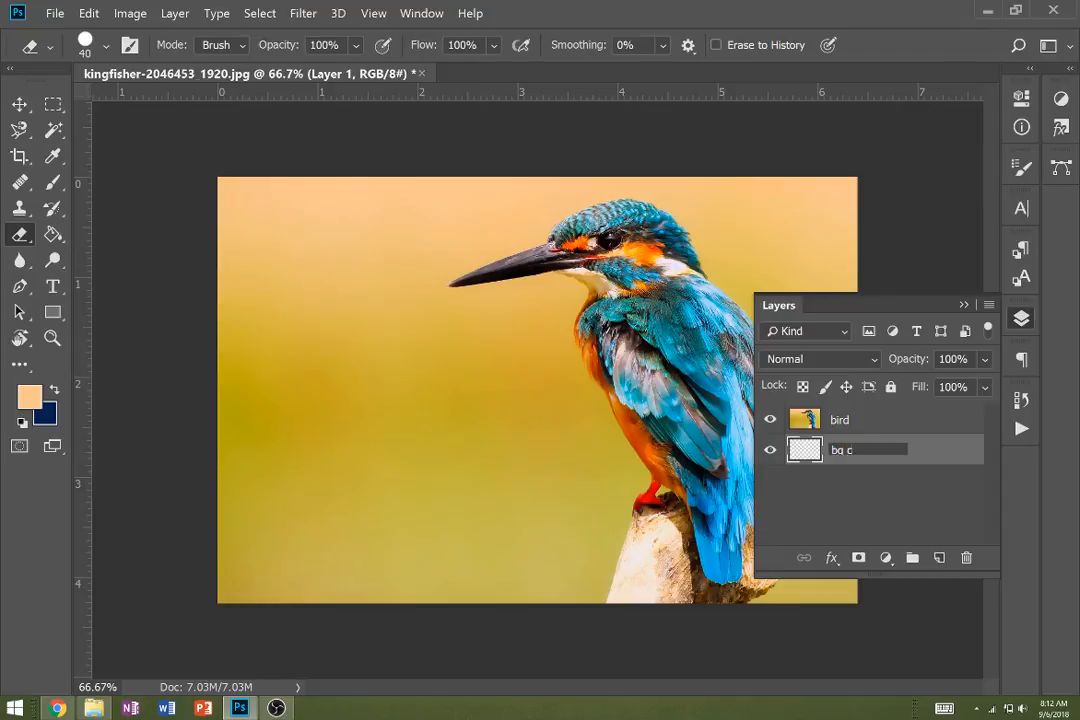
pyautogui.write('bg color')
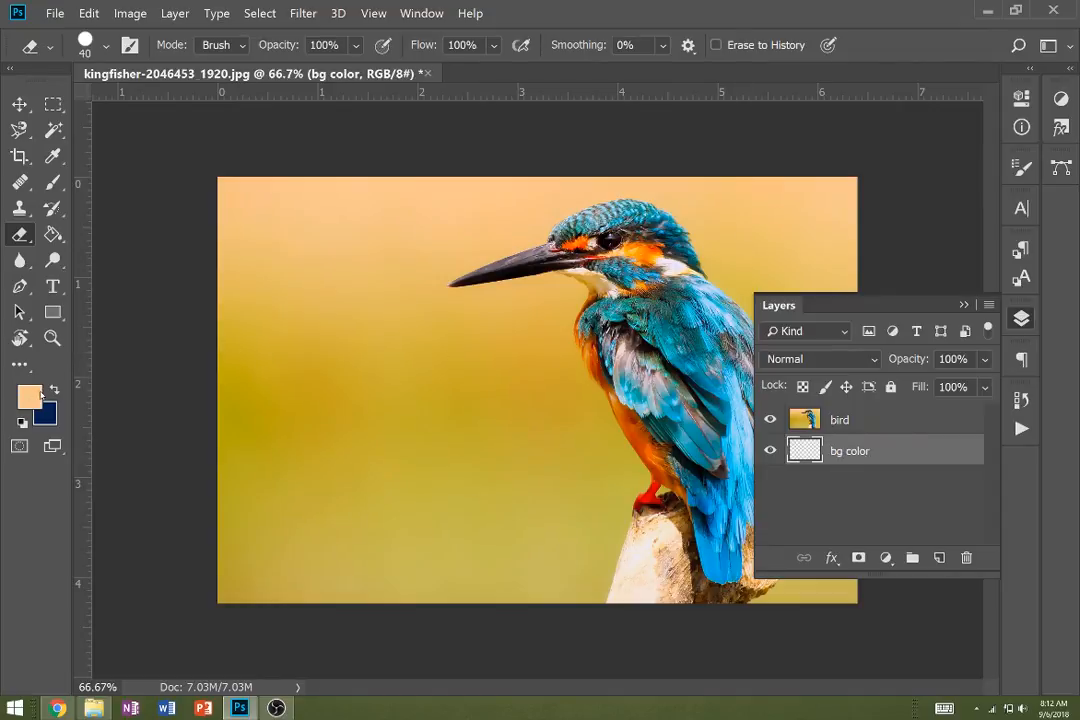
# Step: Set the foreground colour to a medium red and select the Paint Bucket for bg color
pyautogui.click(28, 396)
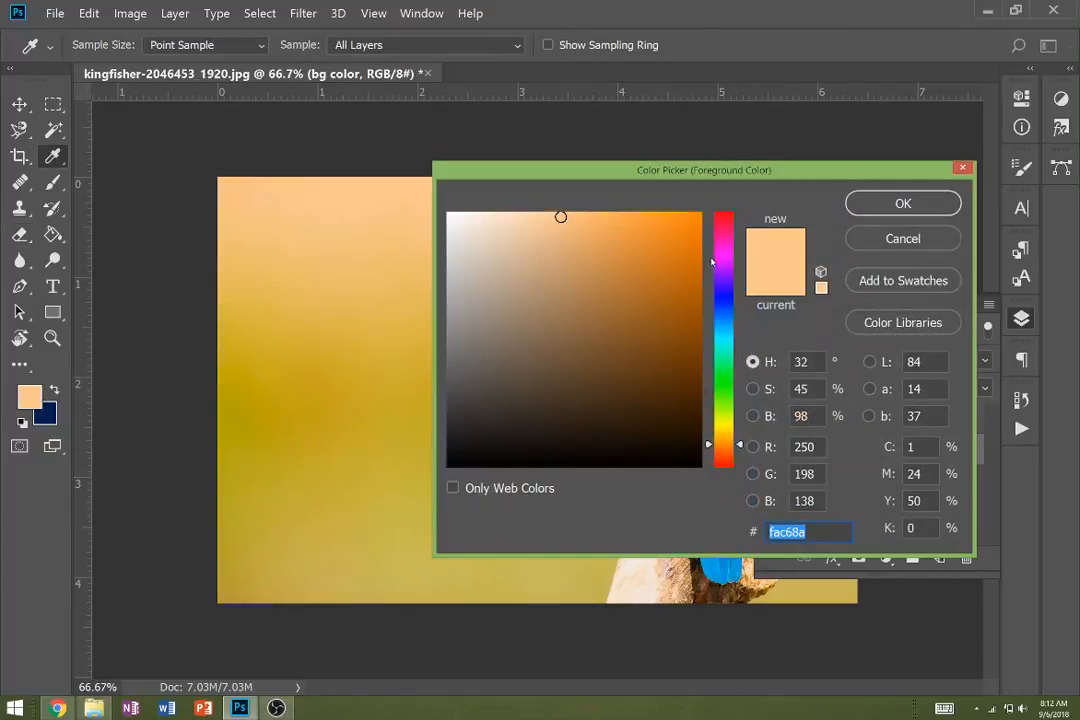
pyautogui.moveTo(705, 170); pyautogui.dragTo(915, 138)
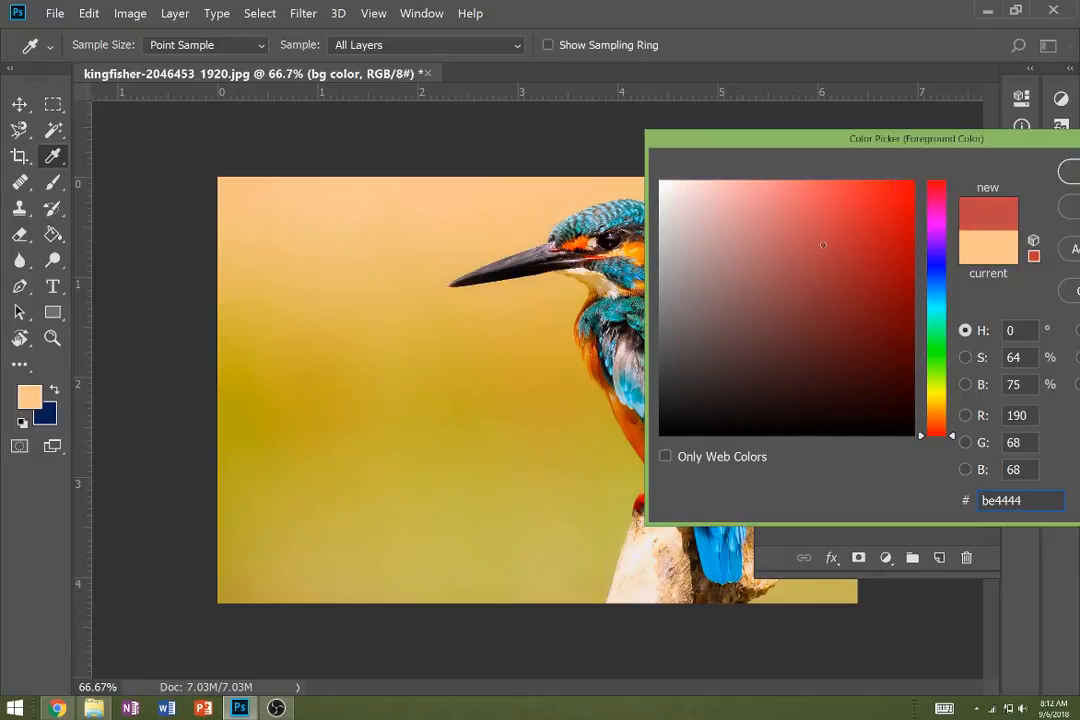
pyautogui.click(846, 237)
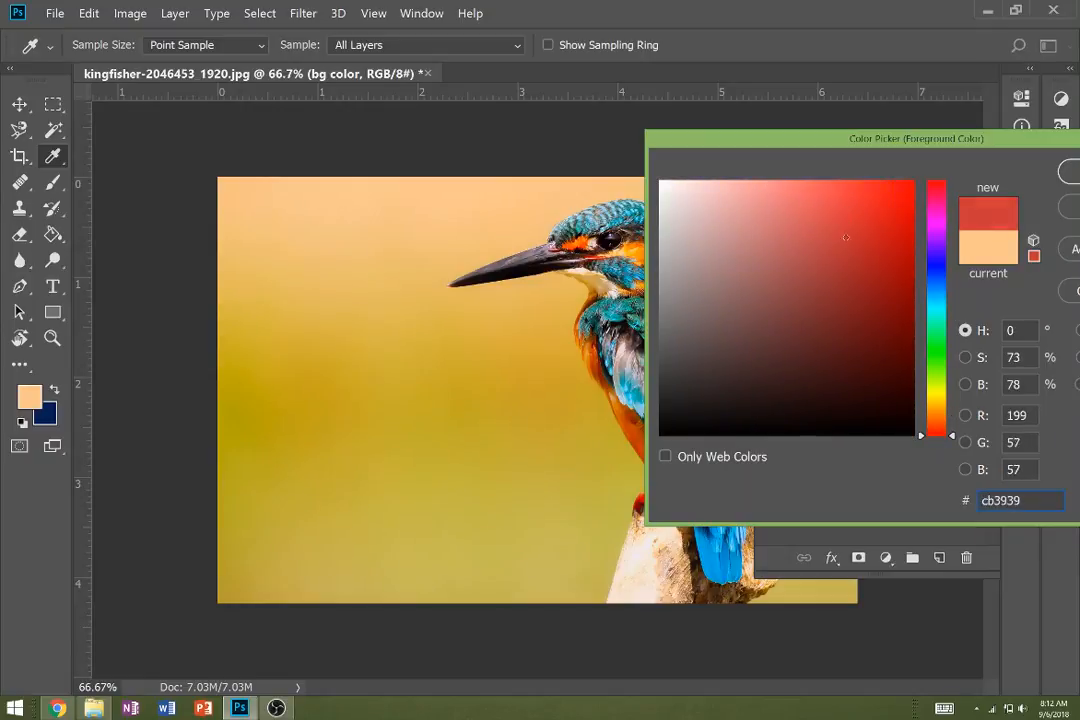
pyautogui.click(852, 219)
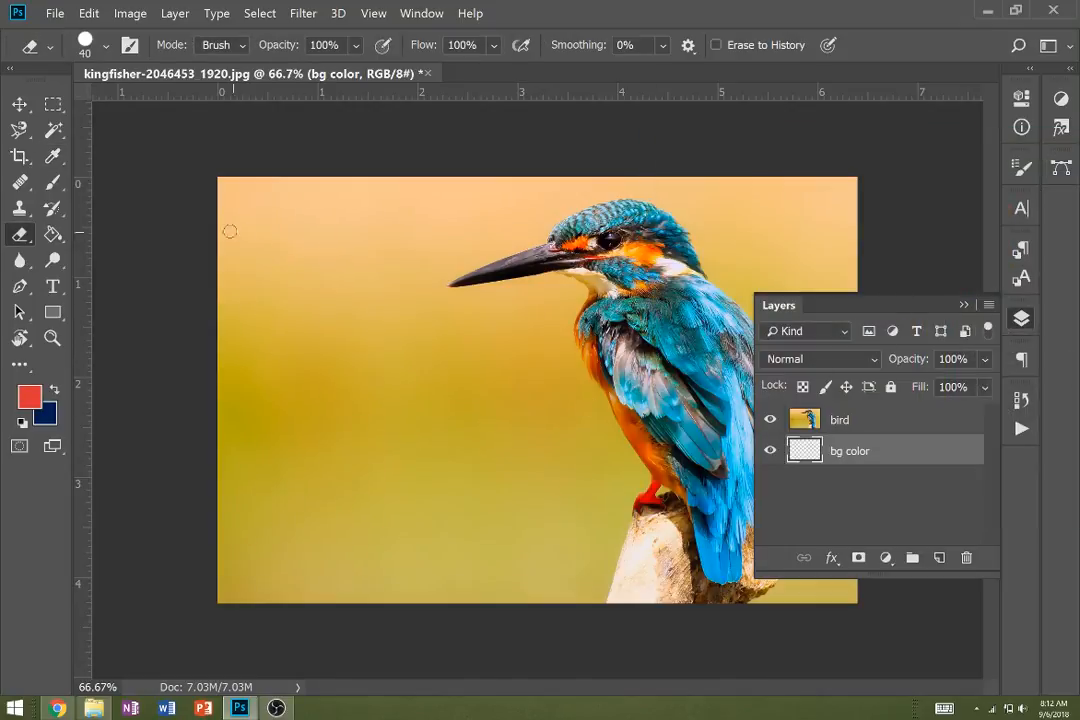
pyautogui.moveTo(53, 234)
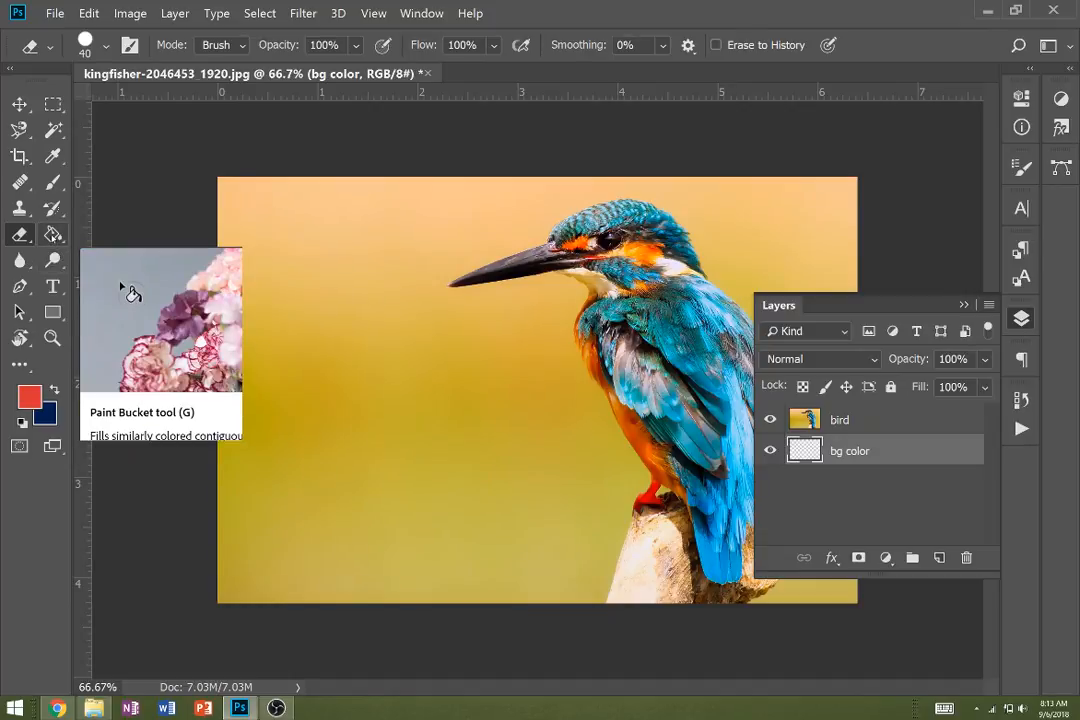
pyautogui.click(53, 234)
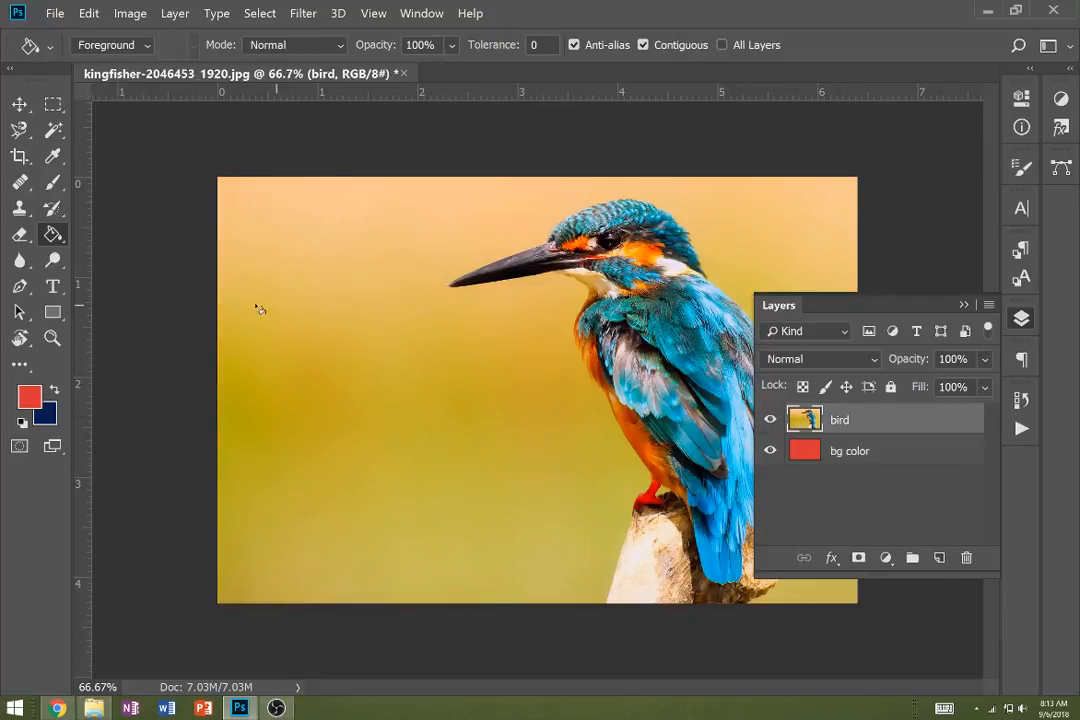
# Step: Switch to the Background Eraser, erase a trial strip at left, then revert it
pyautogui.click(20, 233)
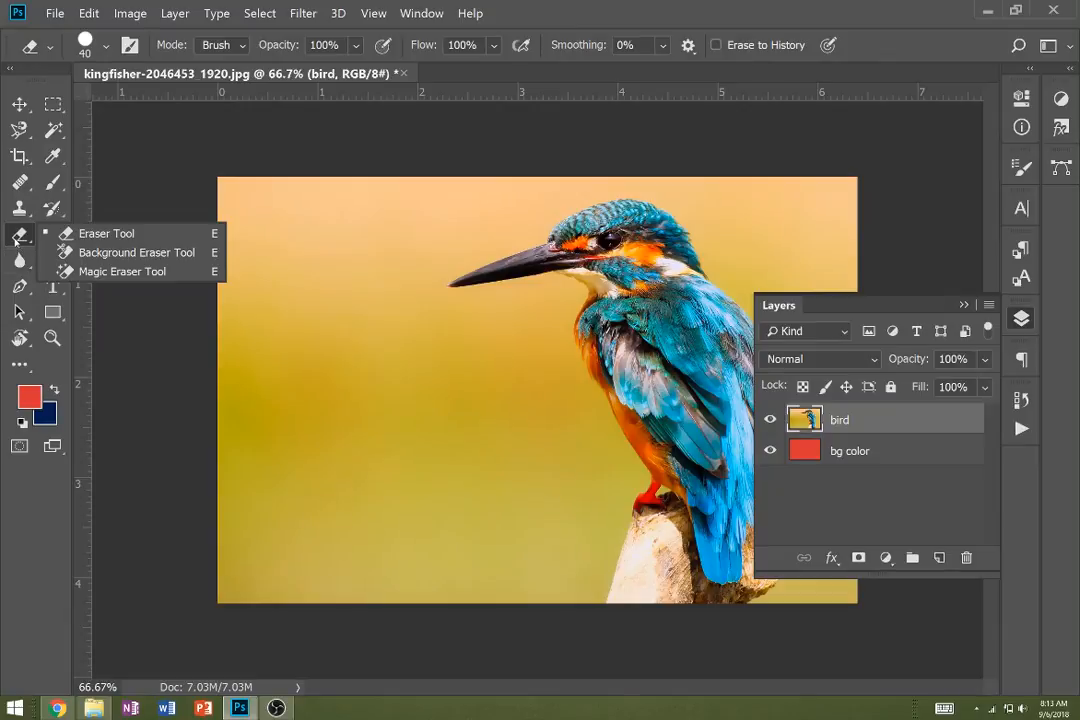
pyautogui.moveTo(135, 252)
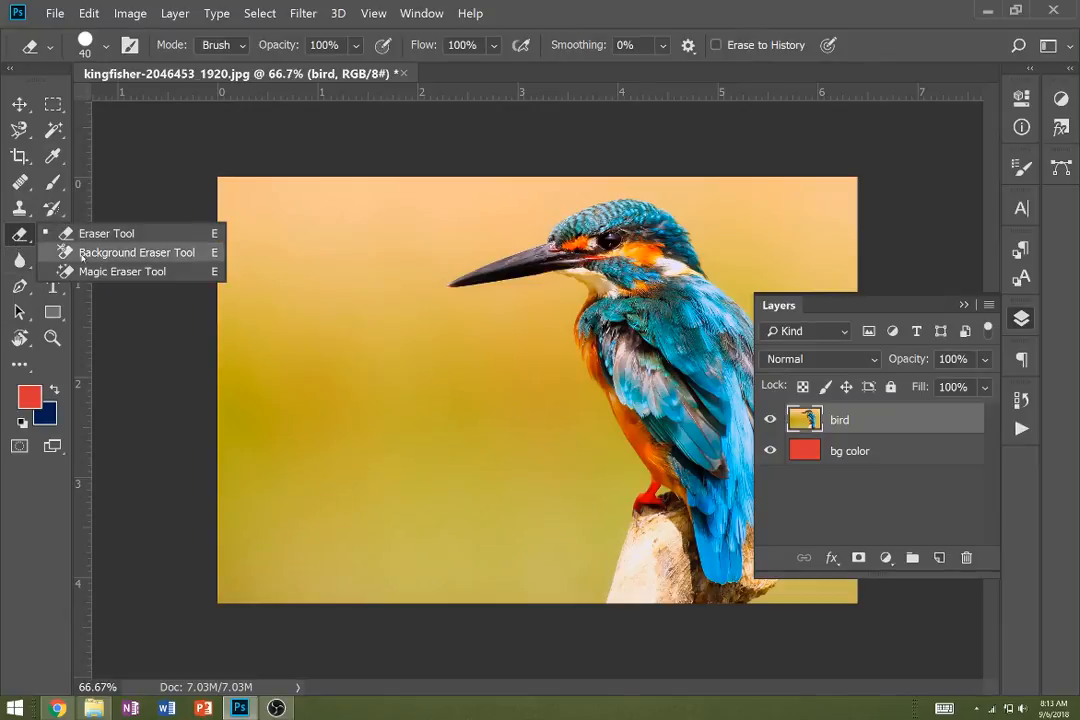
pyautogui.click(137, 252)
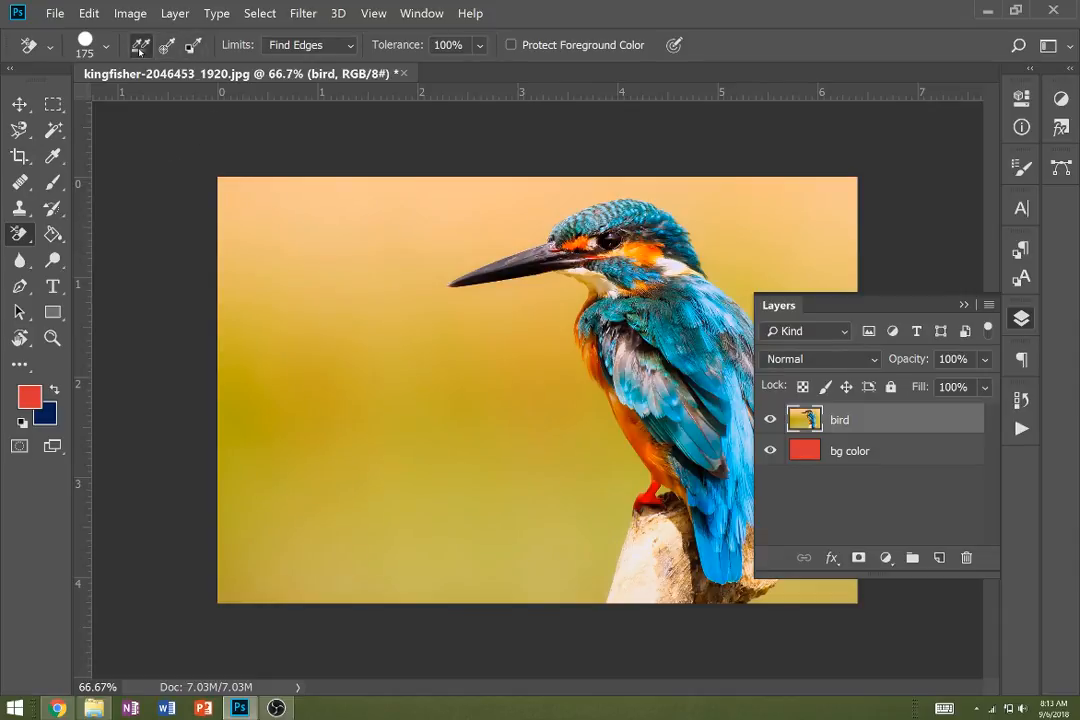
pyautogui.moveTo(218, 218)
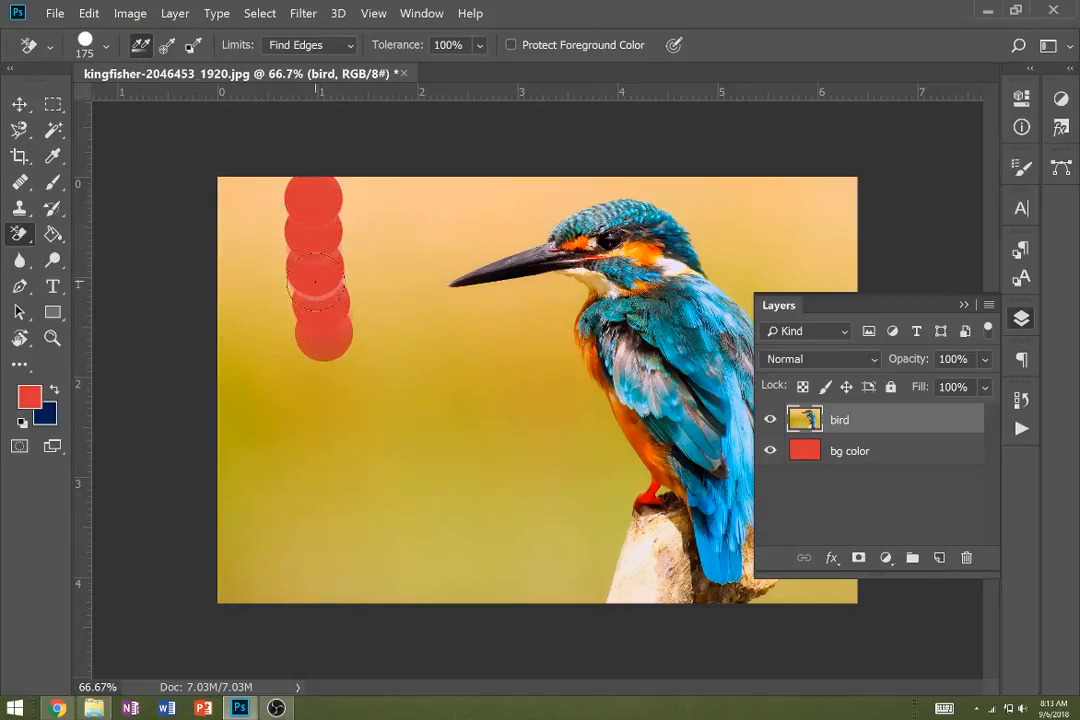
pyautogui.moveTo(315, 280); pyautogui.dragTo(355, 440)
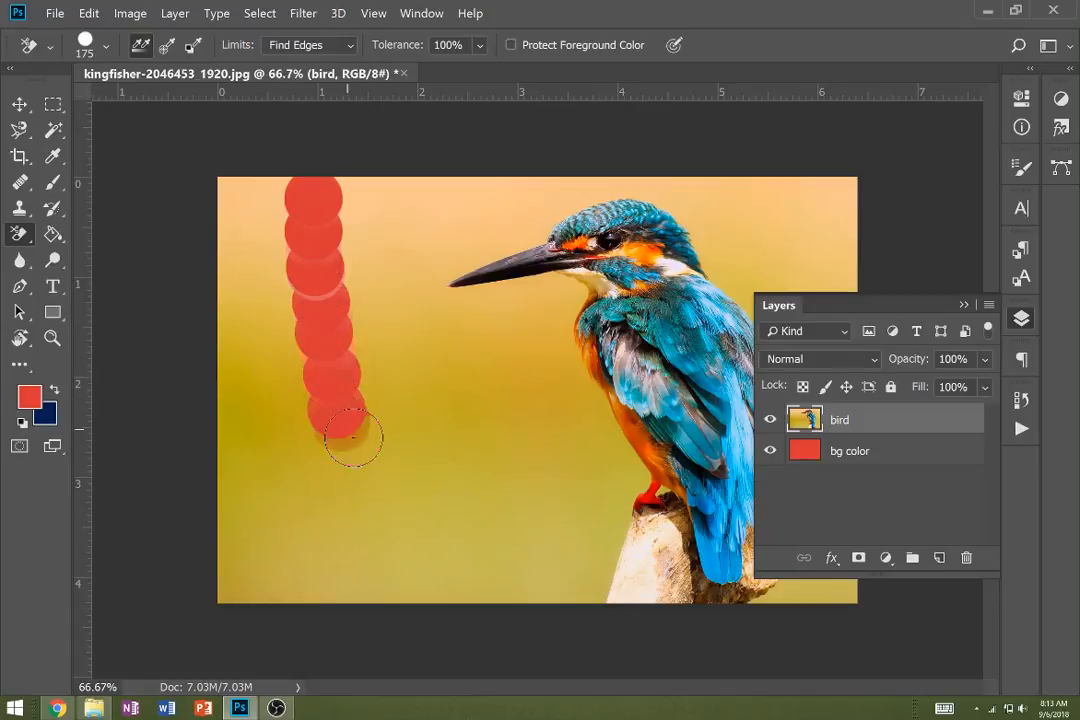
pyautogui.moveTo(350, 430); pyautogui.dragTo(420, 495)
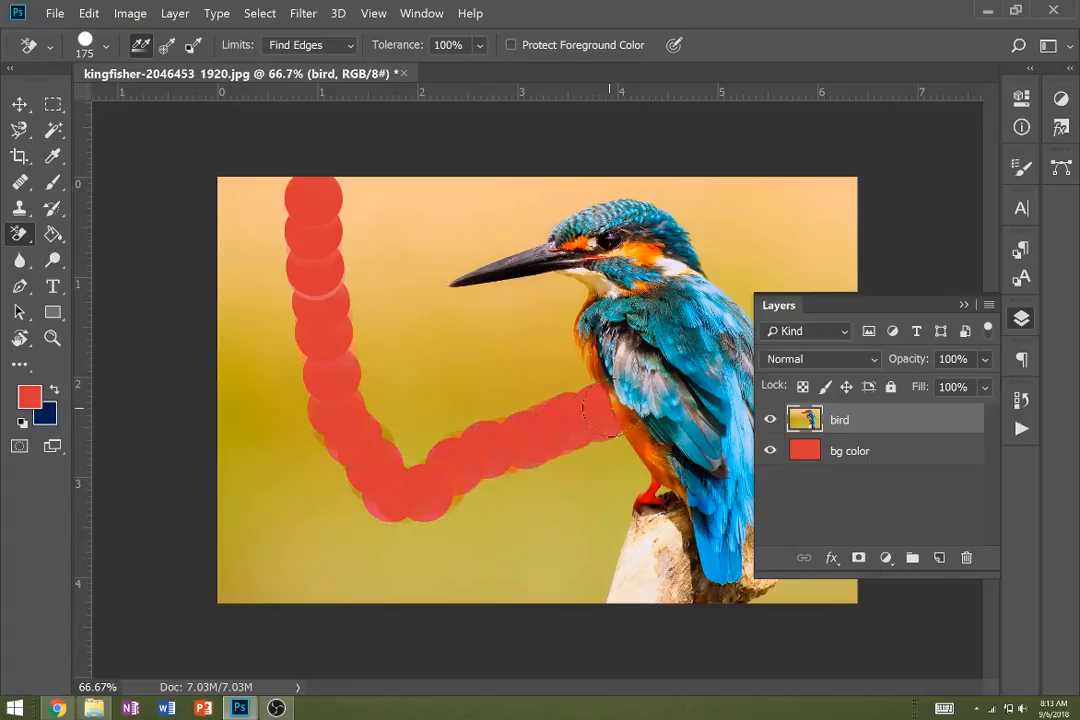
pyautogui.click(625, 395)
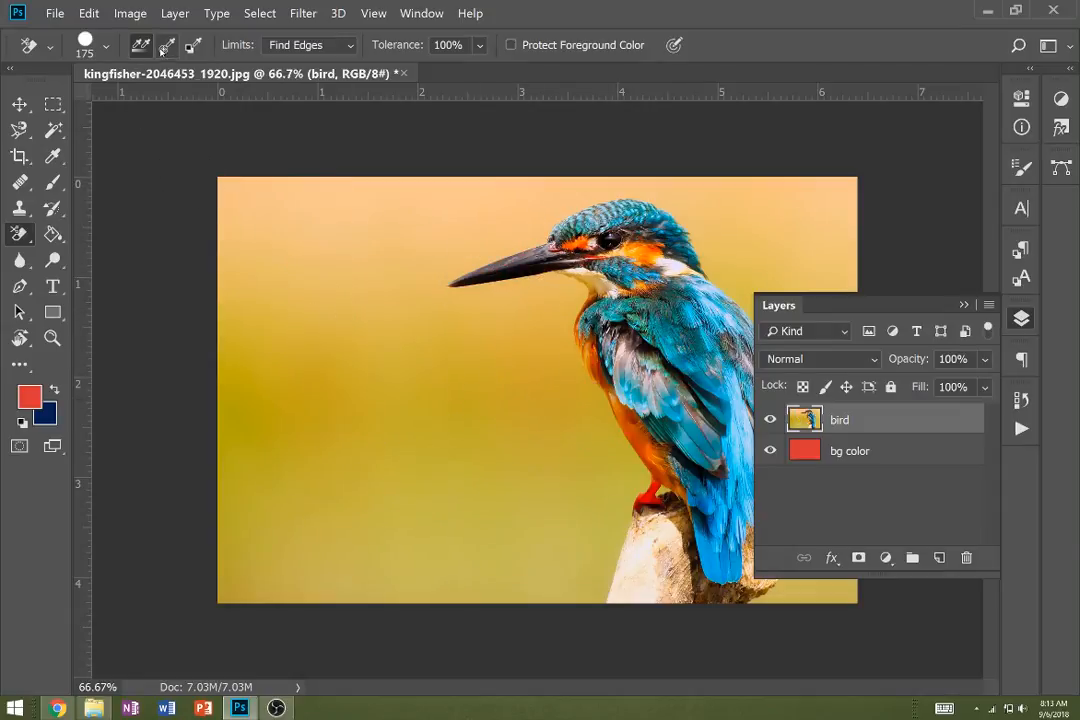
# Step: Set sampling to Once and test faint eraser strokes along the top-left background
pyautogui.click(250, 195)
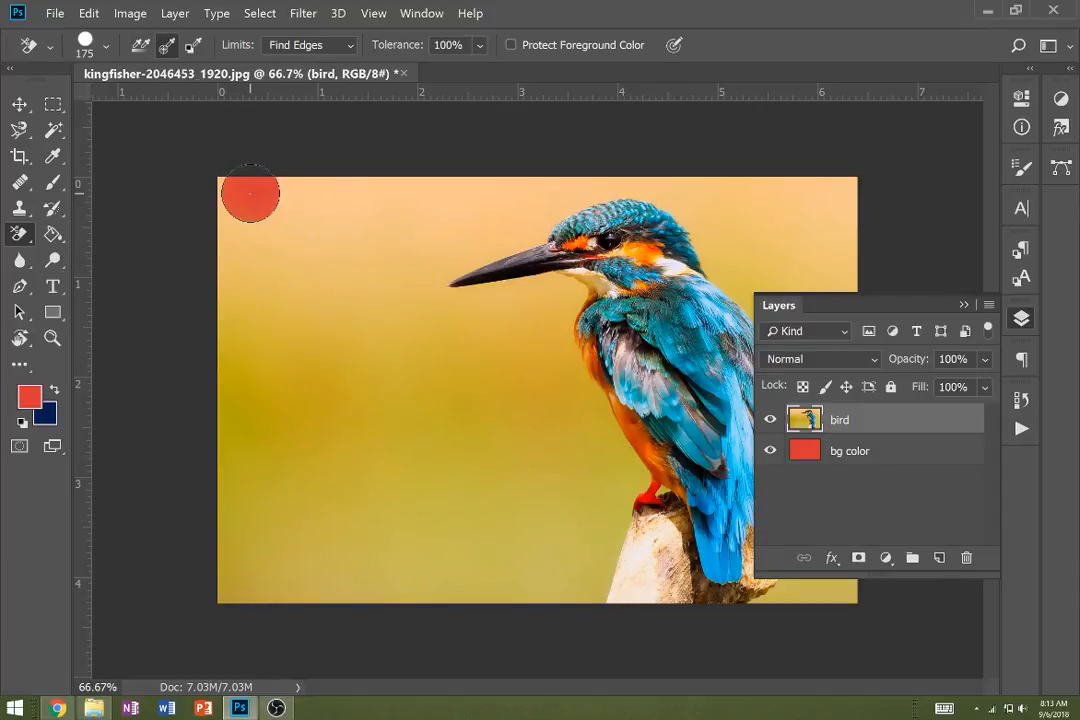
pyautogui.moveTo(250, 195); pyautogui.dragTo(335, 195)
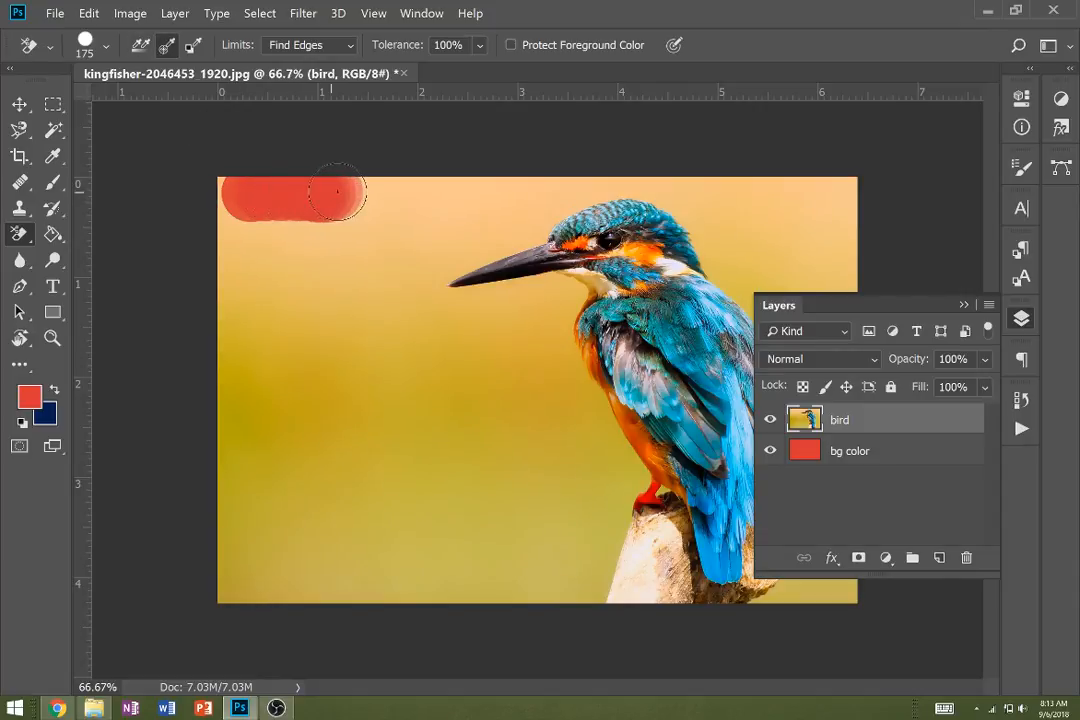
pyautogui.moveTo(340, 195); pyautogui.dragTo(450, 195)
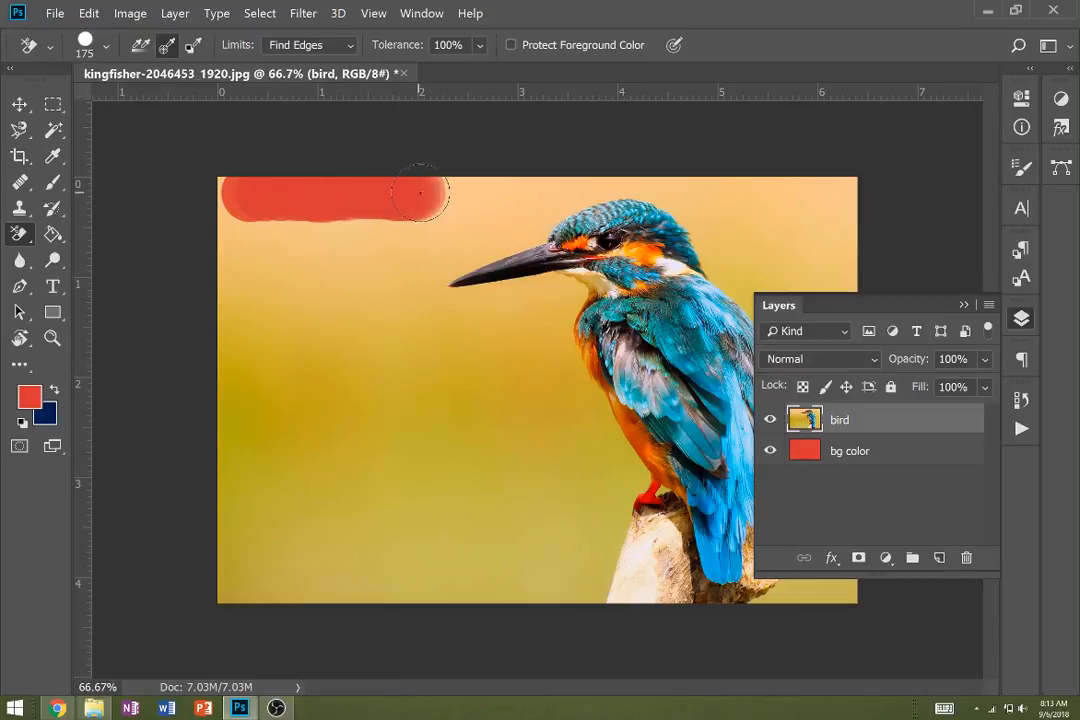
pyautogui.moveTo(420, 190); pyautogui.dragTo(410, 270)
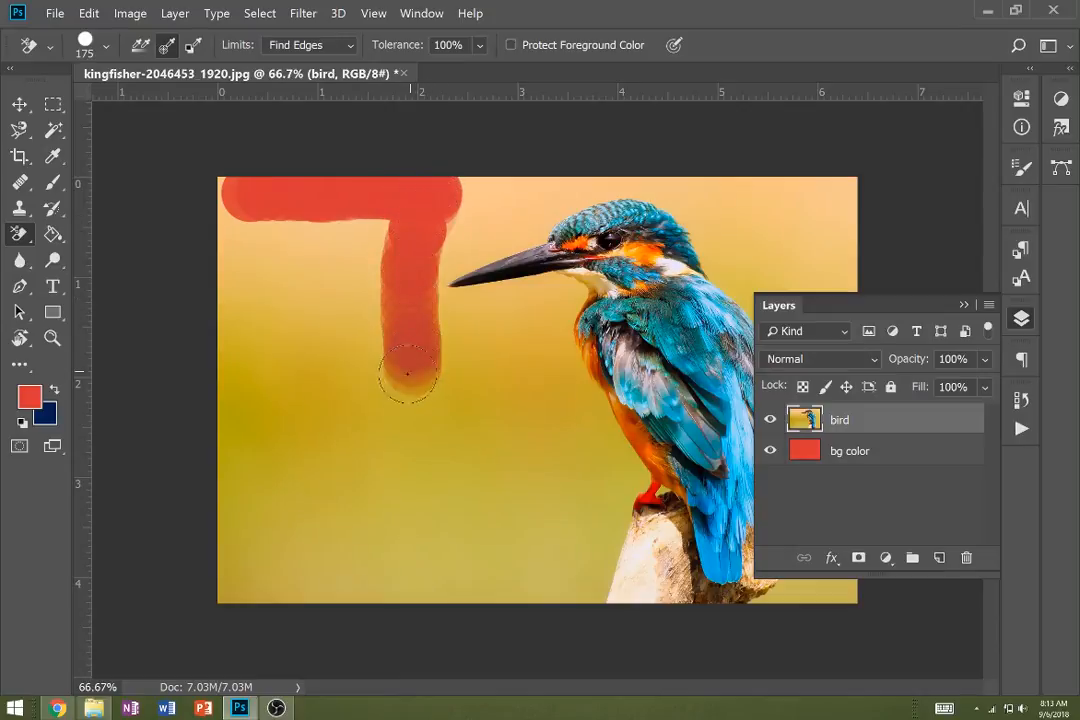
pyautogui.moveTo(410, 375); pyautogui.dragTo(470, 280)
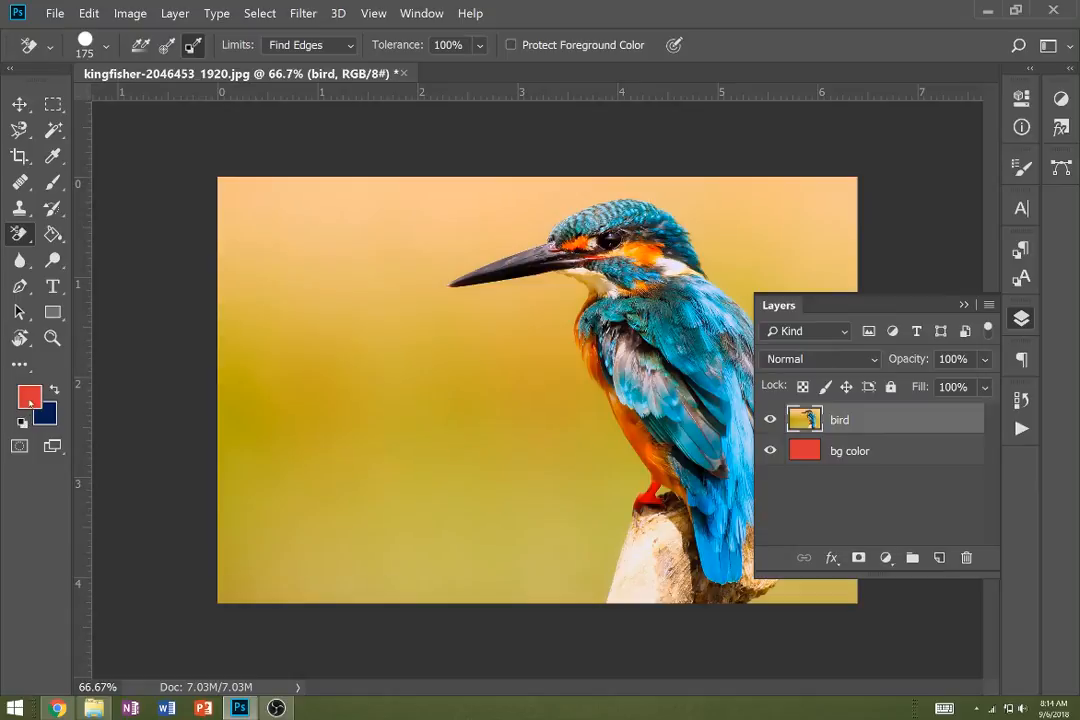
pyautogui.moveTo(268, 220)
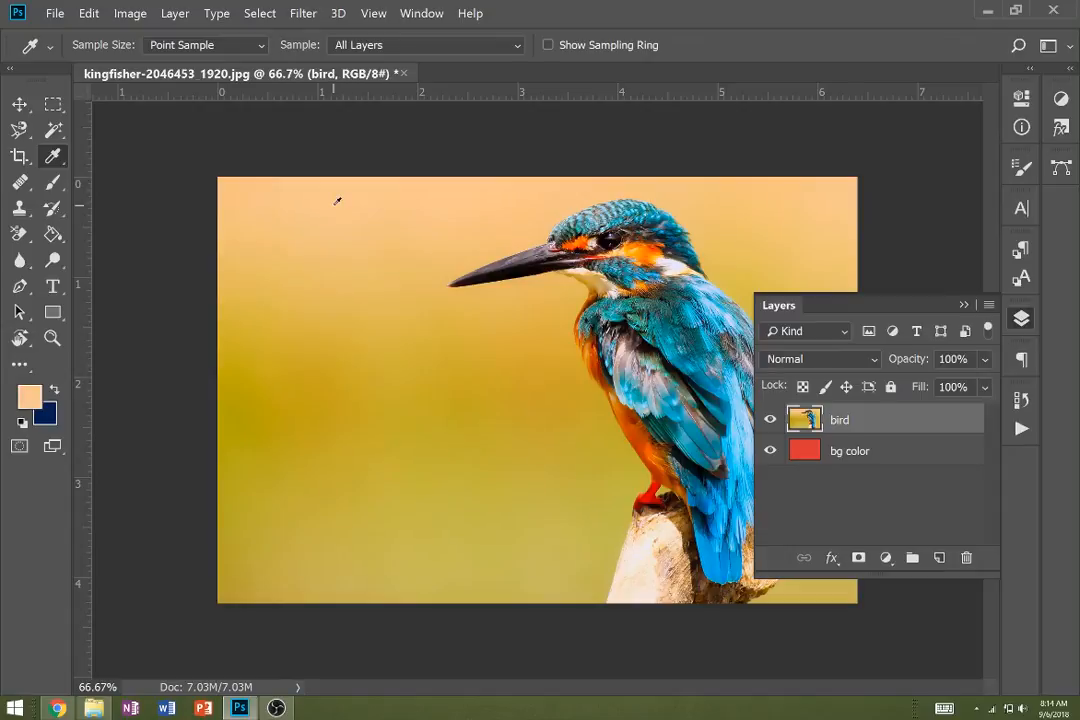
pyautogui.click(20, 233)
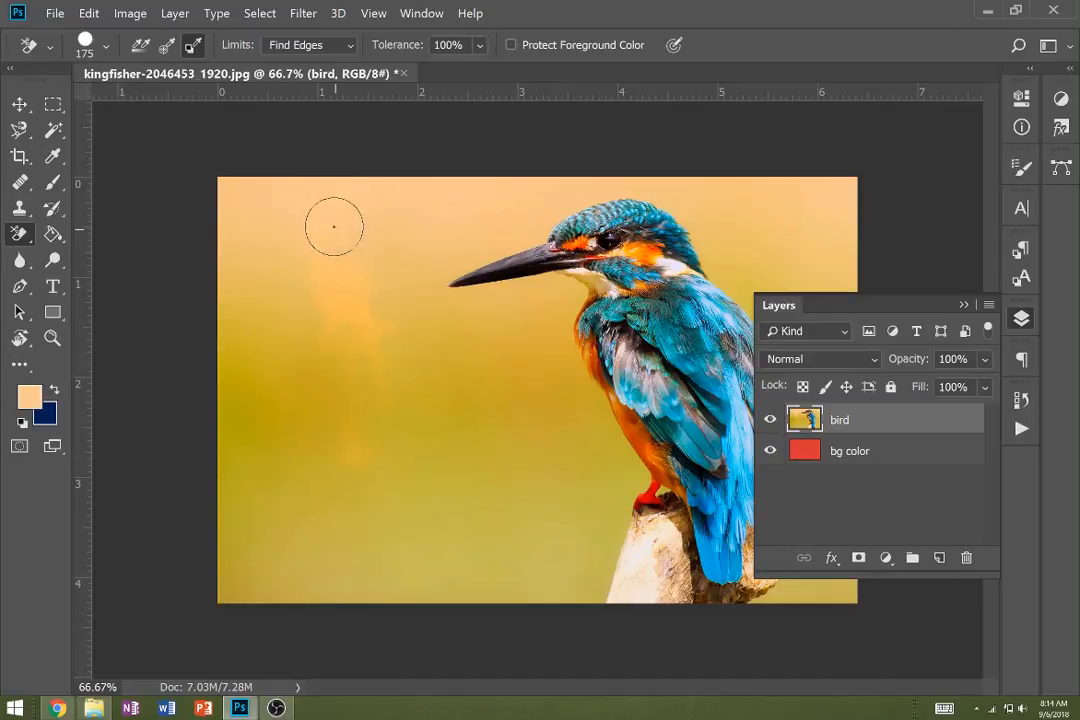
pyautogui.moveTo(323, 260)
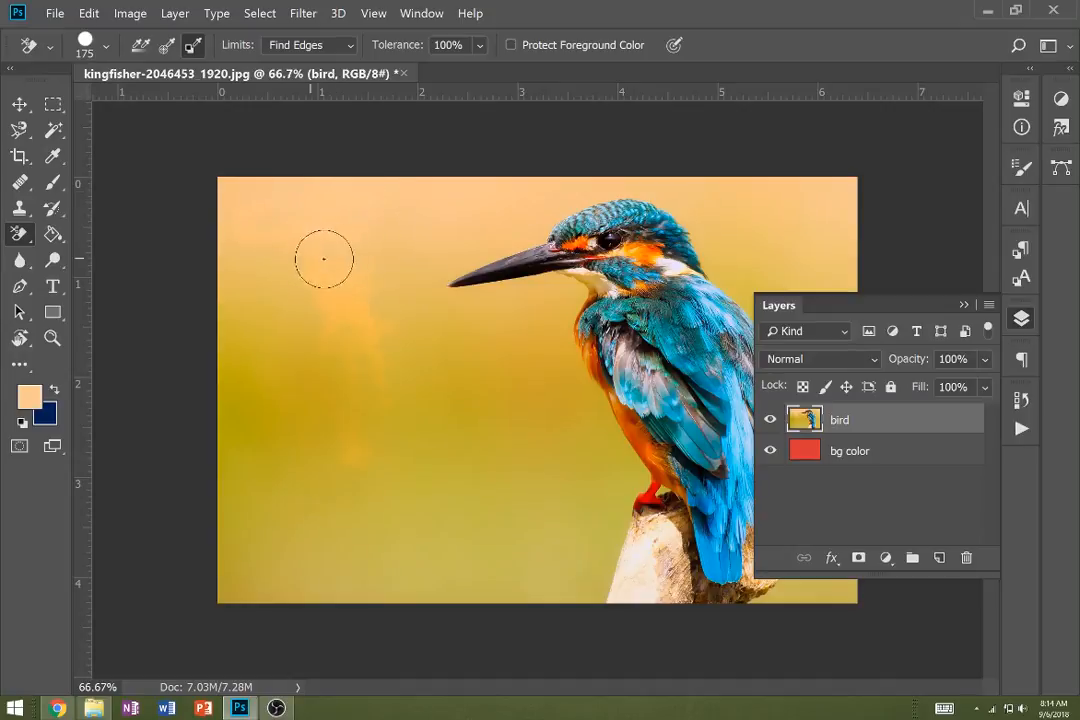
pyautogui.moveTo(385, 188)
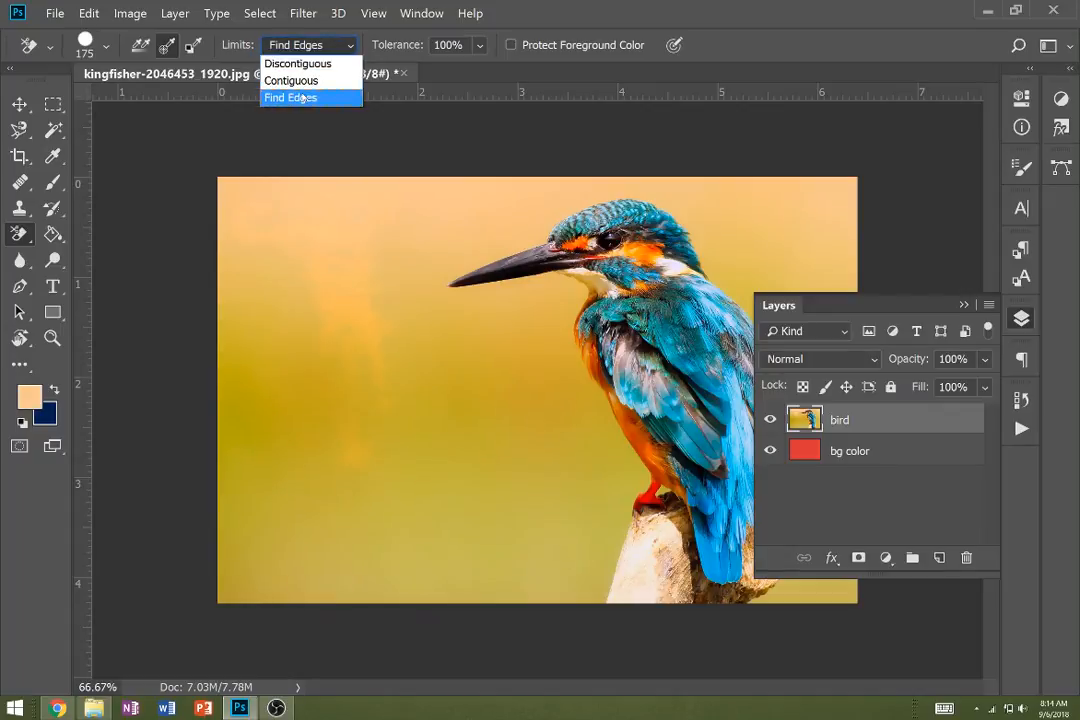
# Step: Keep Limits on Find Edges and lower the eraser Tolerance to about half
pyautogui.click(290, 97)
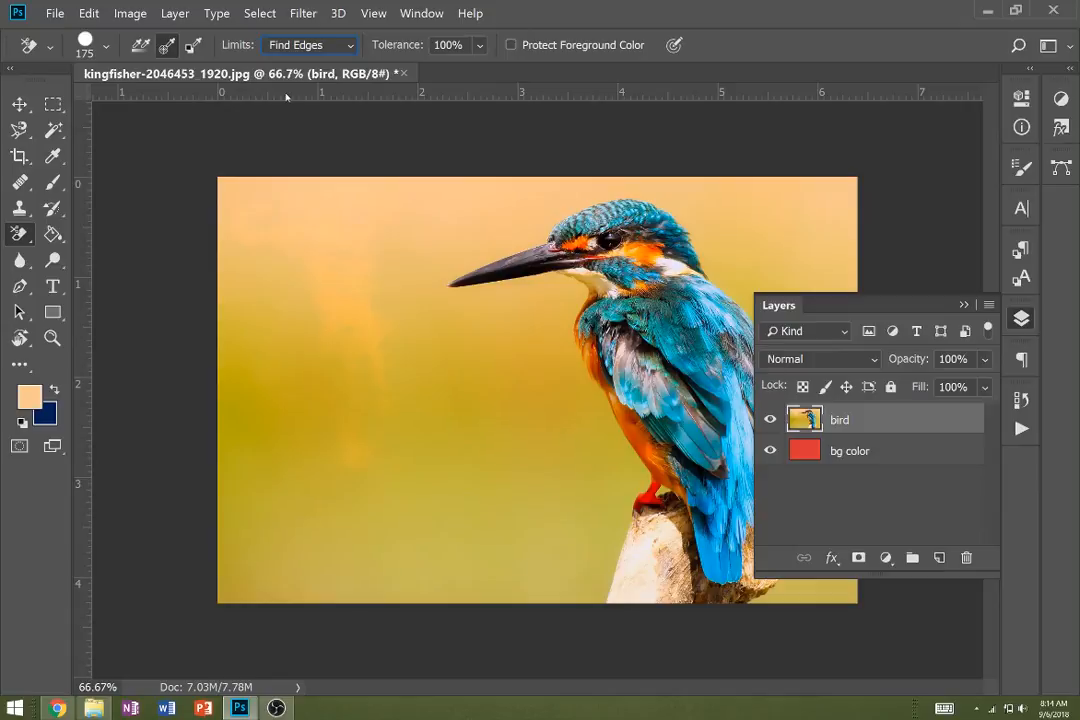
pyautogui.moveTo(339, 112)
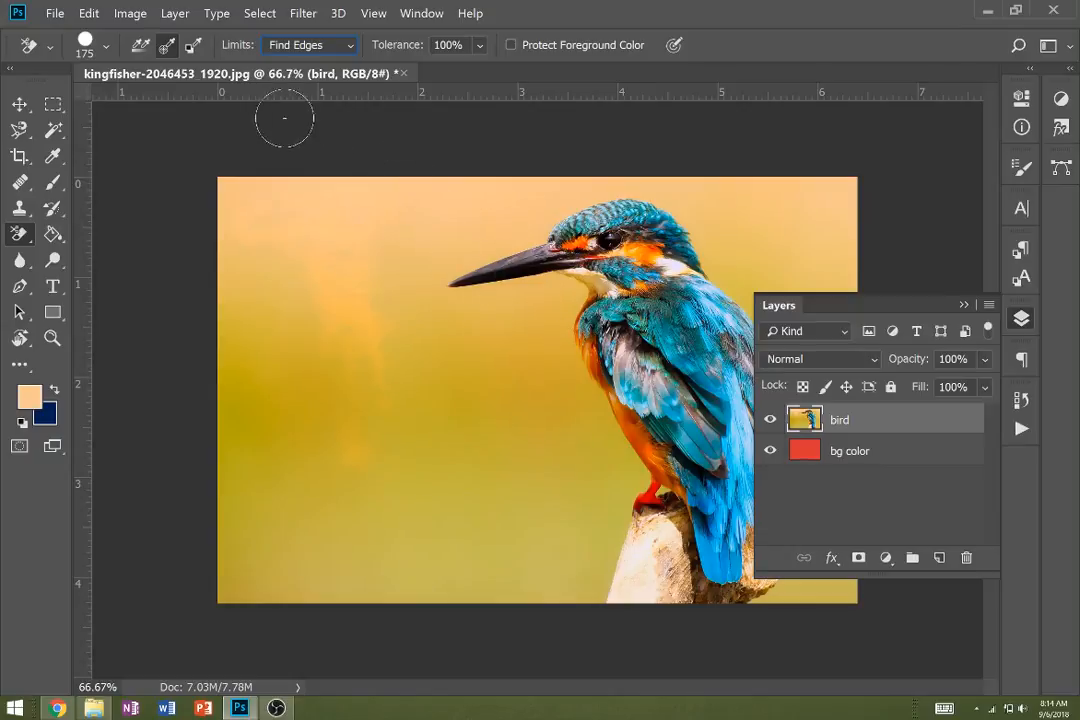
pyautogui.moveTo(565, 290)
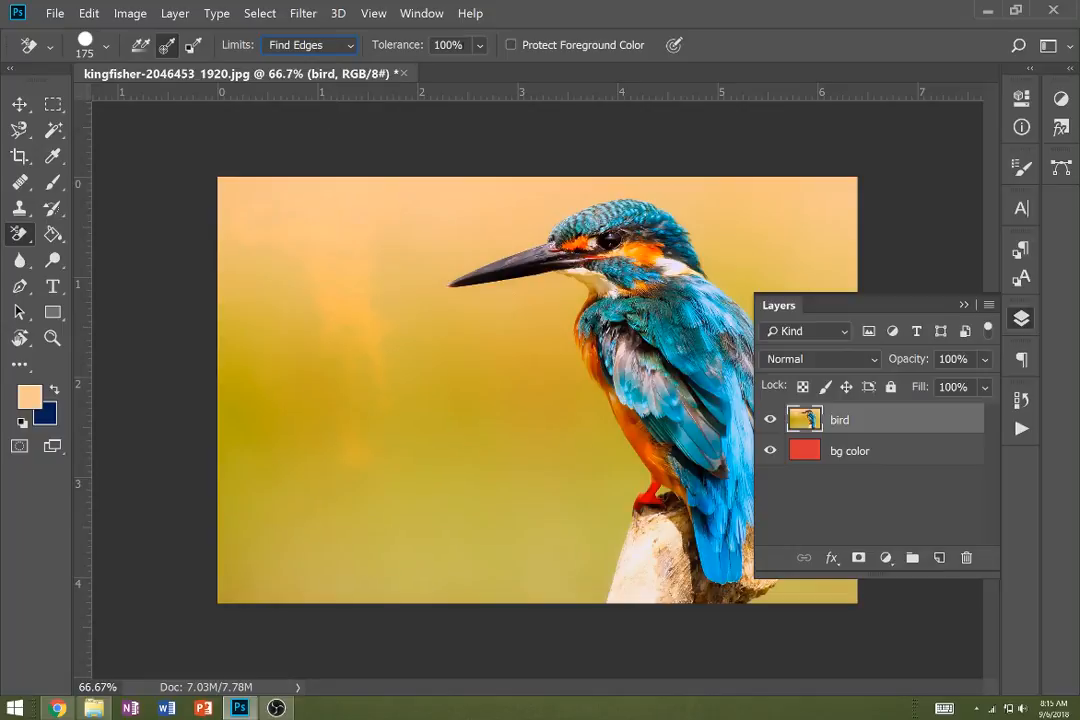
pyautogui.click(448, 44)
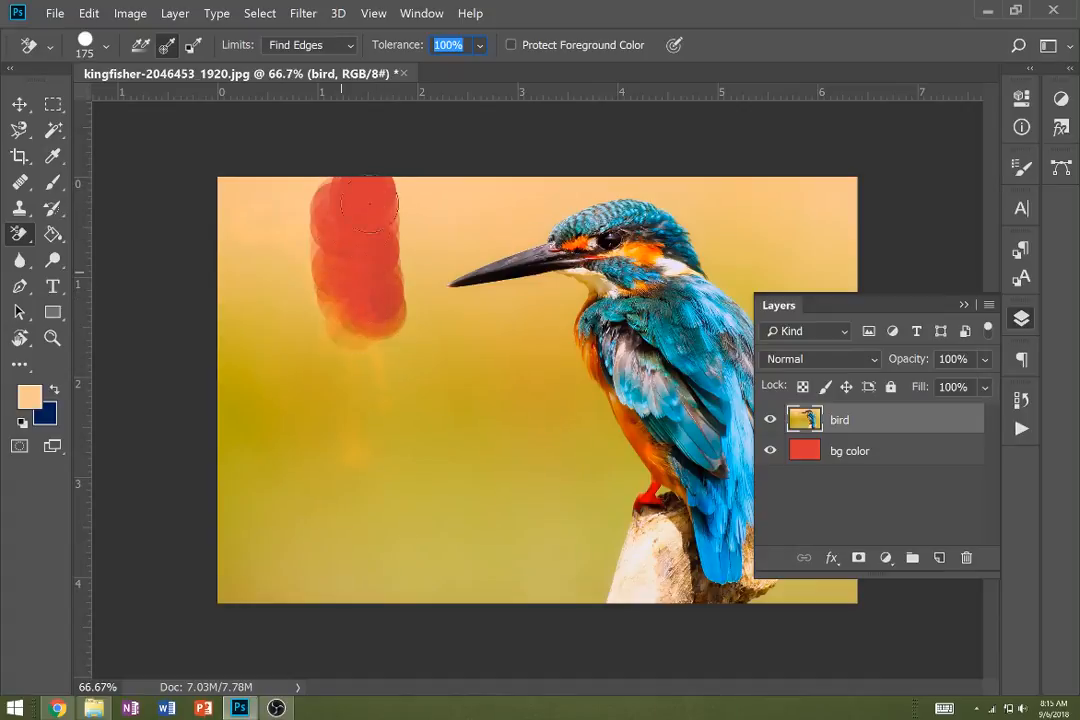
pyautogui.click(479, 44)
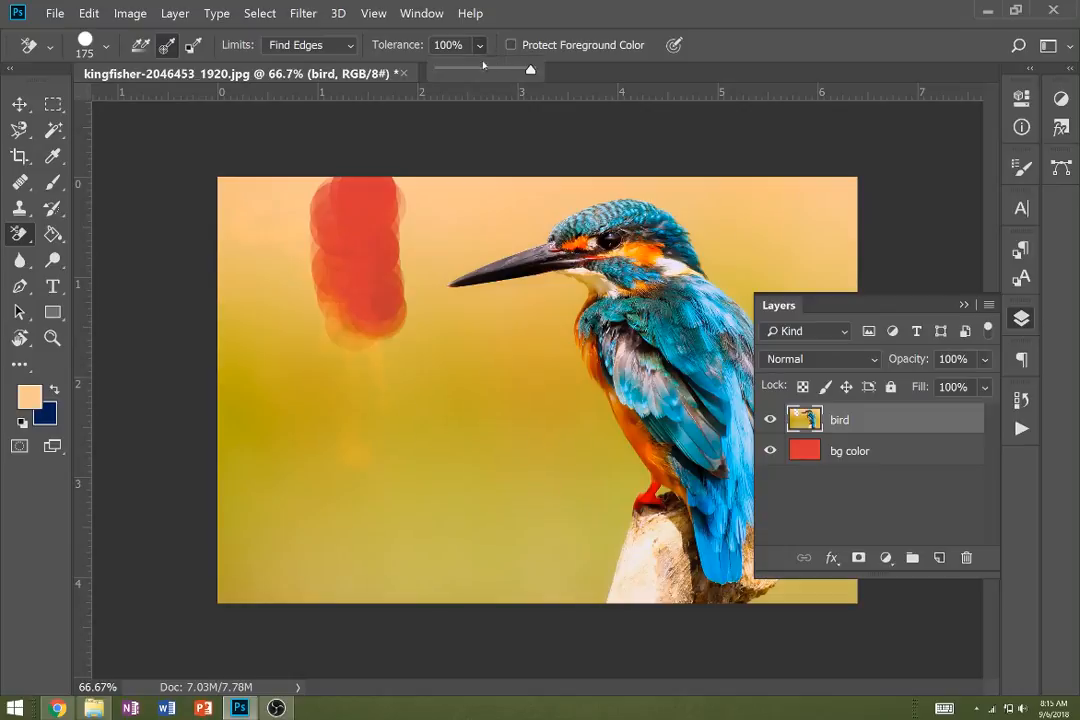
pyautogui.moveTo(530, 69); pyautogui.dragTo(478, 69)
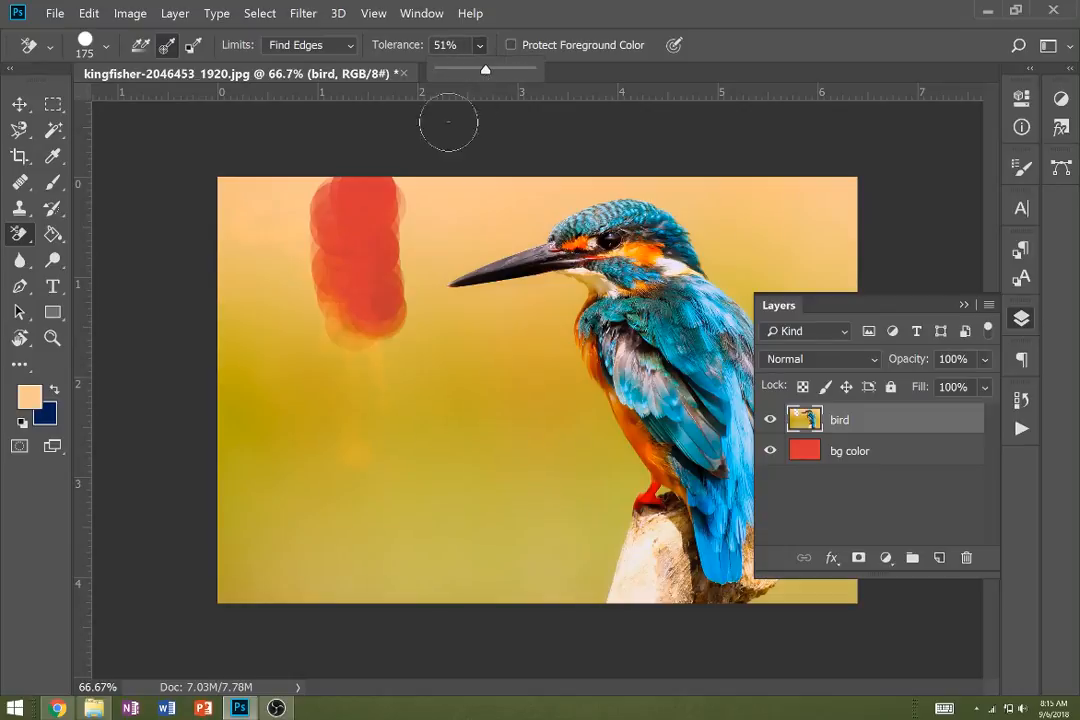
# Step: Erase background above the beak and down the left side, then set Tolerance to 100%
pyautogui.moveTo(448, 123); pyautogui.dragTo(410, 285)
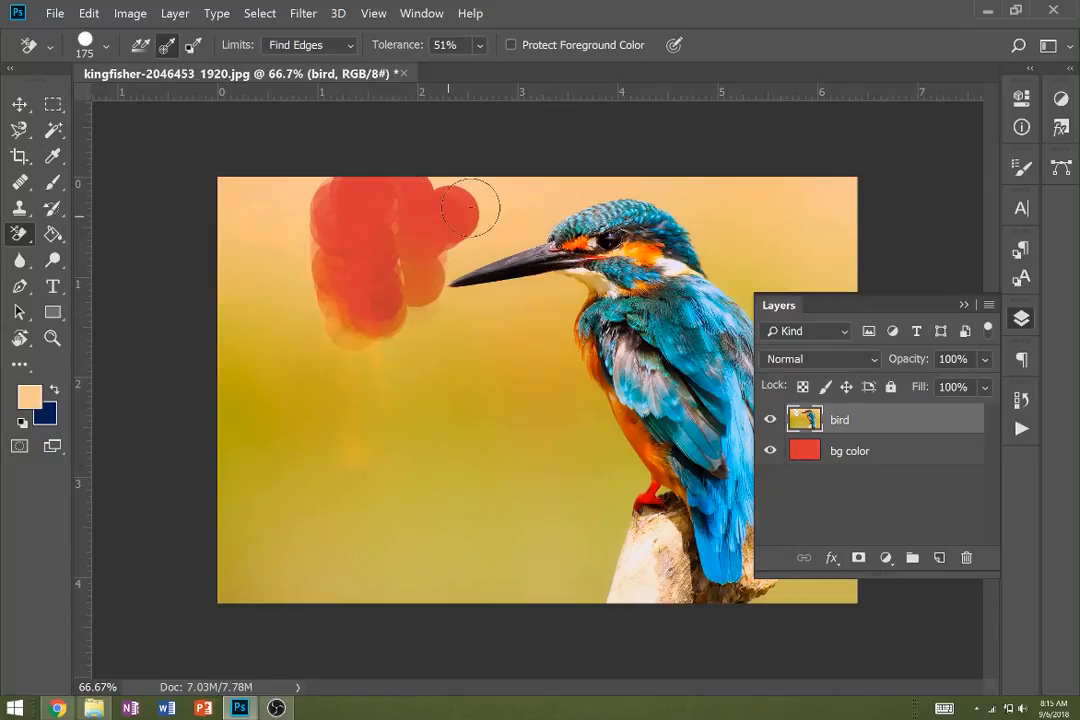
pyautogui.moveTo(470, 210); pyautogui.dragTo(290, 210)
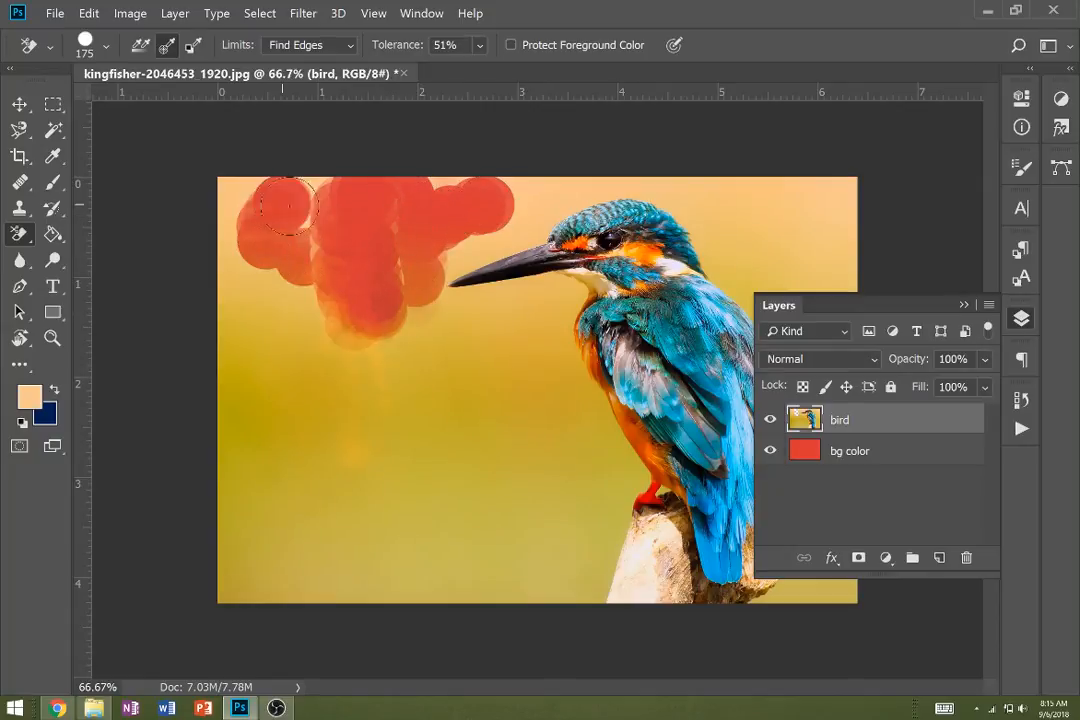
pyautogui.moveTo(290, 205); pyautogui.dragTo(315, 400)
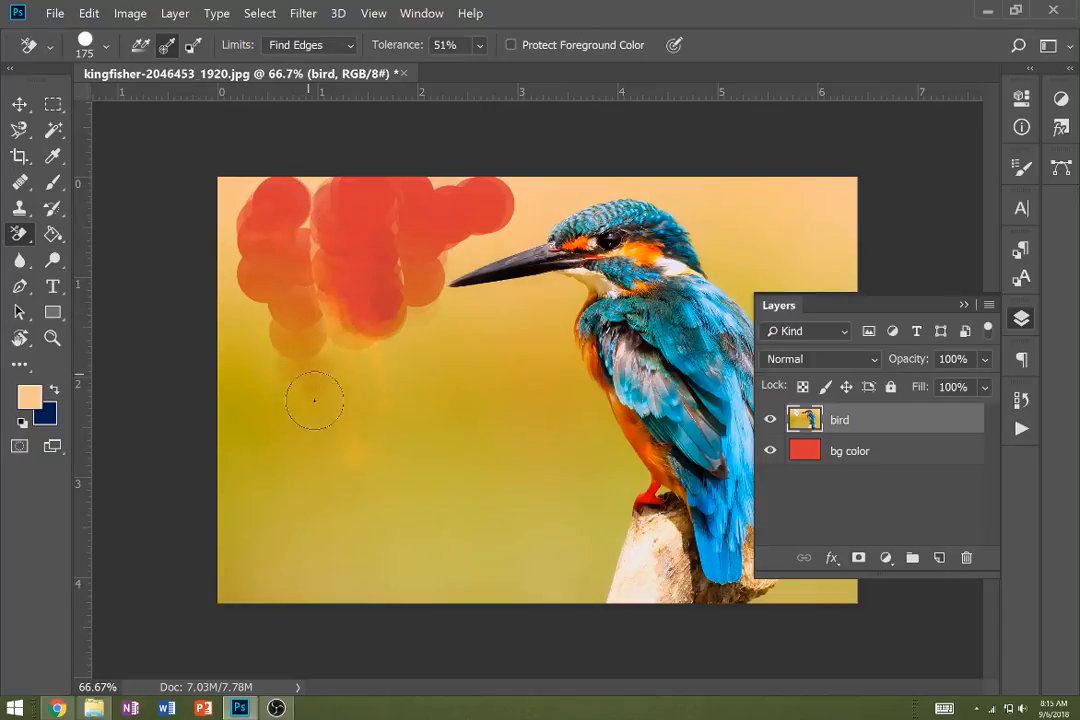
pyautogui.moveTo(315, 400); pyautogui.dragTo(382, 485)
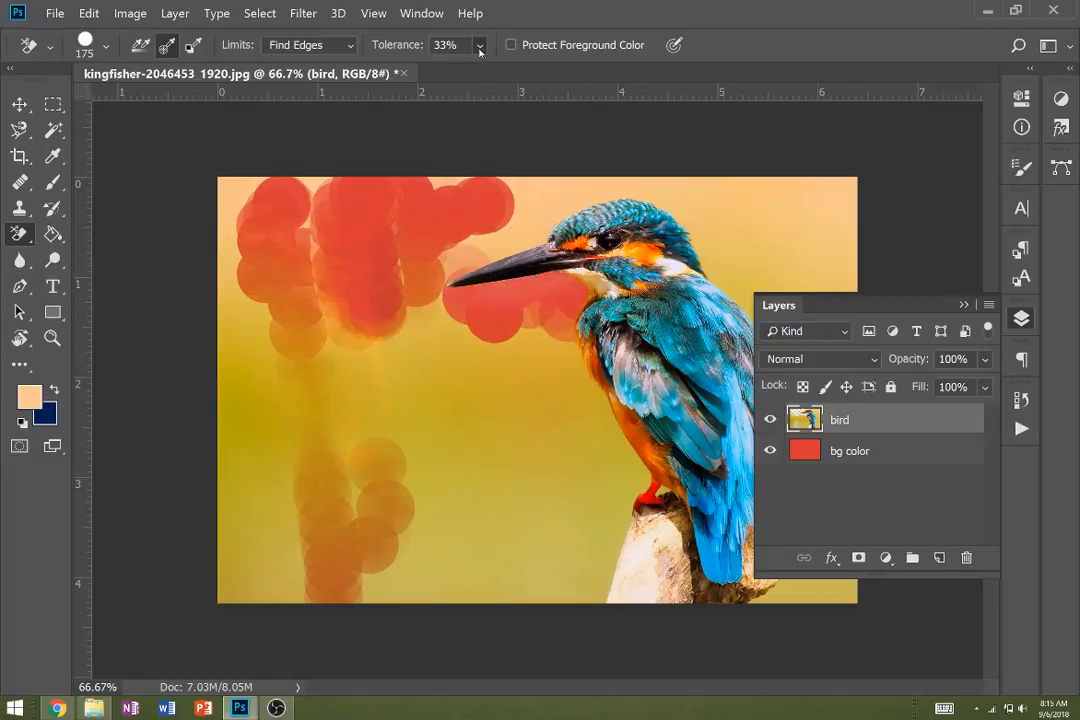
pyautogui.write('100%')
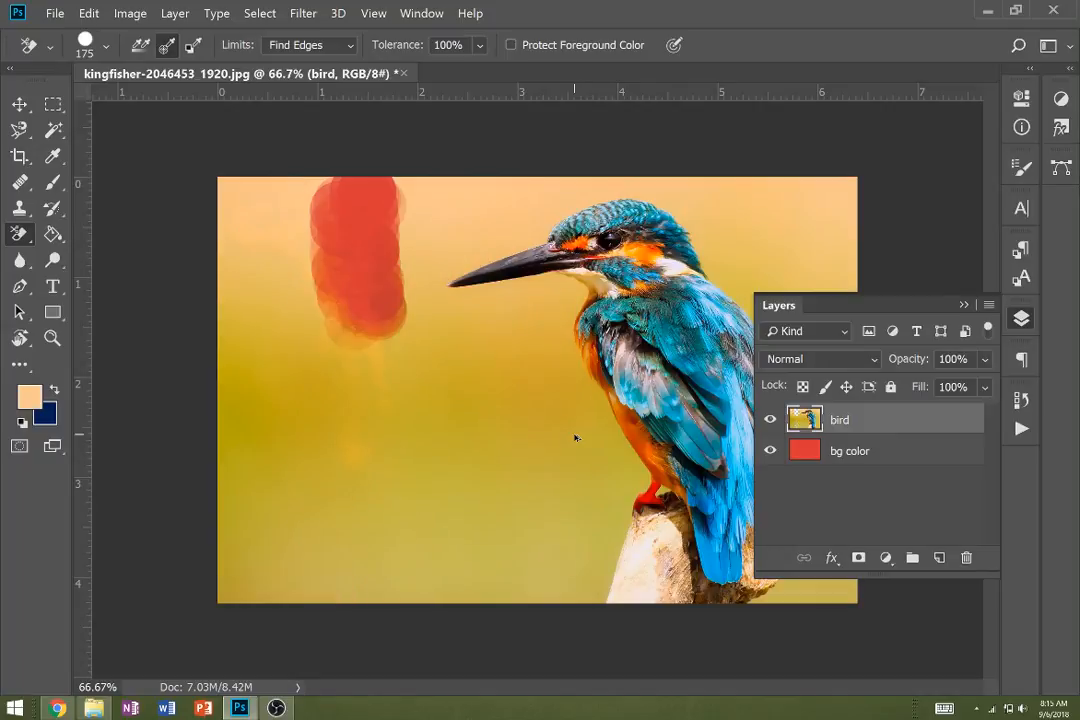
# Step: Revert the erasing, set Limits to Contiguous and Sampling to Once, and erase one spot
pyautogui.click(372, 220)
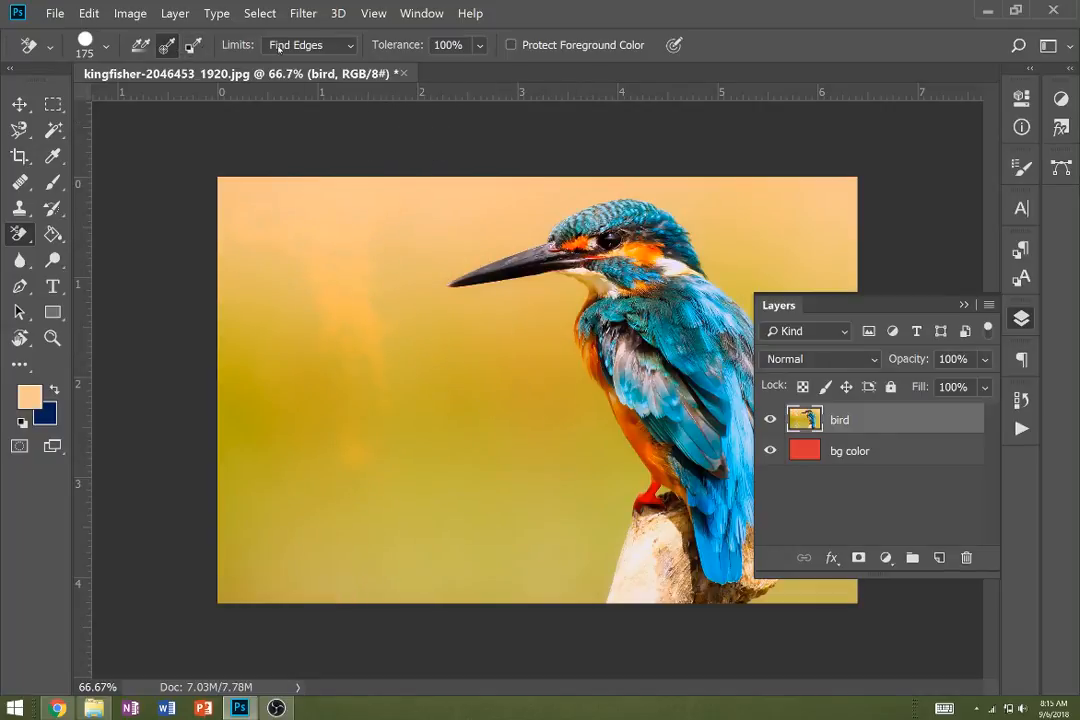
pyautogui.click(310, 44)
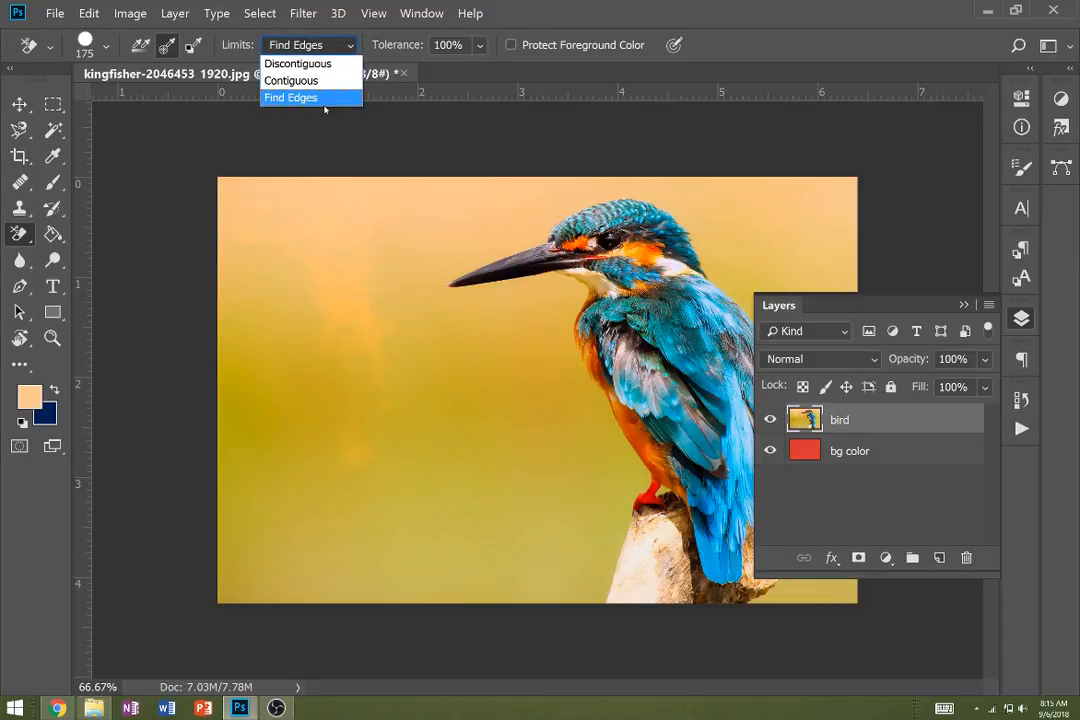
pyautogui.click(291, 80)
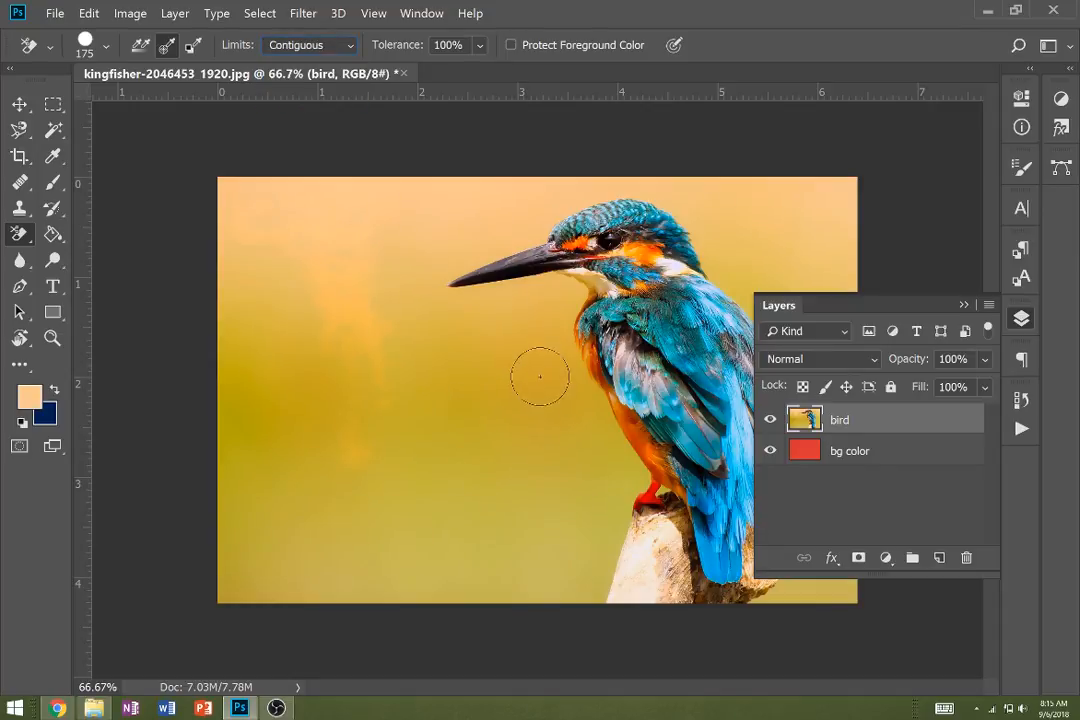
pyautogui.moveTo(540, 375); pyautogui.dragTo(640, 470)
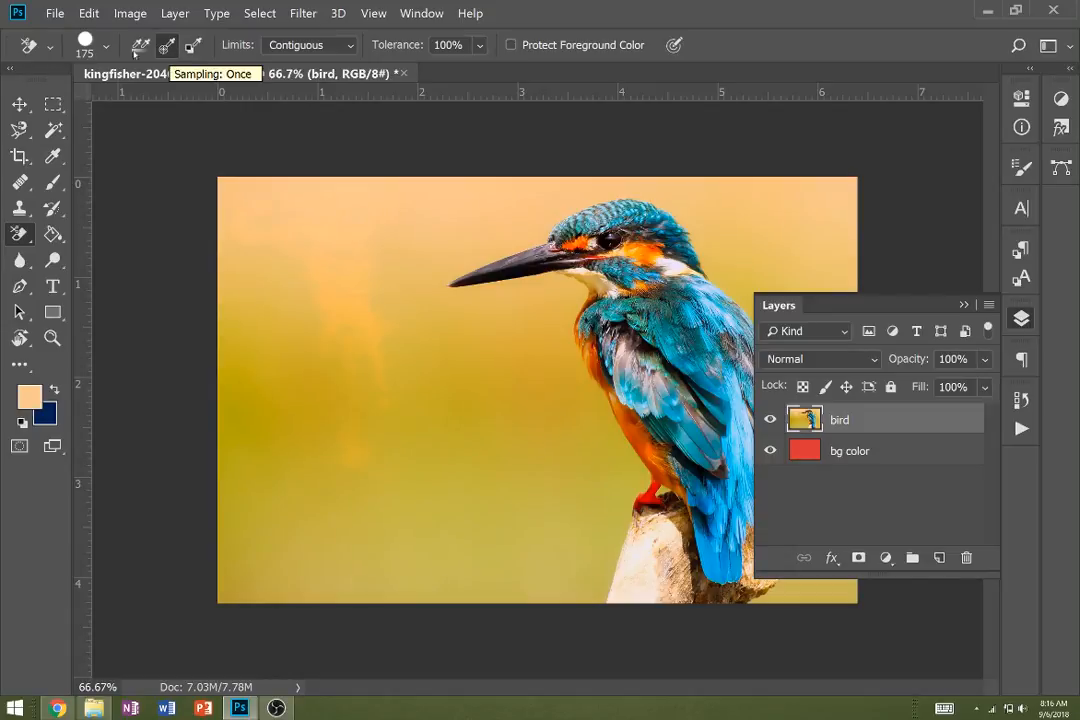
pyautogui.click(84, 44)
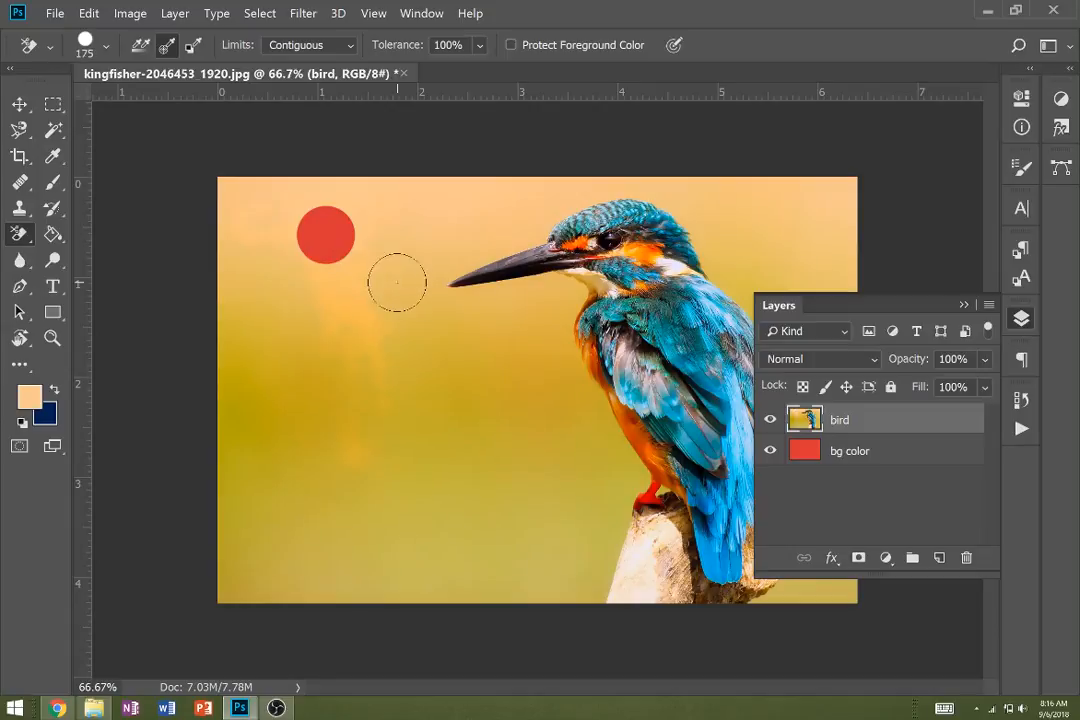
# Step: Erase a large circle left of the beak and a small spot below the red area
pyautogui.click(427, 300)
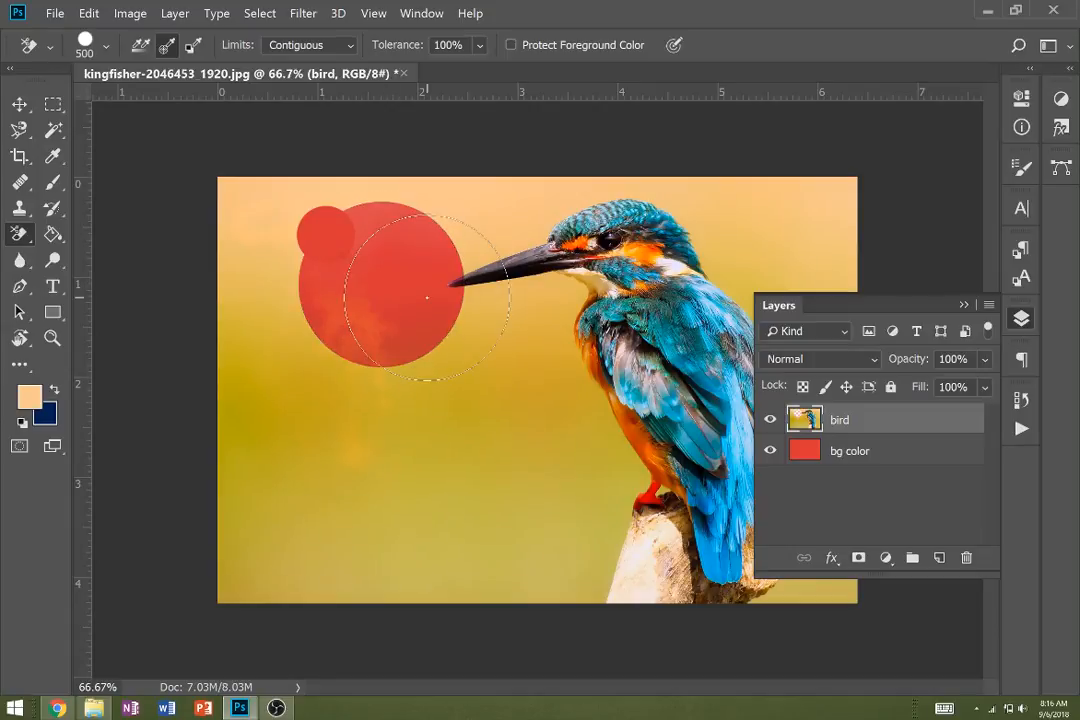
pyautogui.click(427, 300)
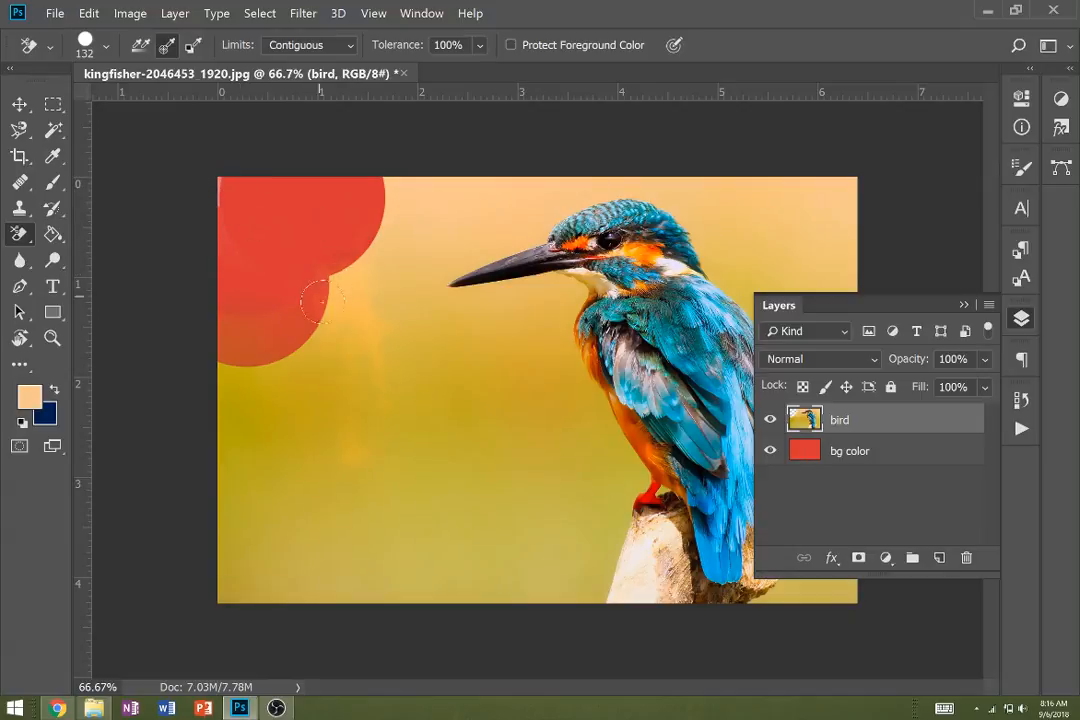
pyautogui.click(345, 290)
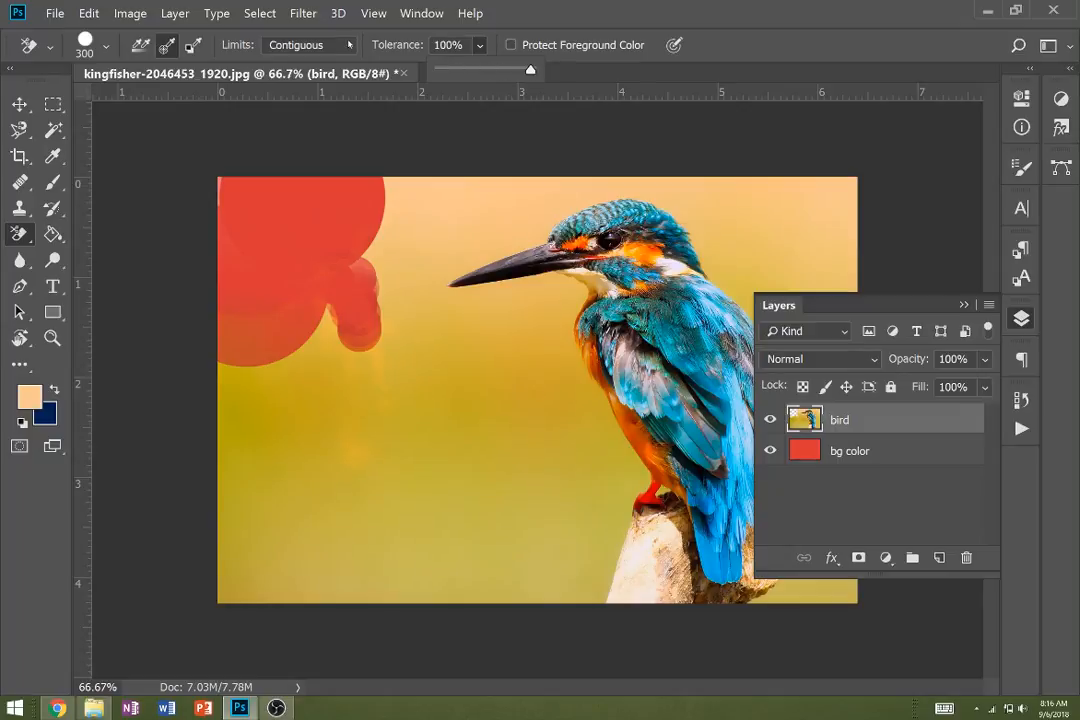
# Step: Switch Limits back to Find Edges and erase background above and beneath the beak
pyautogui.click(310, 44)
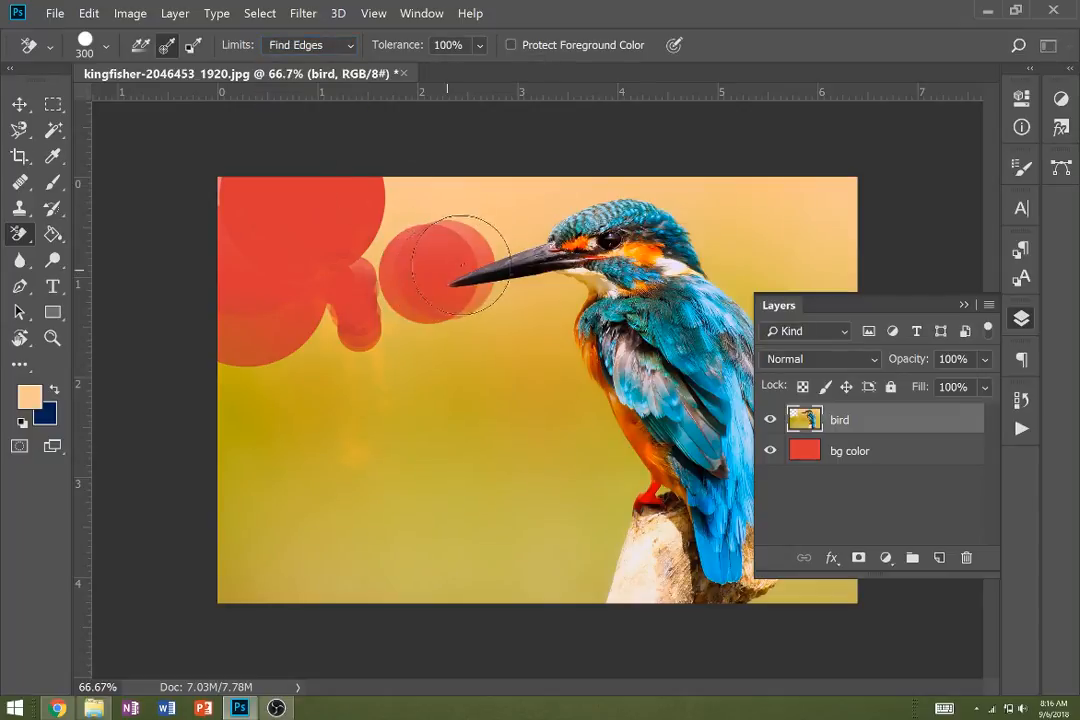
pyautogui.moveTo(455, 260); pyautogui.dragTo(540, 220)
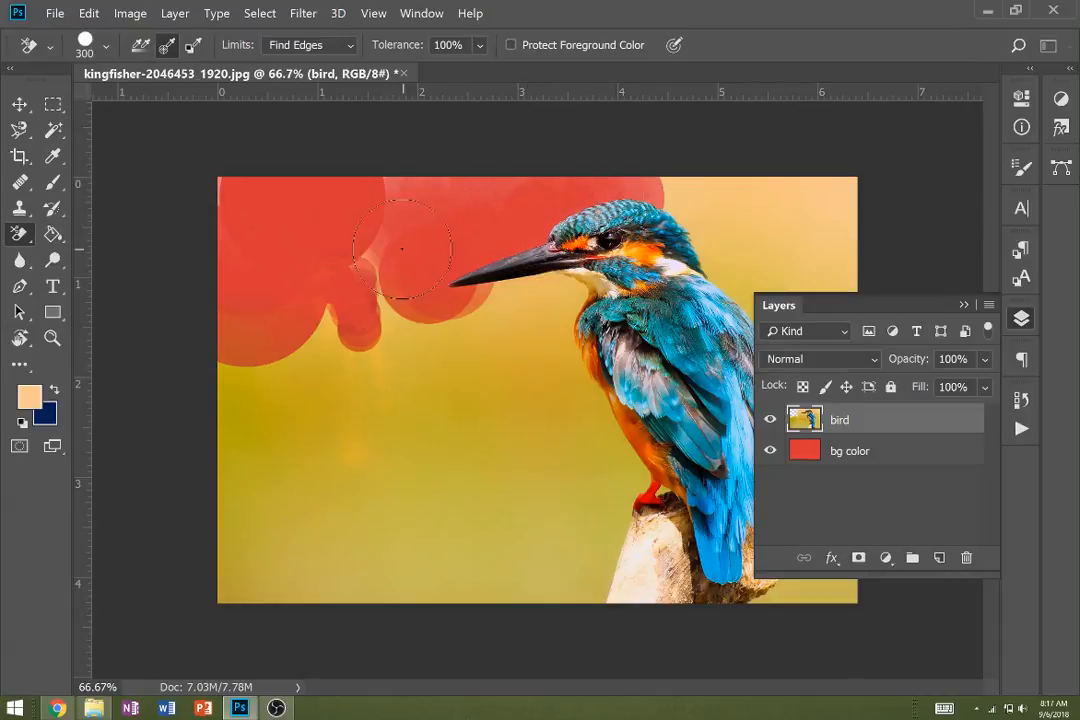
pyautogui.moveTo(405, 248); pyautogui.dragTo(365, 298)
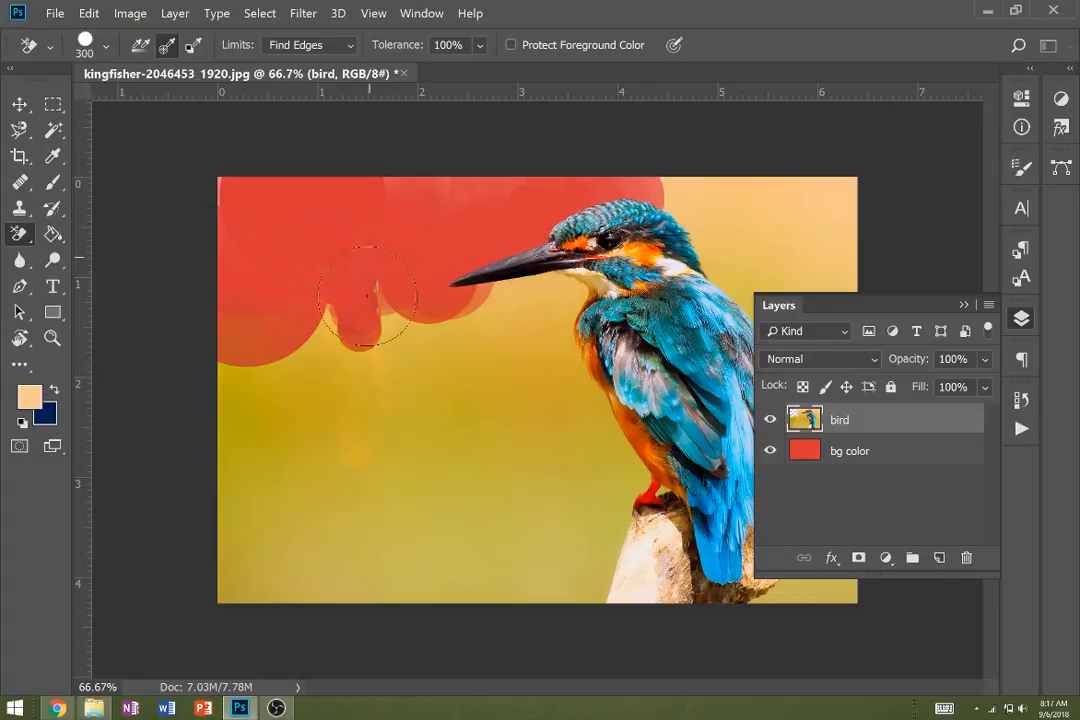
pyautogui.moveTo(365, 290); pyautogui.dragTo(485, 290)
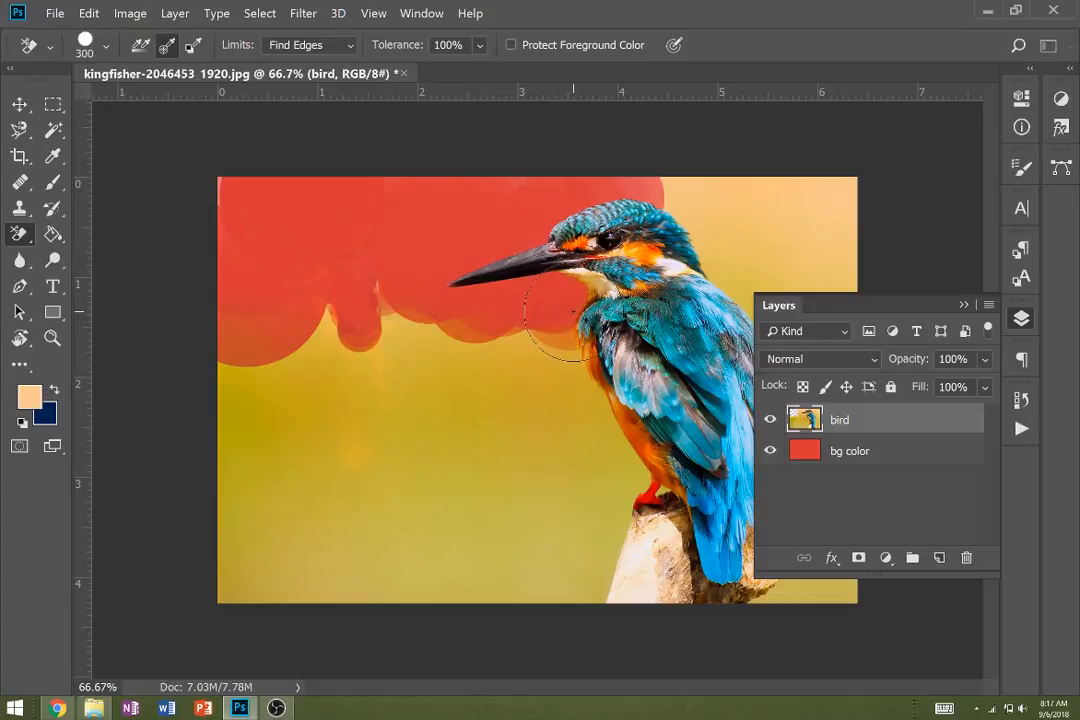
# Step: Erase background down along the chest and around the base of the perch
pyautogui.moveTo(555, 320); pyautogui.dragTo(555, 390)
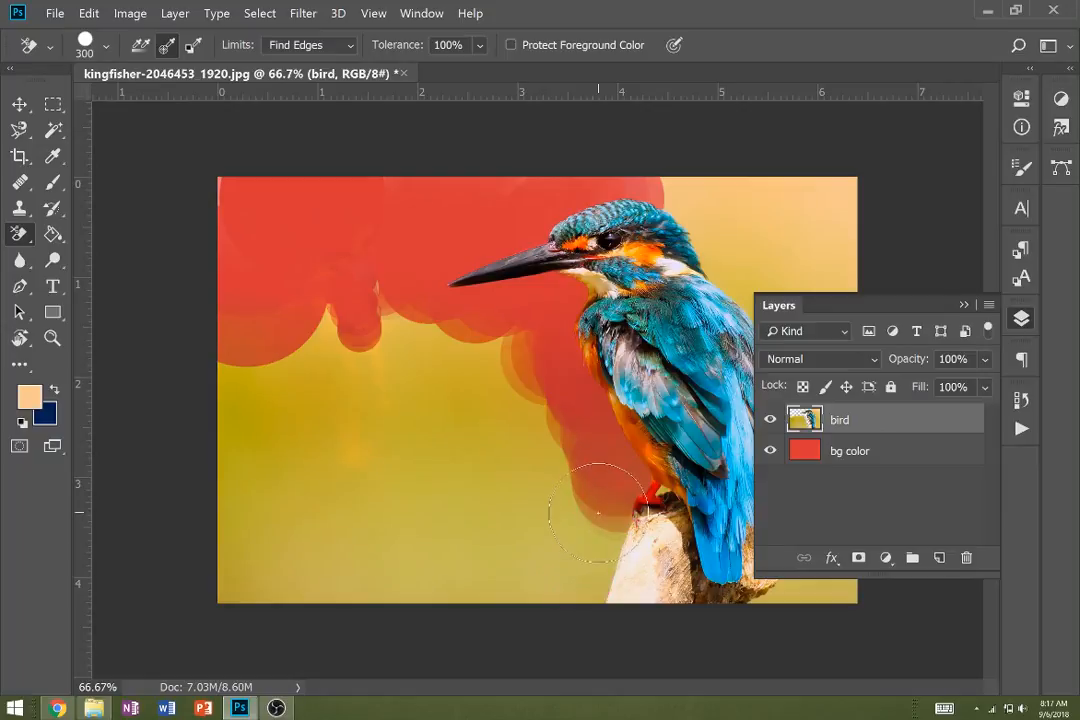
pyautogui.click(600, 515)
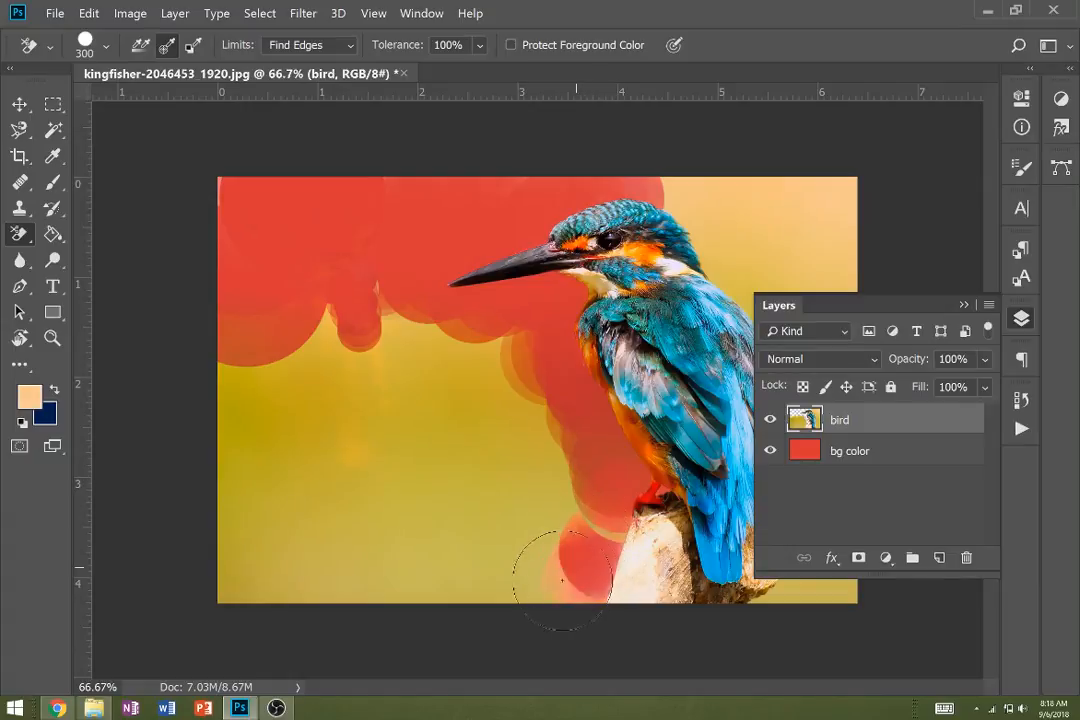
pyautogui.moveTo(560, 585); pyautogui.dragTo(600, 530)
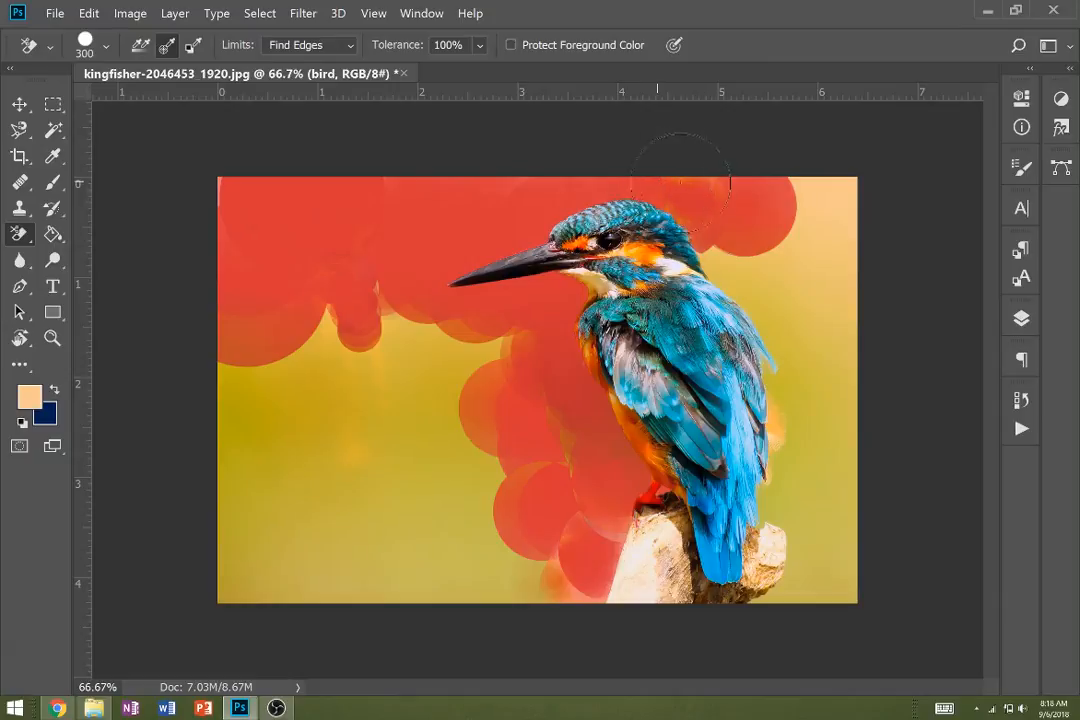
pyautogui.moveTo(710, 185)
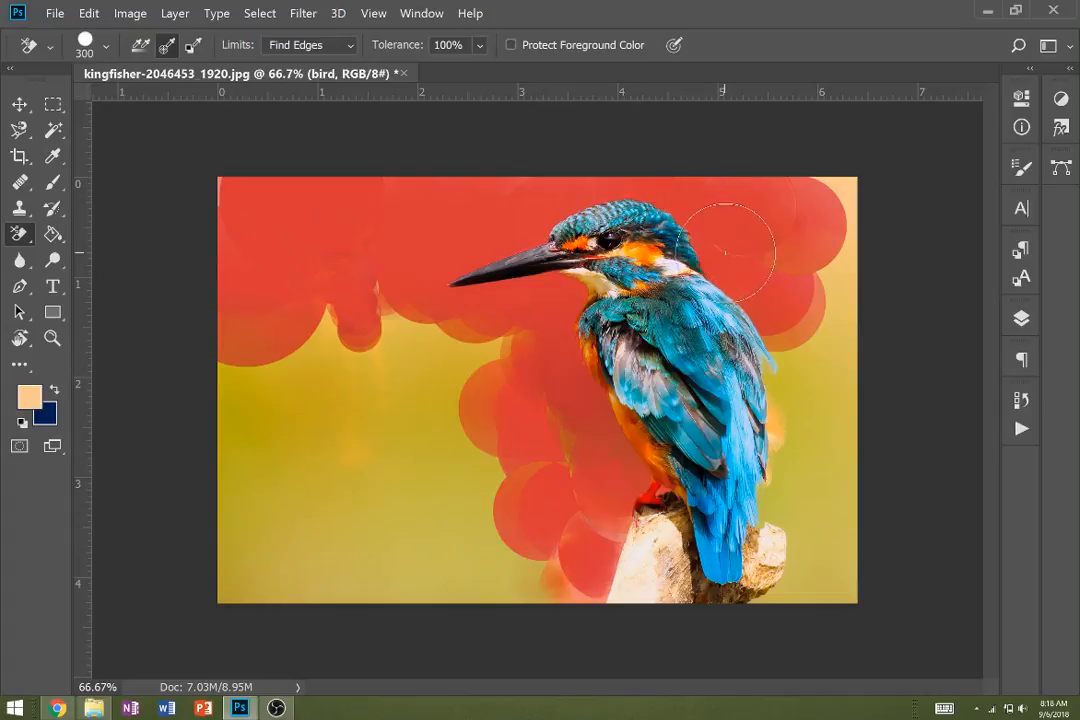
# Step: Erase the green behind the head, beside the back, and right of the tail
pyautogui.moveTo(725, 250); pyautogui.dragTo(820, 290)
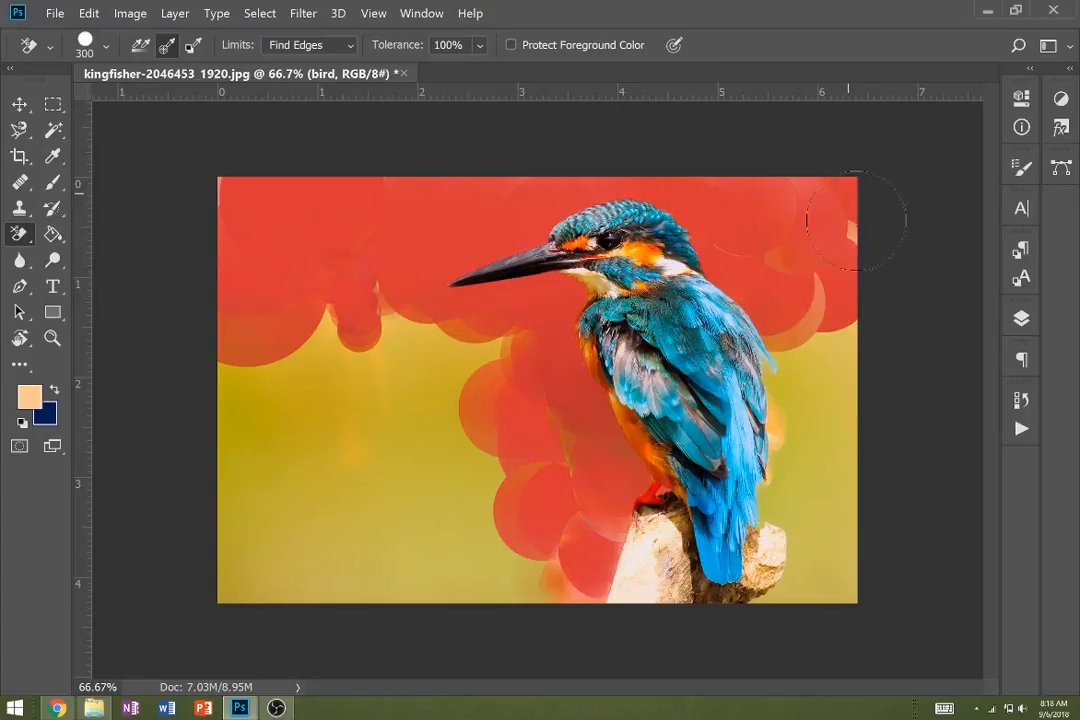
pyautogui.moveTo(785, 205)
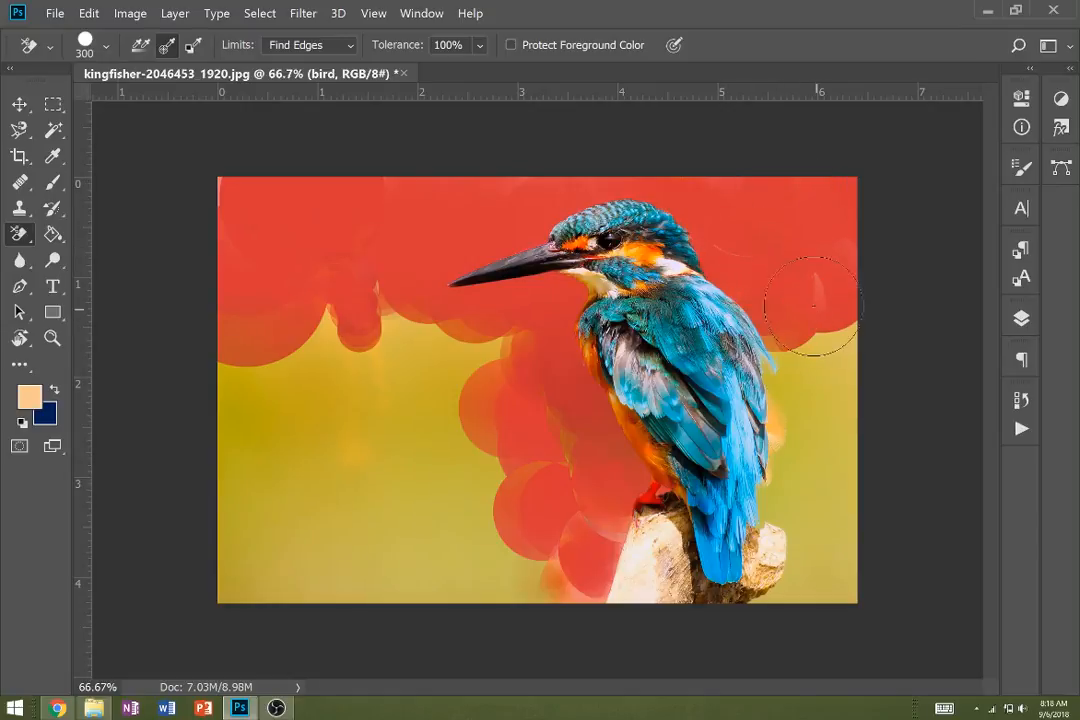
pyautogui.moveTo(810, 305); pyautogui.dragTo(835, 340)
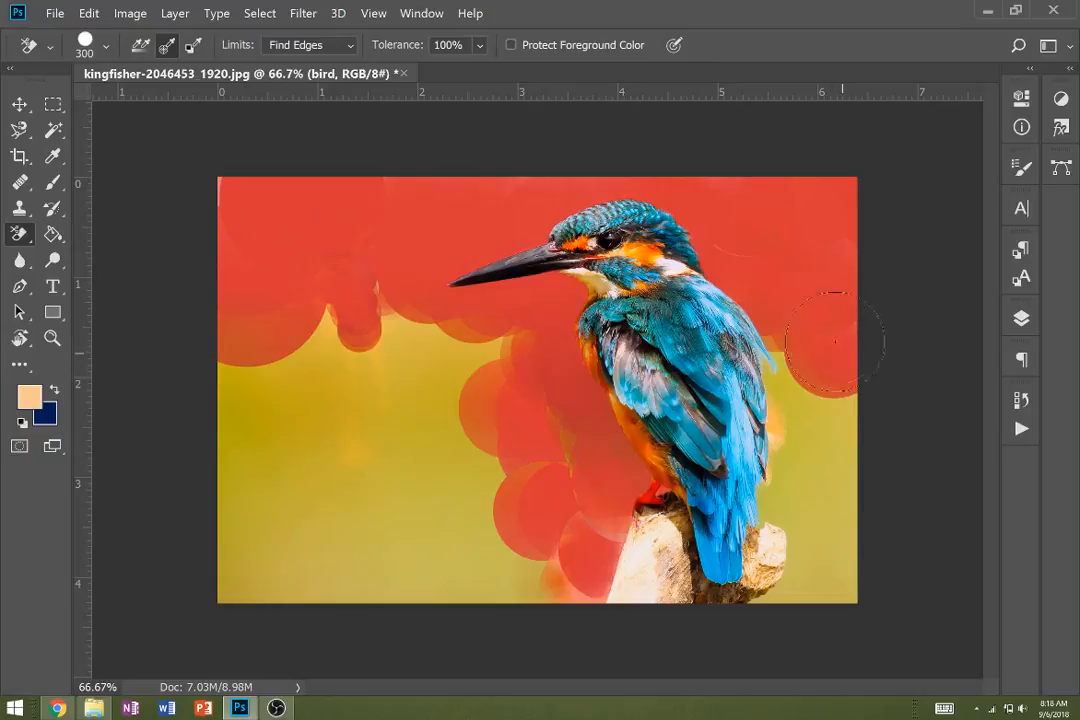
pyautogui.moveTo(740, 250)
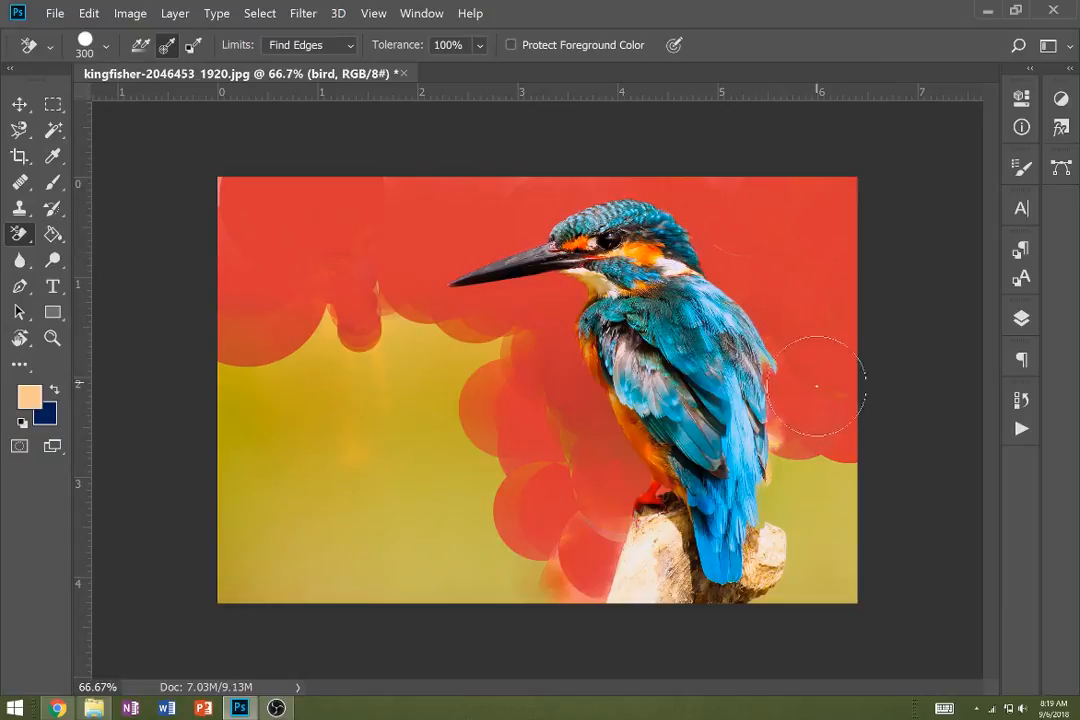
pyautogui.moveTo(818, 388); pyautogui.dragTo(790, 478)
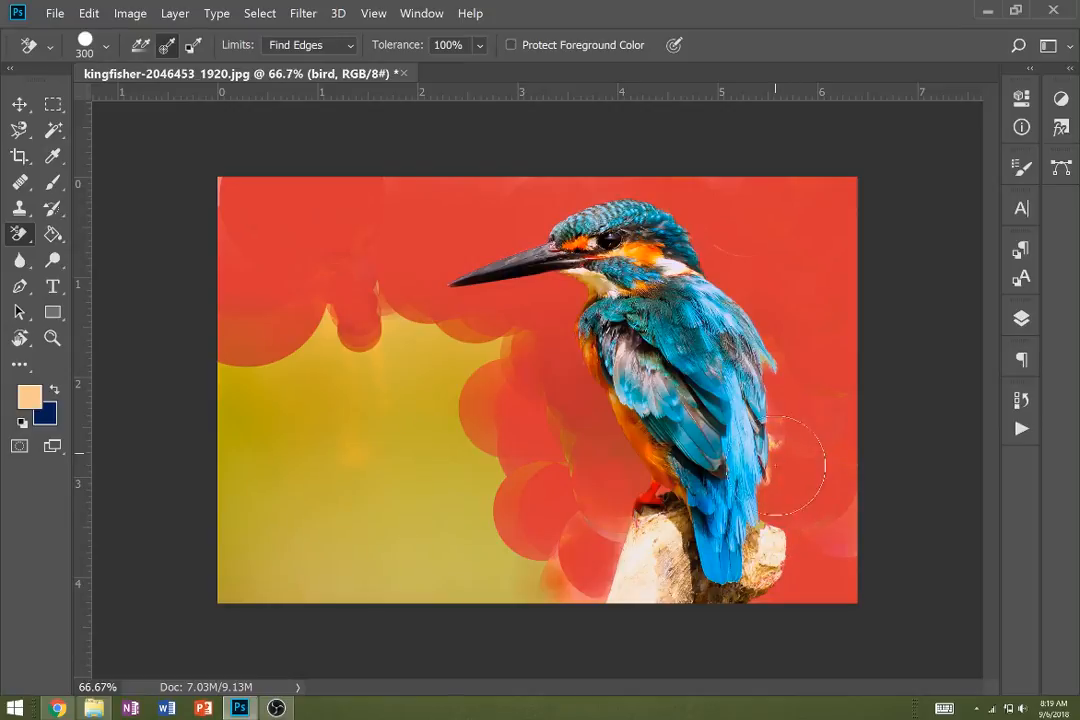
pyautogui.moveTo(815, 450)
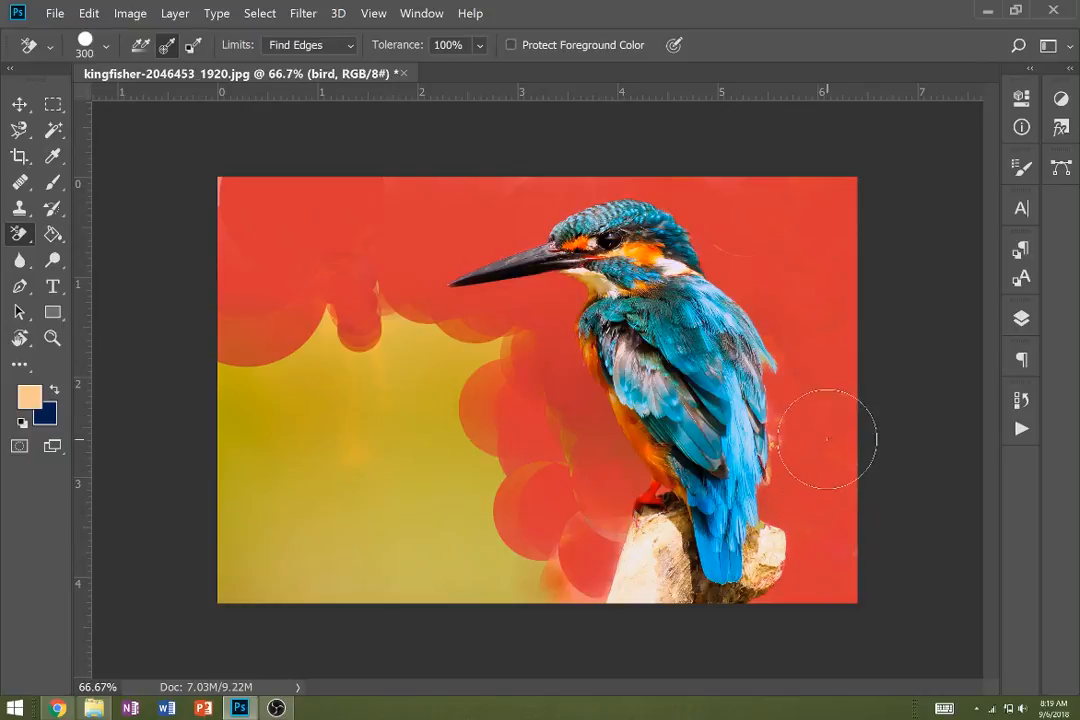
pyautogui.moveTo(823, 392)
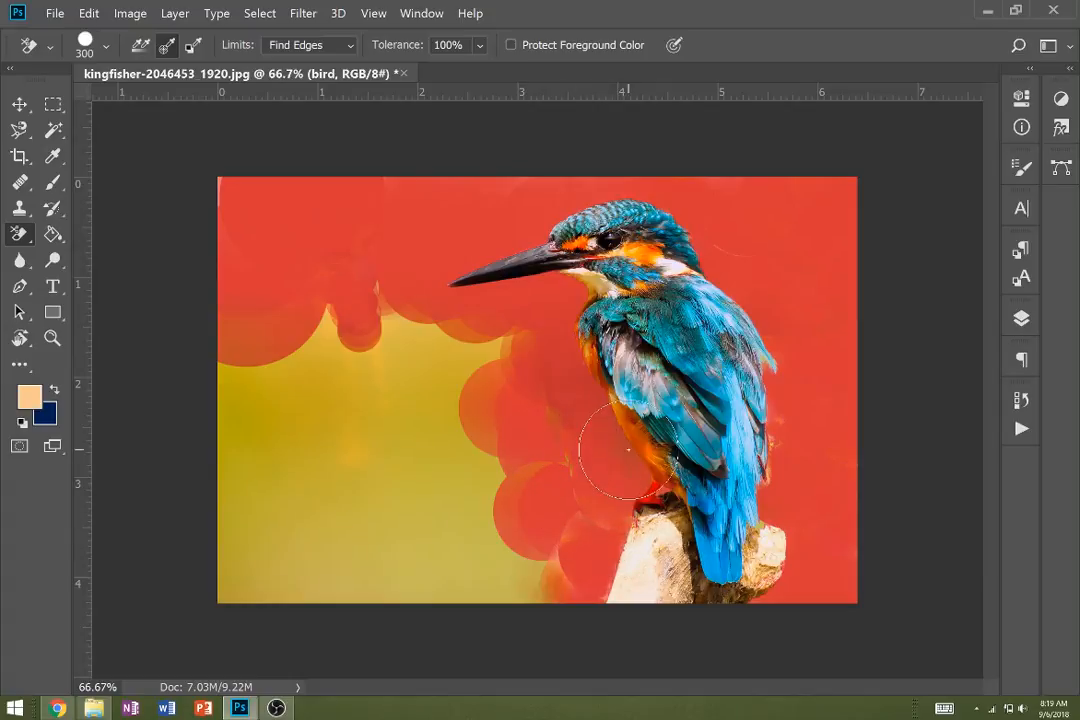
# Step: Erase more green behind the kingfisher's belly and beside the perch with the Background Eraser
pyautogui.moveTo(630, 450); pyautogui.dragTo(560, 355)
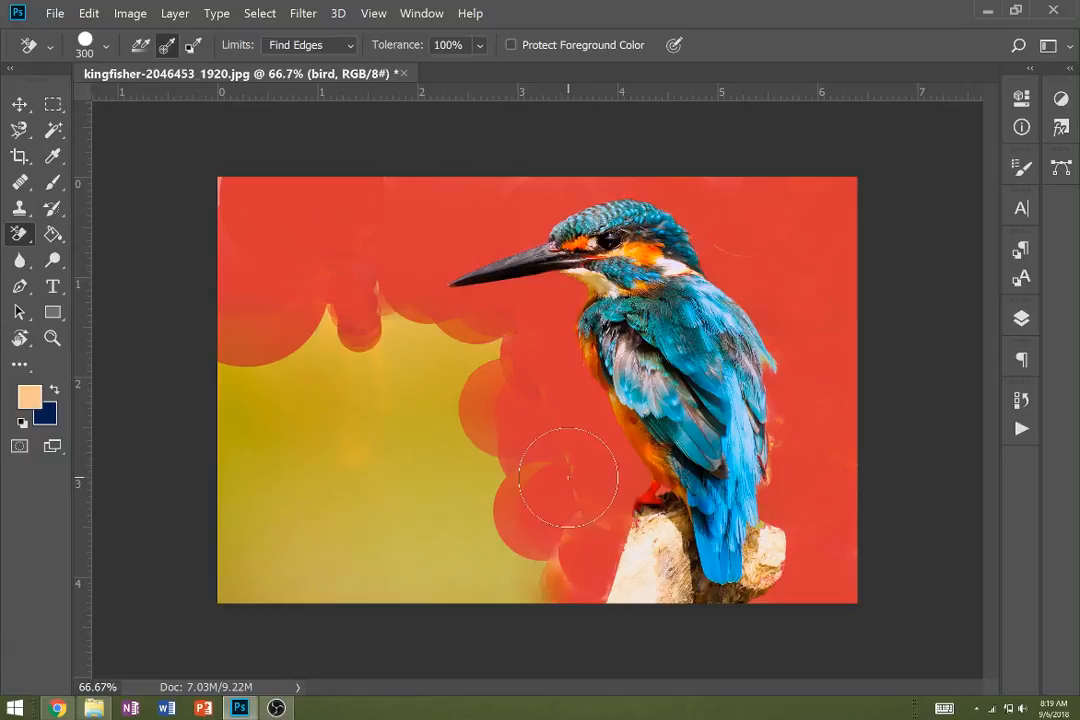
pyautogui.moveTo(585, 520)
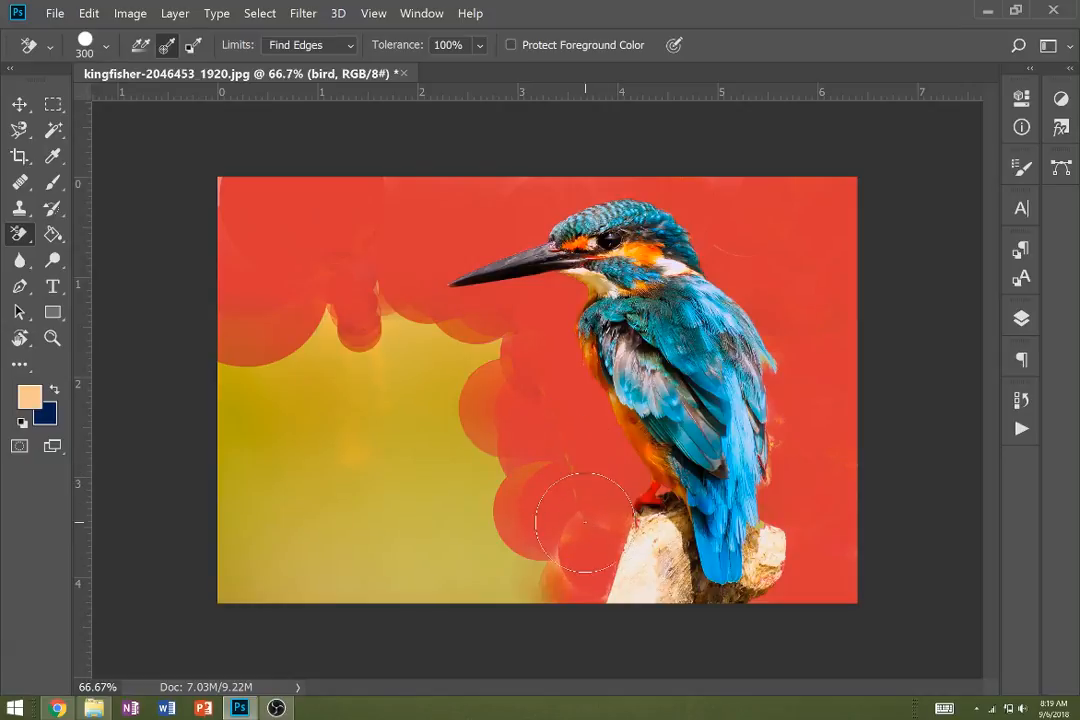
pyautogui.moveTo(585, 525); pyautogui.dragTo(550, 585)
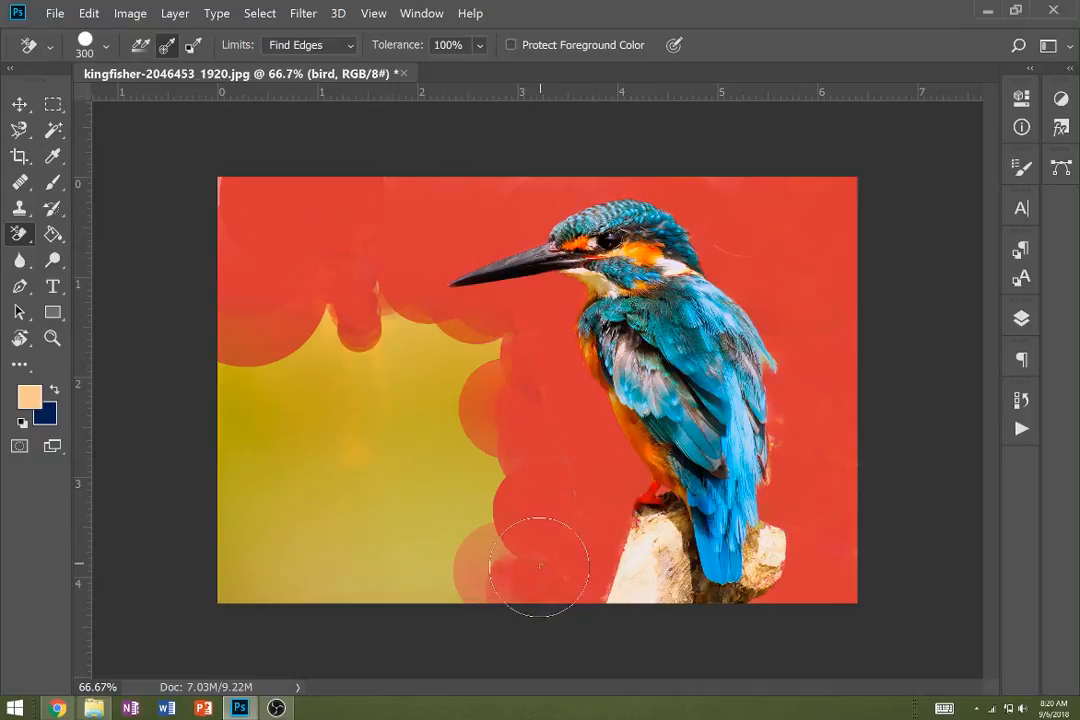
pyautogui.moveTo(517, 335)
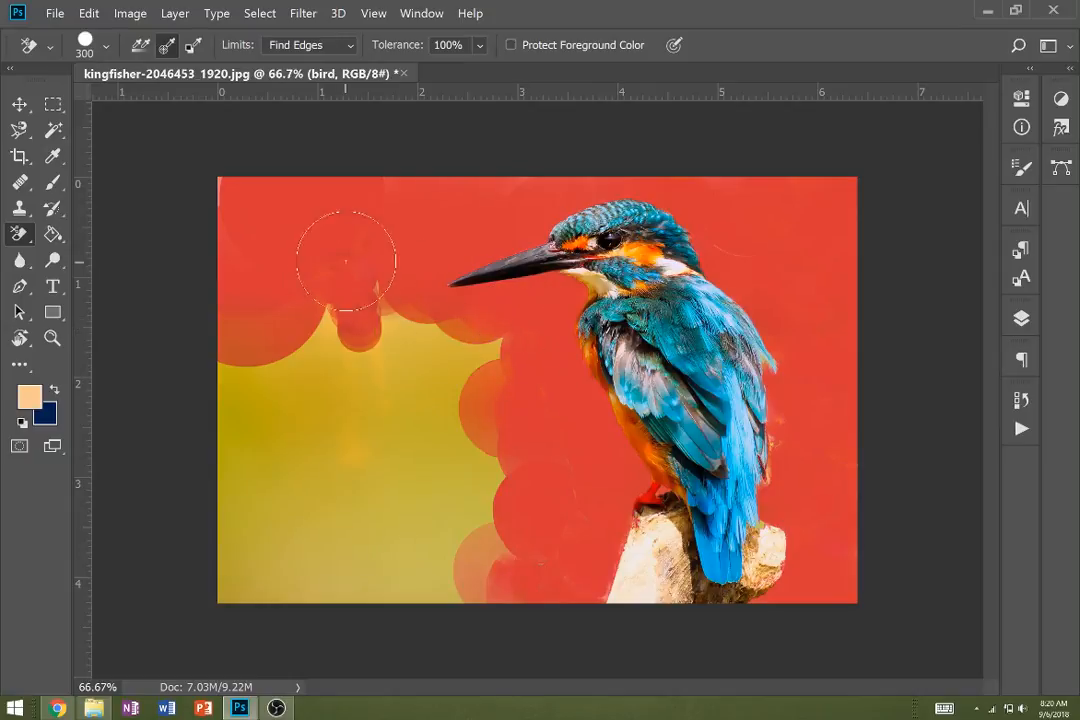
pyautogui.moveTo(227, 185)
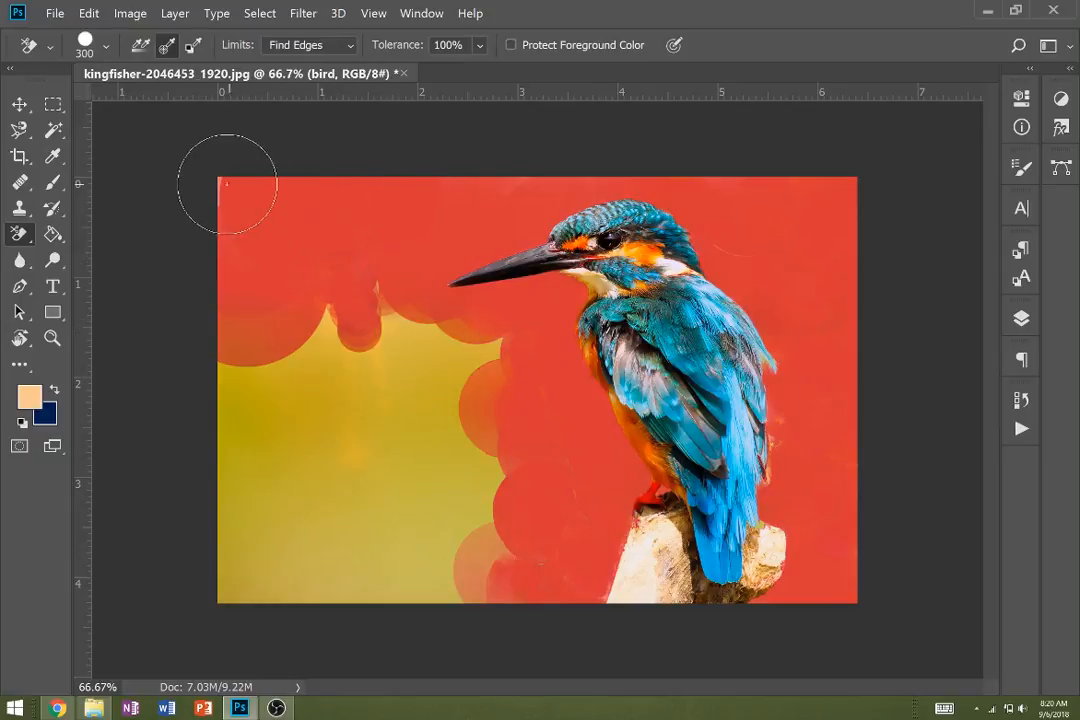
pyautogui.moveTo(351, 258)
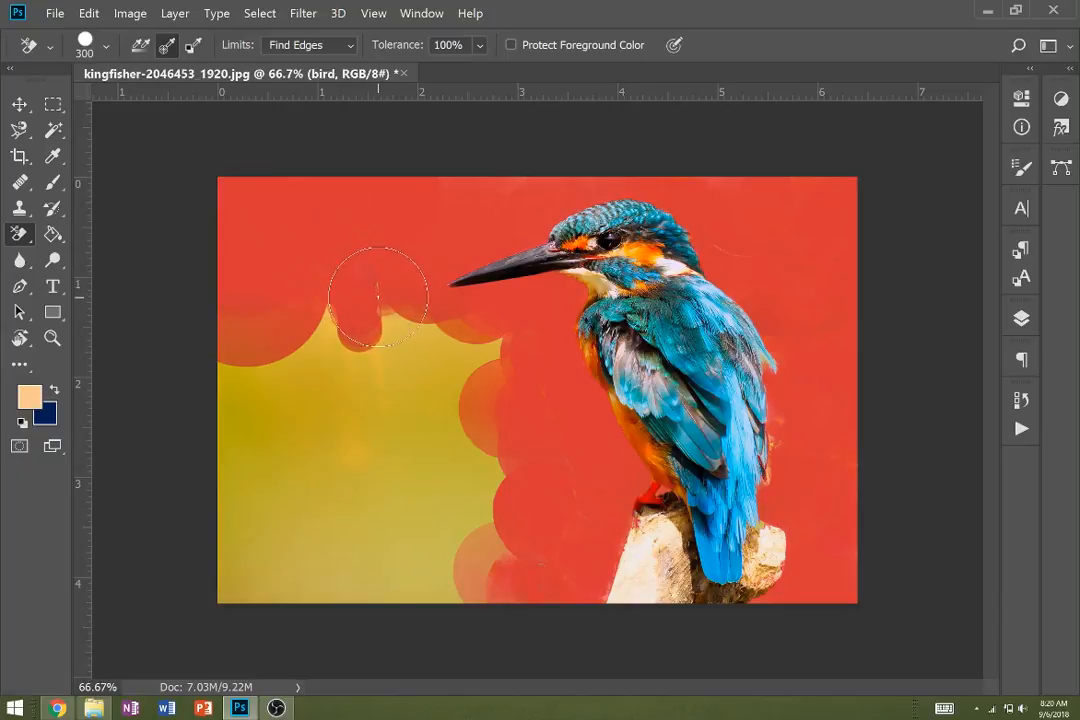
pyautogui.moveTo(165, 282)
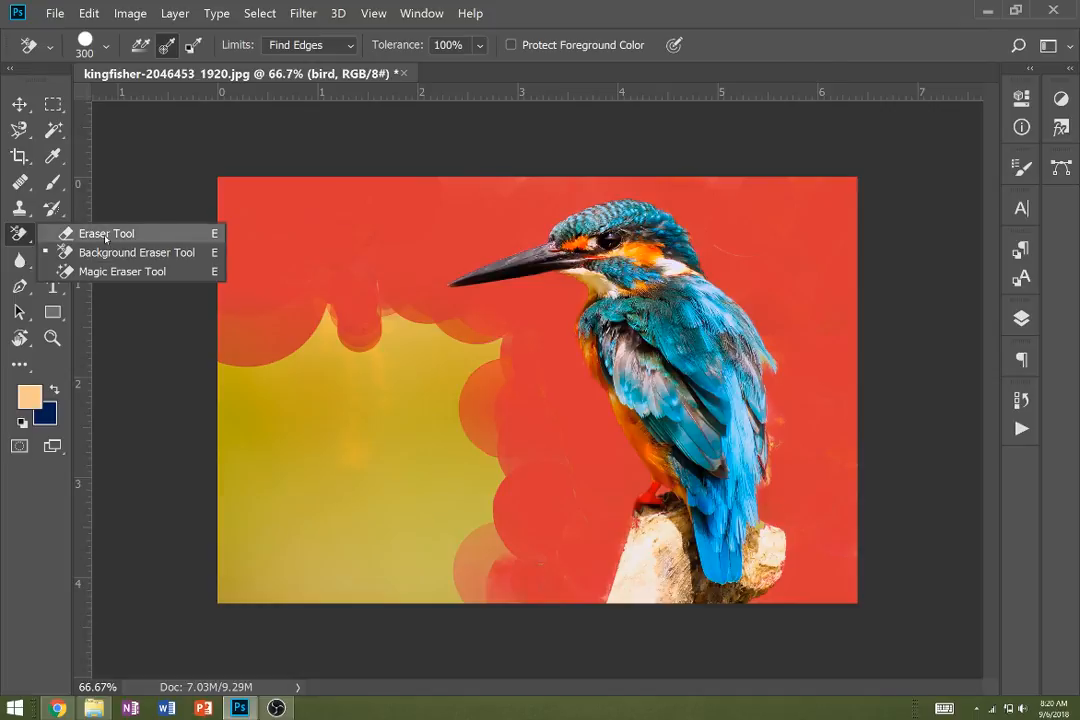
# Step: With the Eraser at size 168, erase the green below the beak and across the left side
pyautogui.click(106, 233)
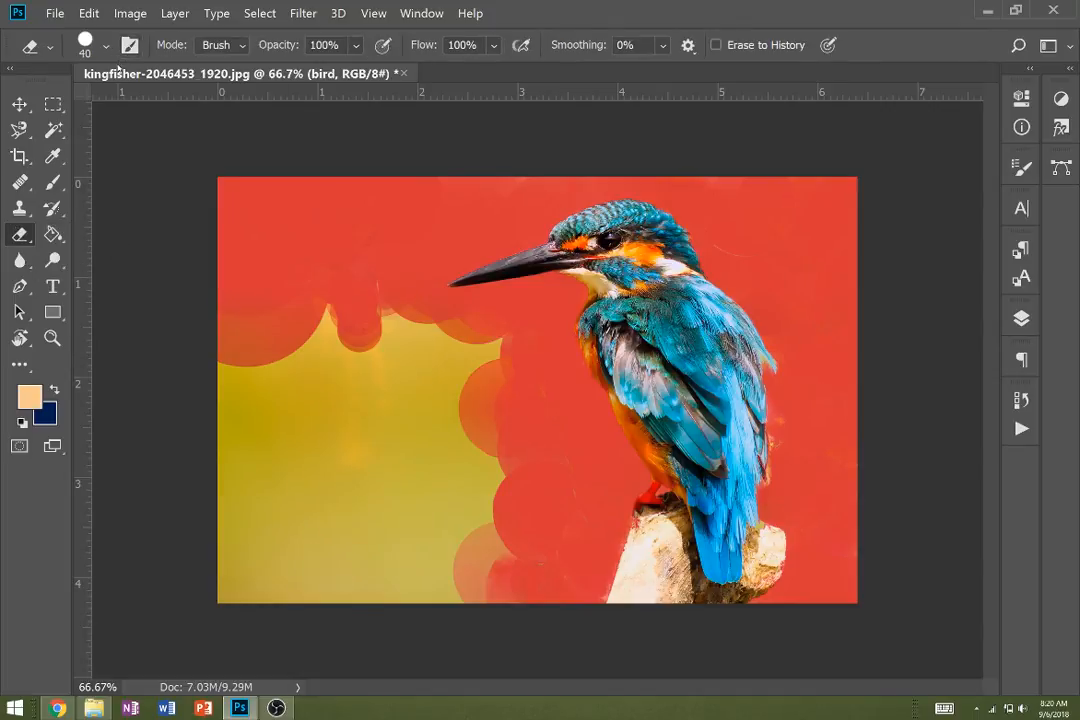
pyautogui.click(104, 44)
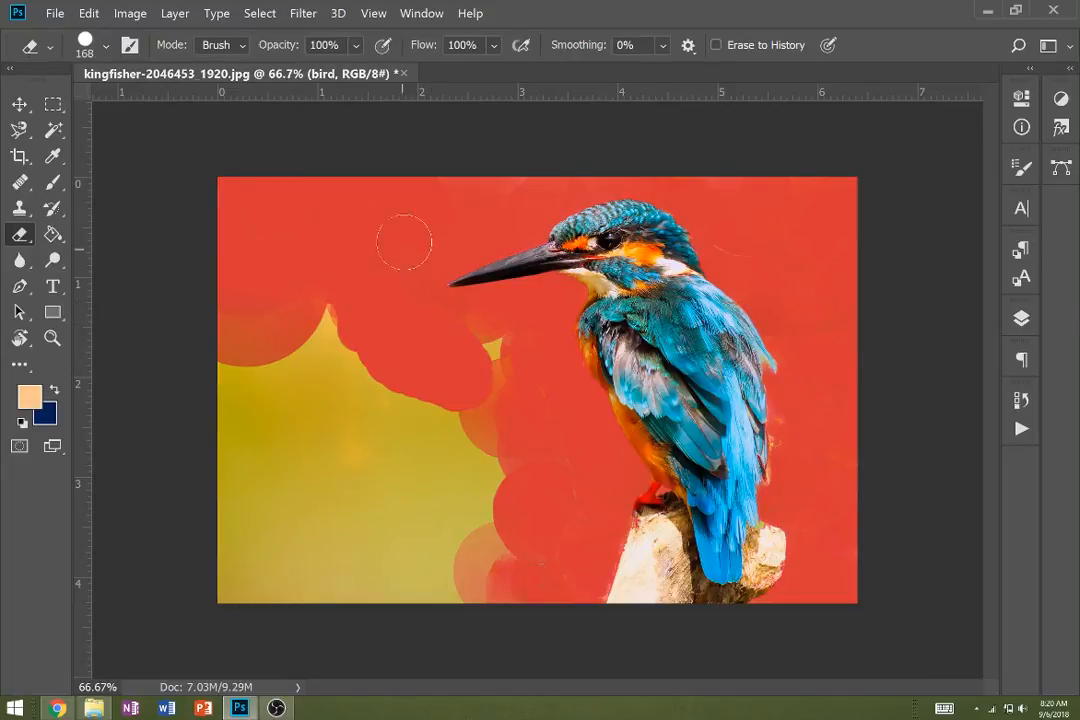
pyautogui.moveTo(838, 195)
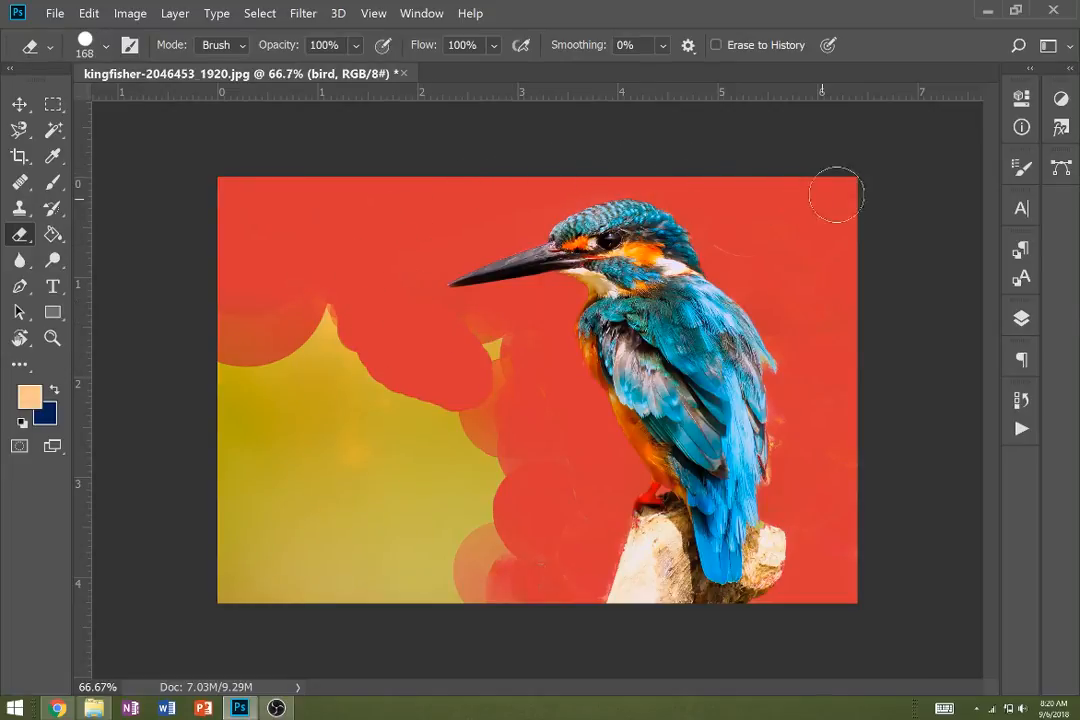
pyautogui.moveTo(805, 430)
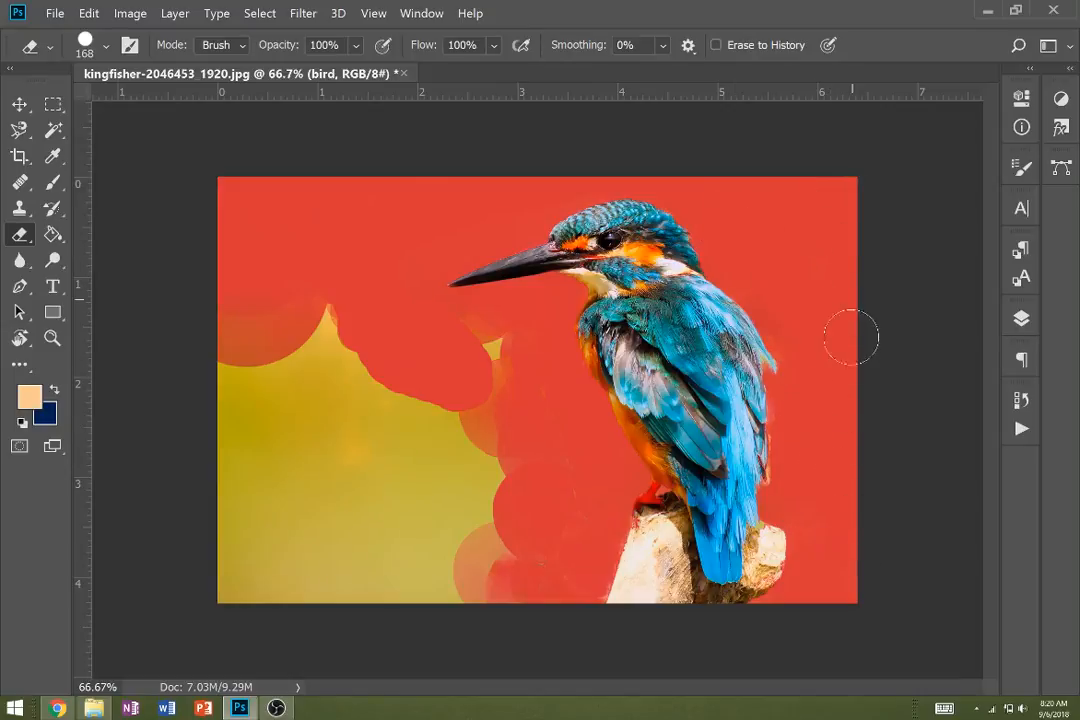
pyautogui.moveTo(557, 558)
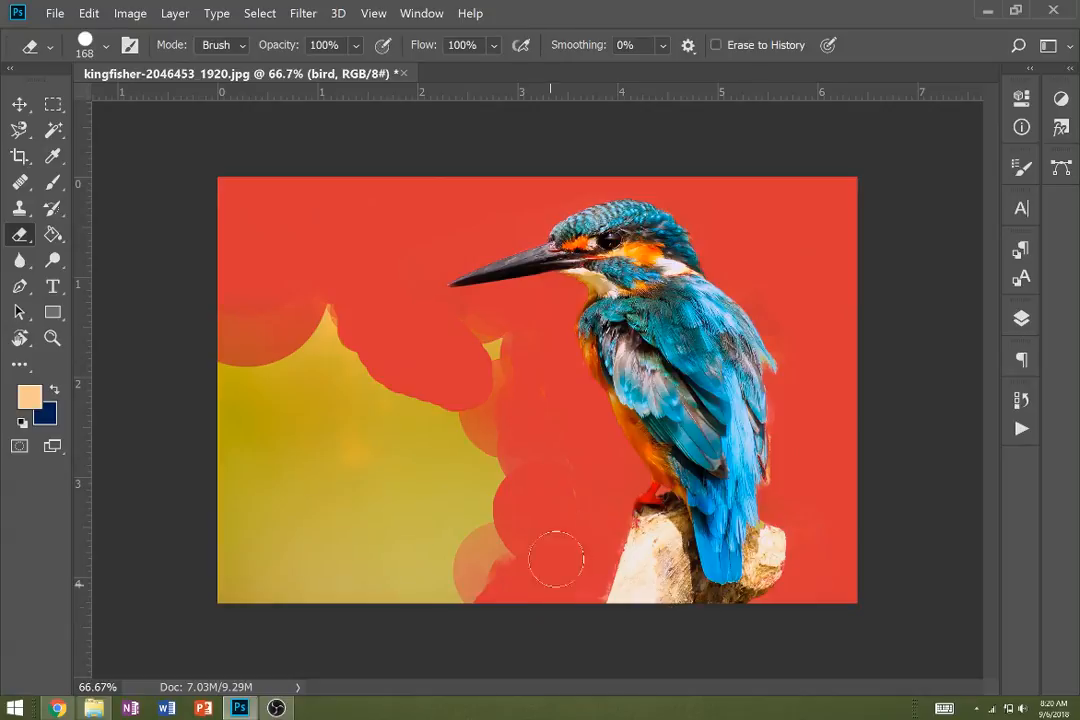
pyautogui.moveTo(557, 558); pyautogui.dragTo(490, 300)
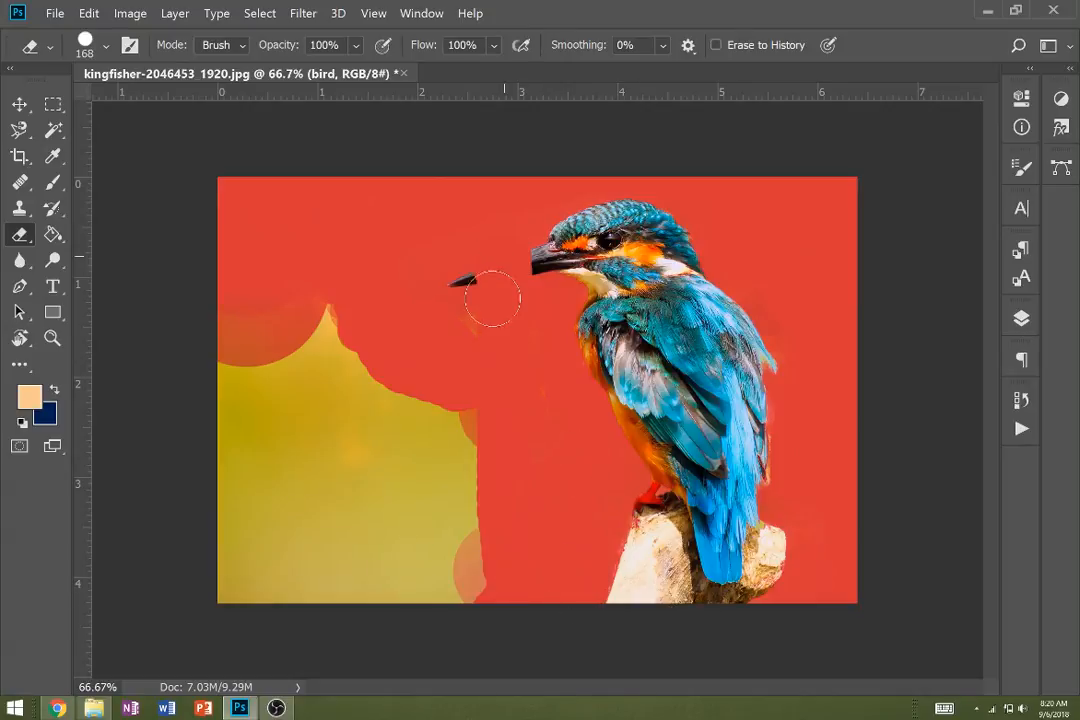
pyautogui.moveTo(490, 300); pyautogui.dragTo(490, 355)
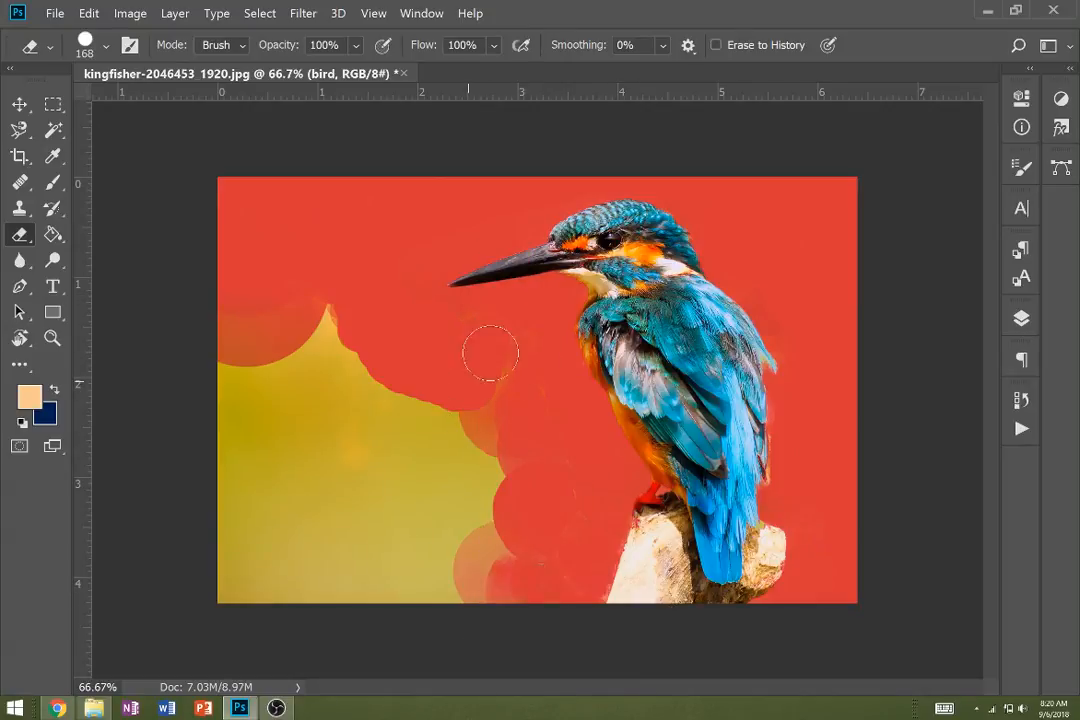
pyautogui.moveTo(490, 355); pyautogui.dragTo(548, 415)
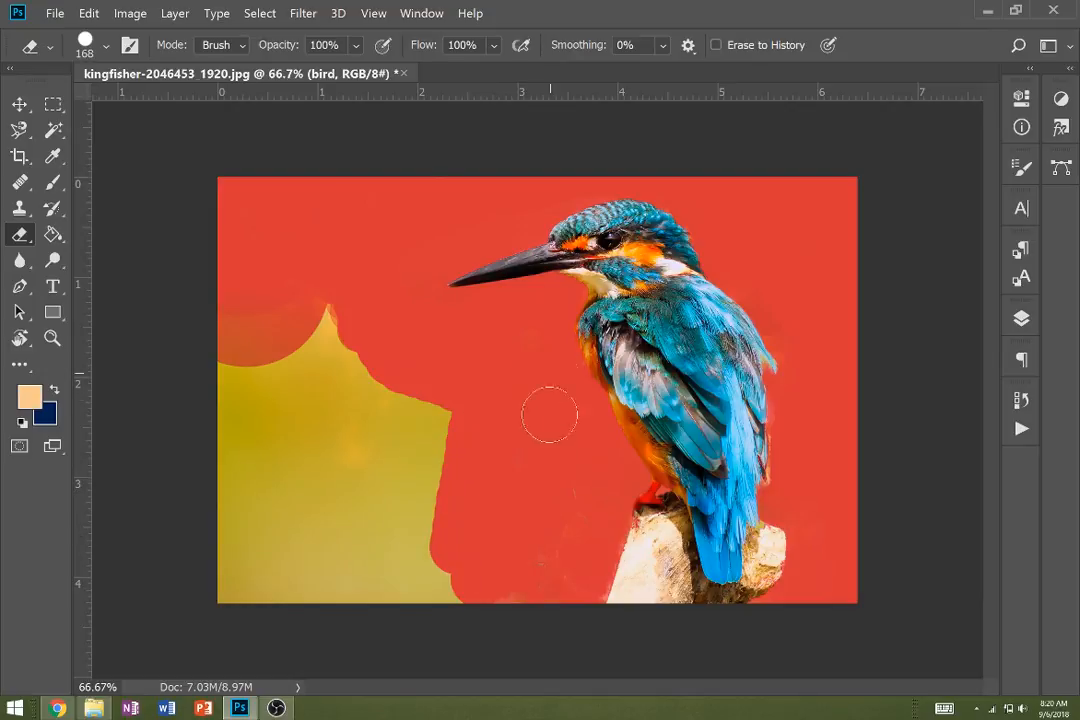
pyautogui.moveTo(548, 413); pyautogui.dragTo(452, 600)
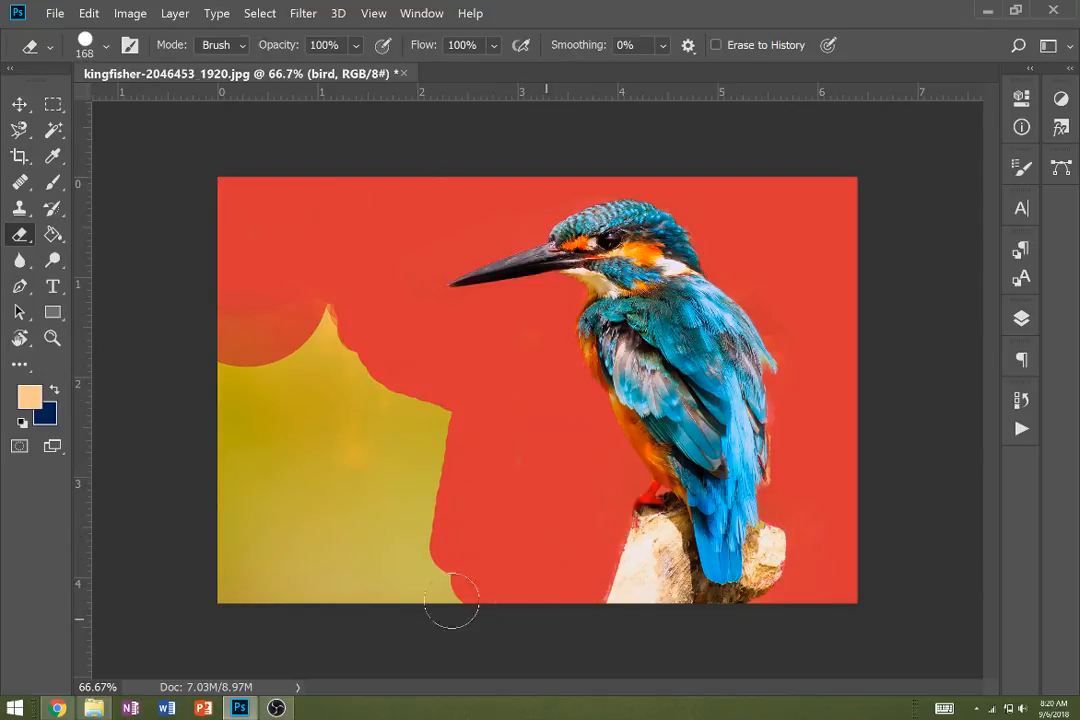
pyautogui.moveTo(455, 600); pyautogui.dragTo(350, 325)
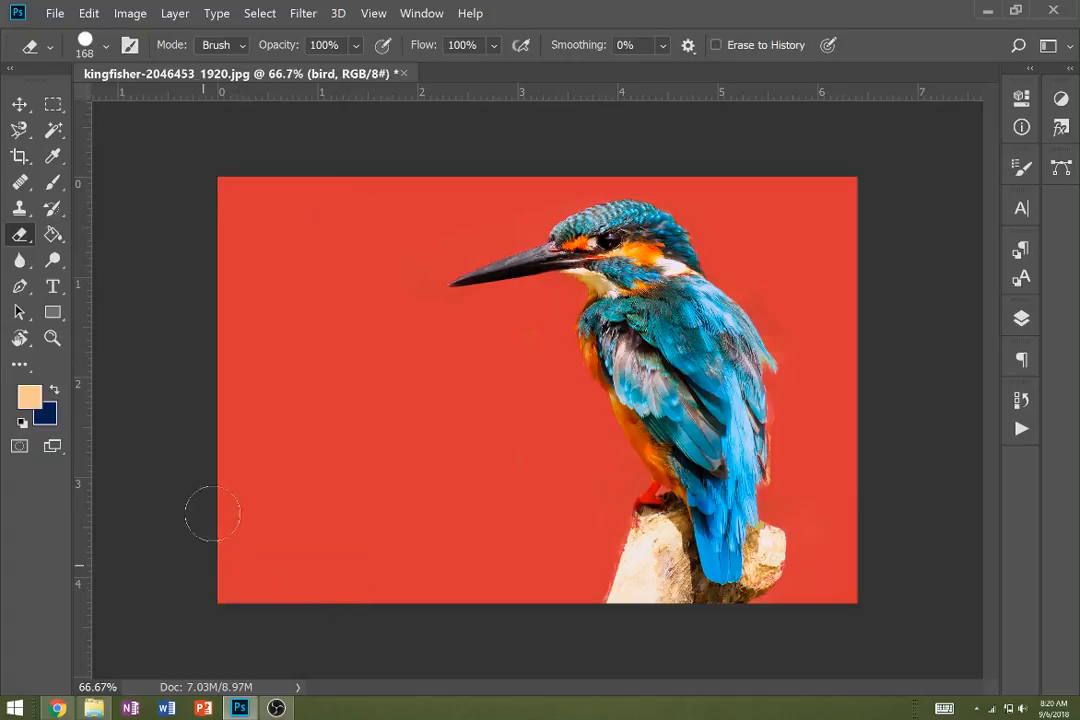
pyautogui.moveTo(580, 580)
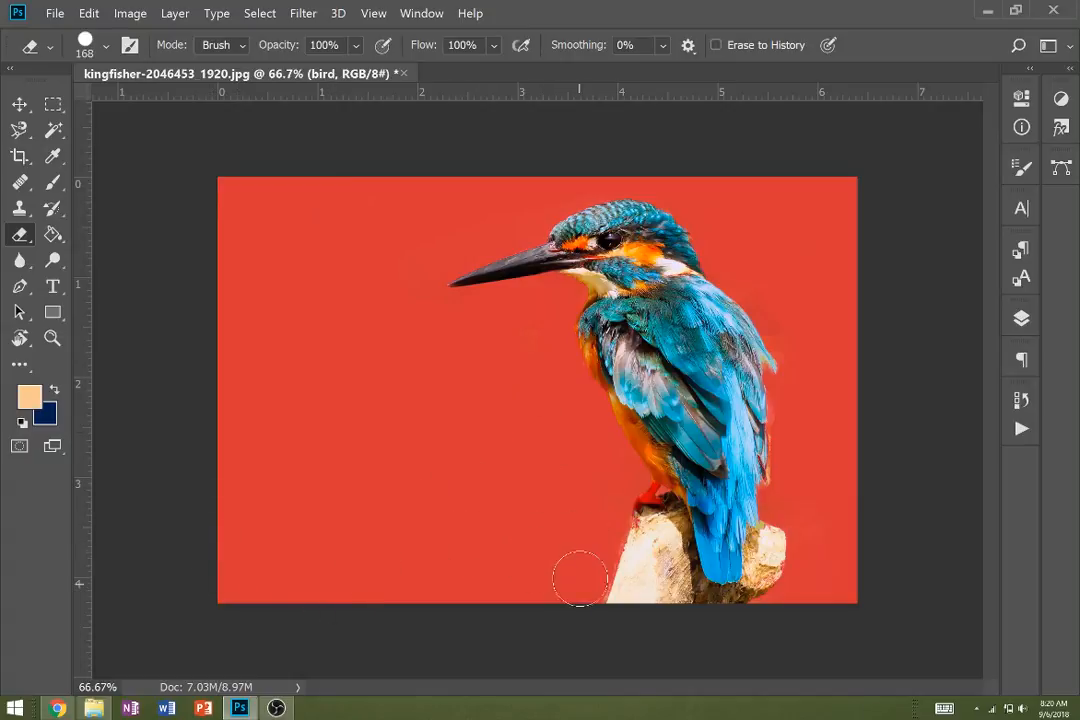
pyautogui.moveTo(540, 320)
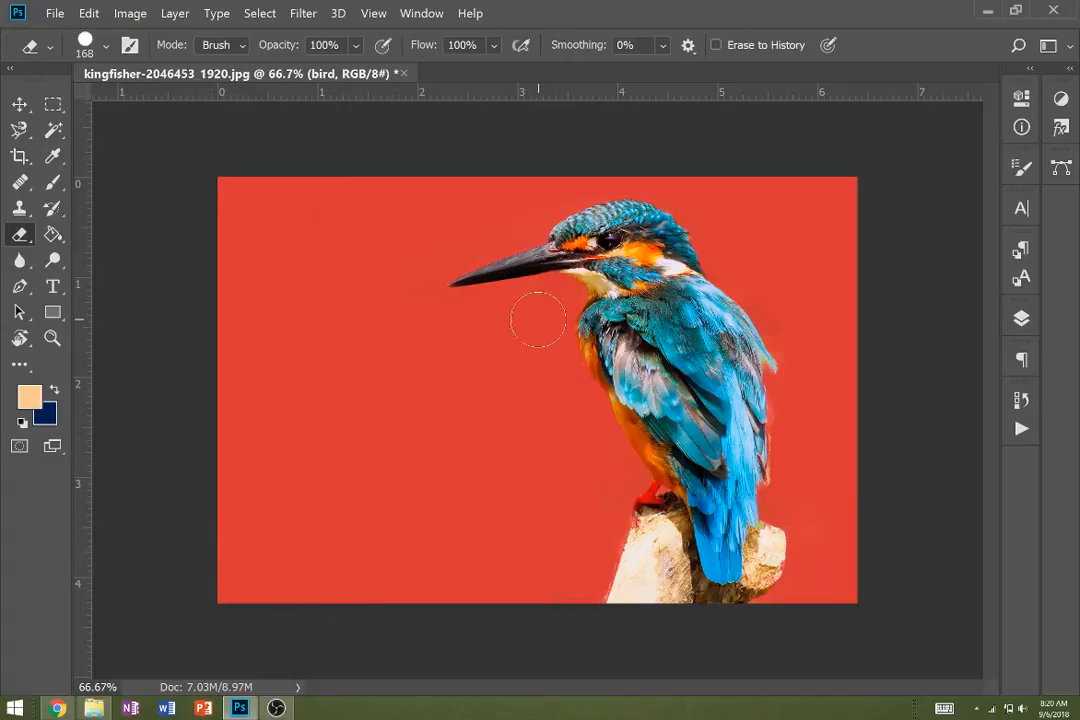
pyautogui.moveTo(210, 385)
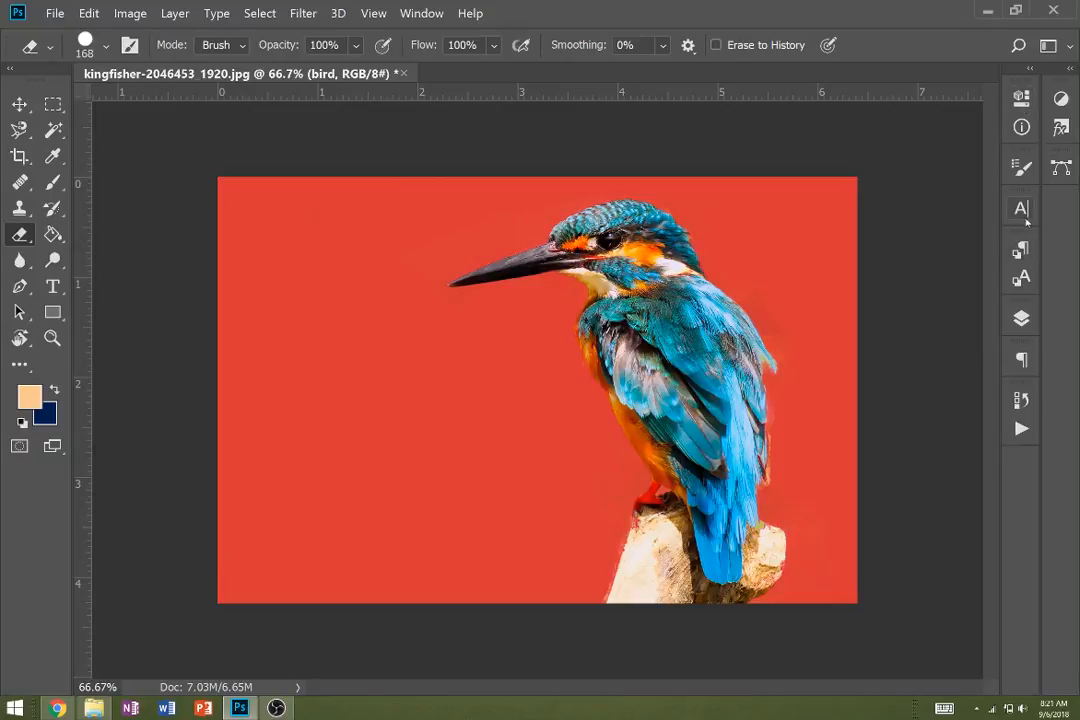
# Step: Toggle layer visibility, select the empty area around the bird, and shift work to bg color
pyautogui.click(1021, 317)
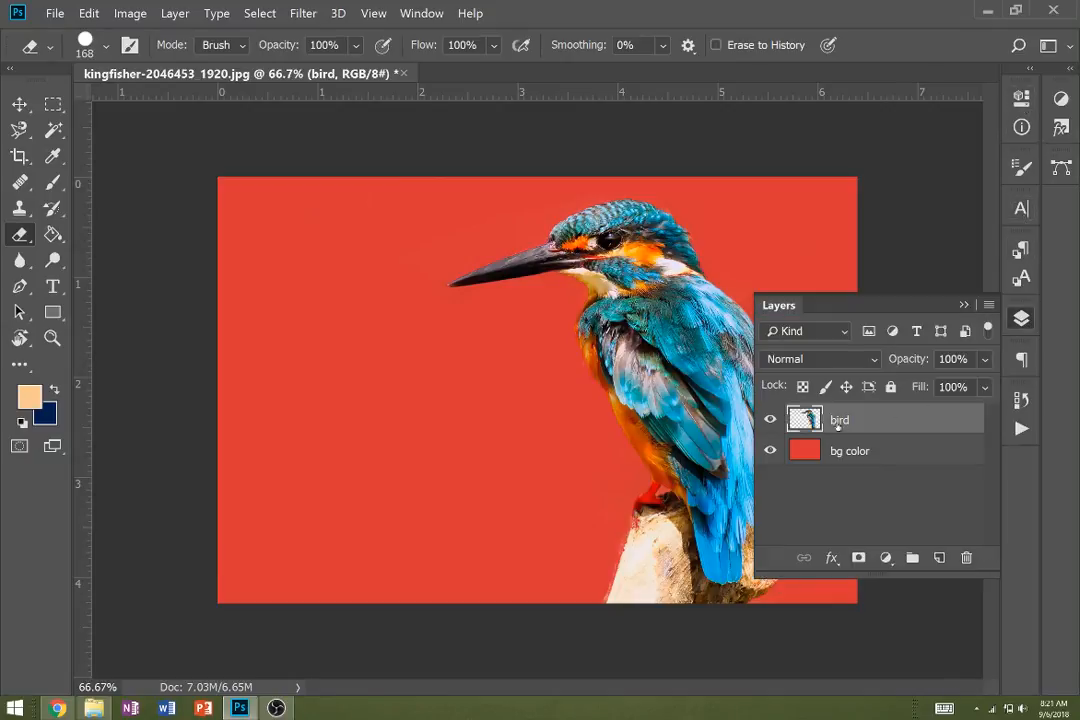
pyautogui.click(770, 450)
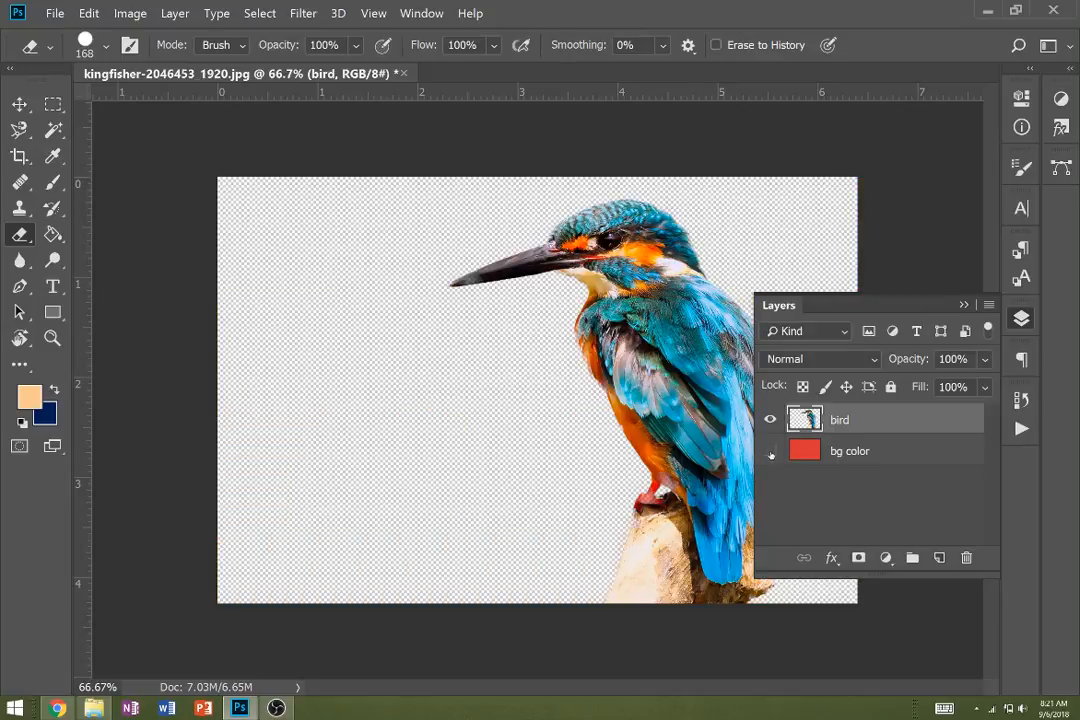
pyautogui.click(770, 450)
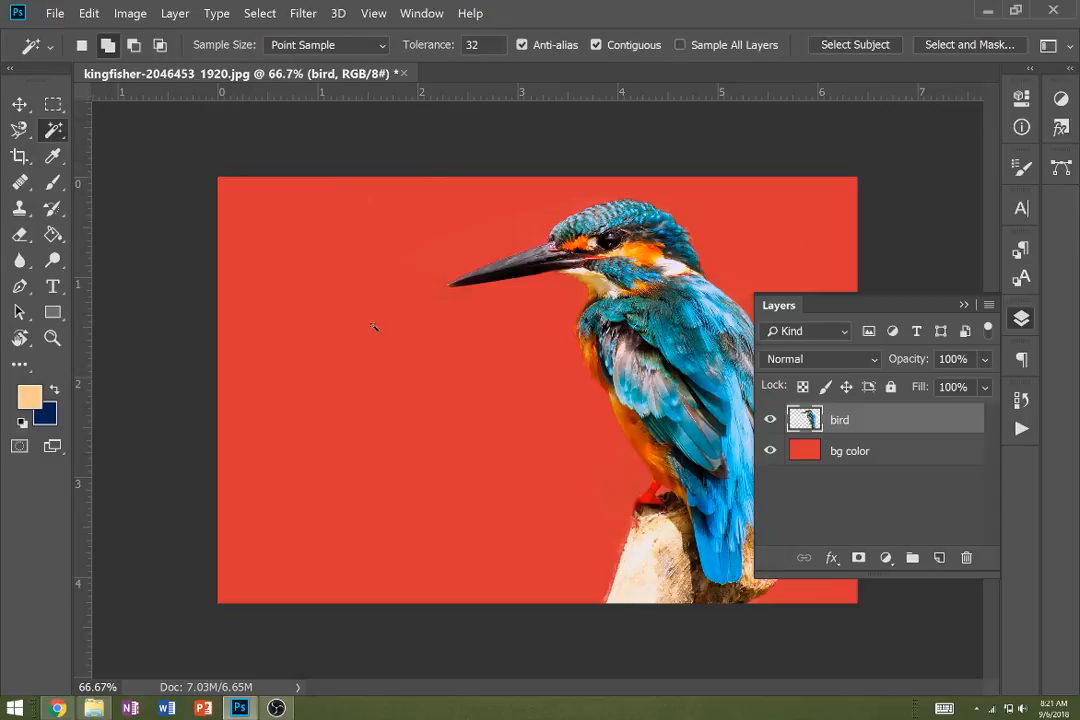
pyautogui.click(374, 327)
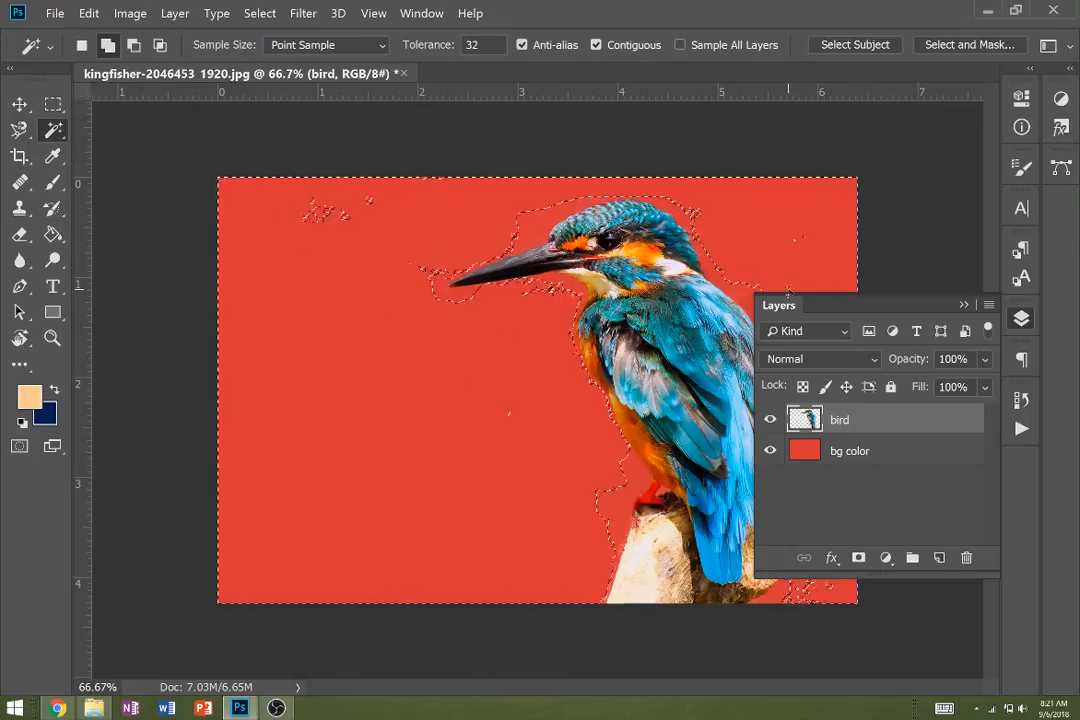
pyautogui.click(770, 419)
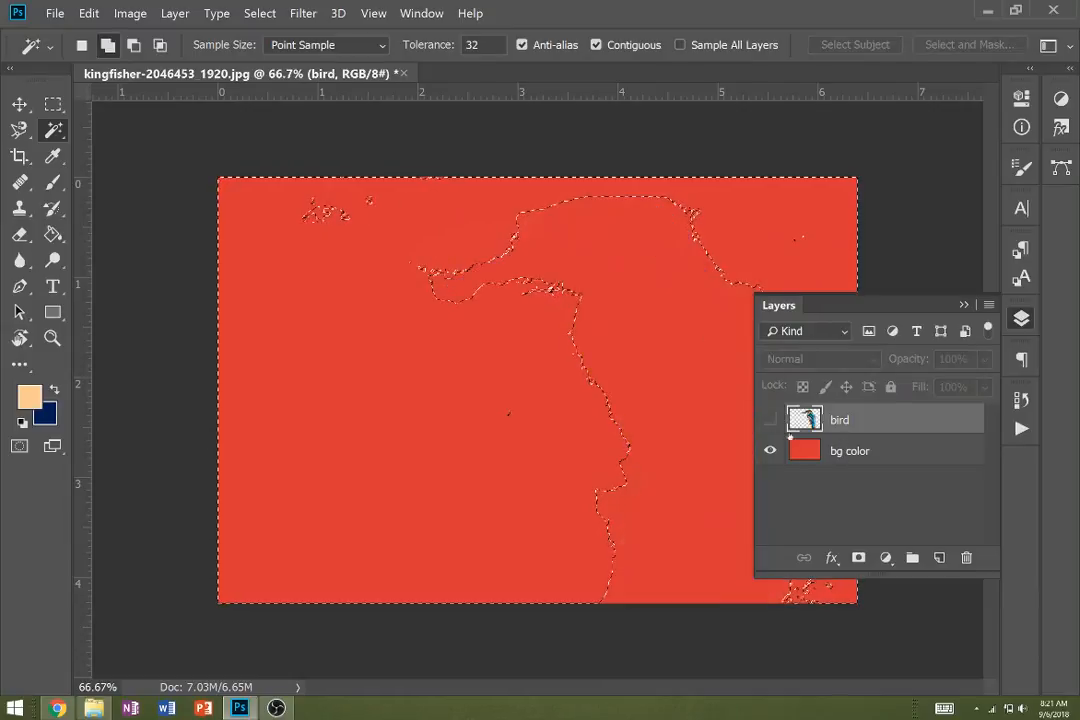
pyautogui.click(770, 419)
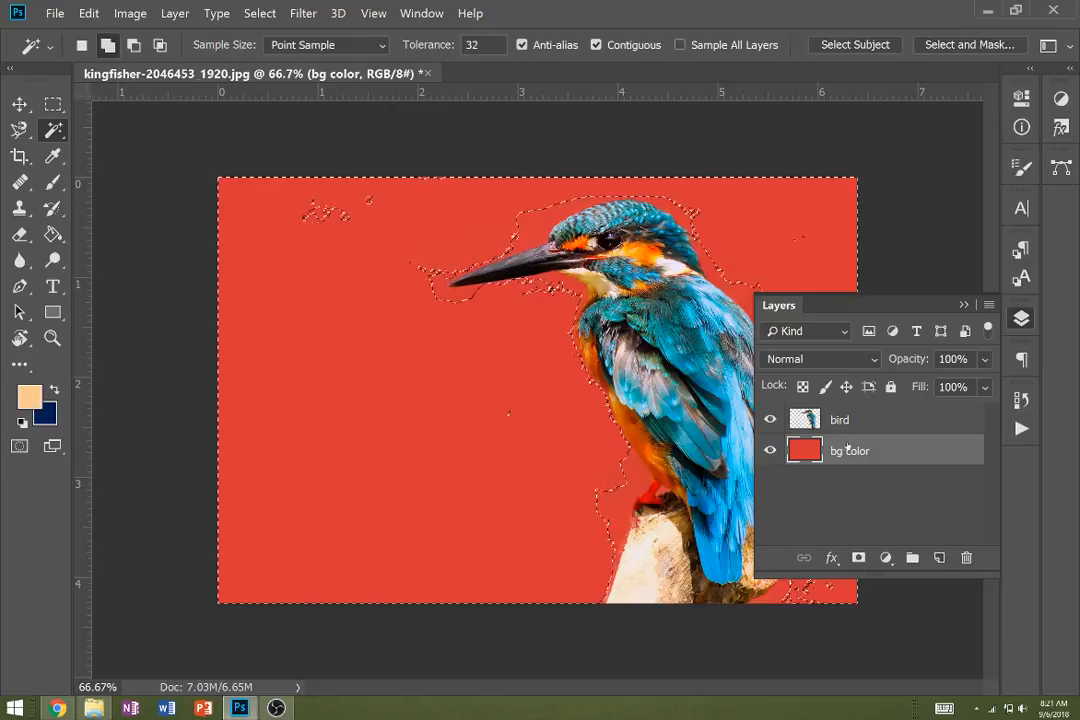
# Step: Apply Image > Adjustments > Hue/Saturation to lighten the red bg color layer to white
pyautogui.click(130, 13)
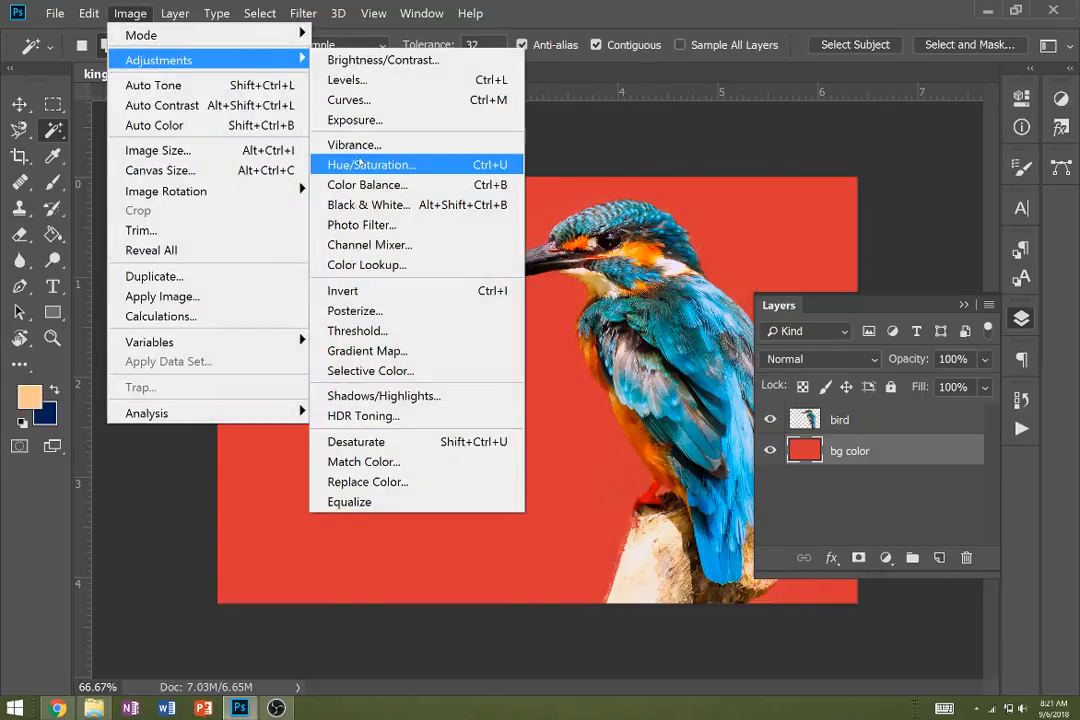
pyautogui.click(371, 164)
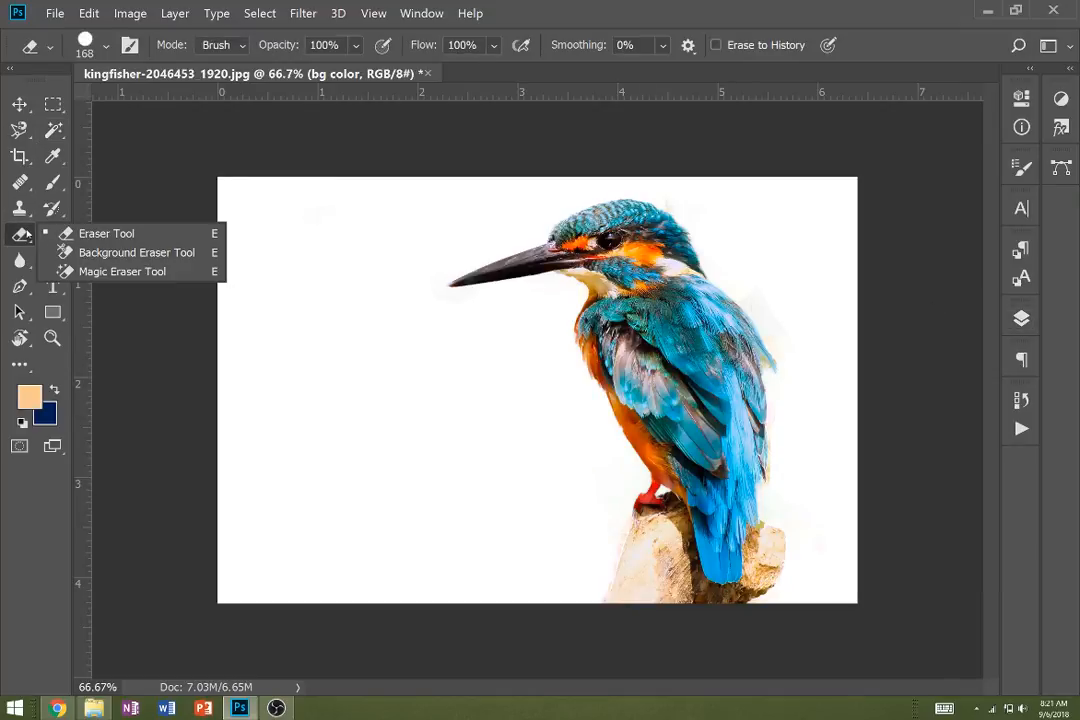
# Step: Test the Background Eraser on the white backdrop, then make the bird layer active
pyautogui.click(137, 252)
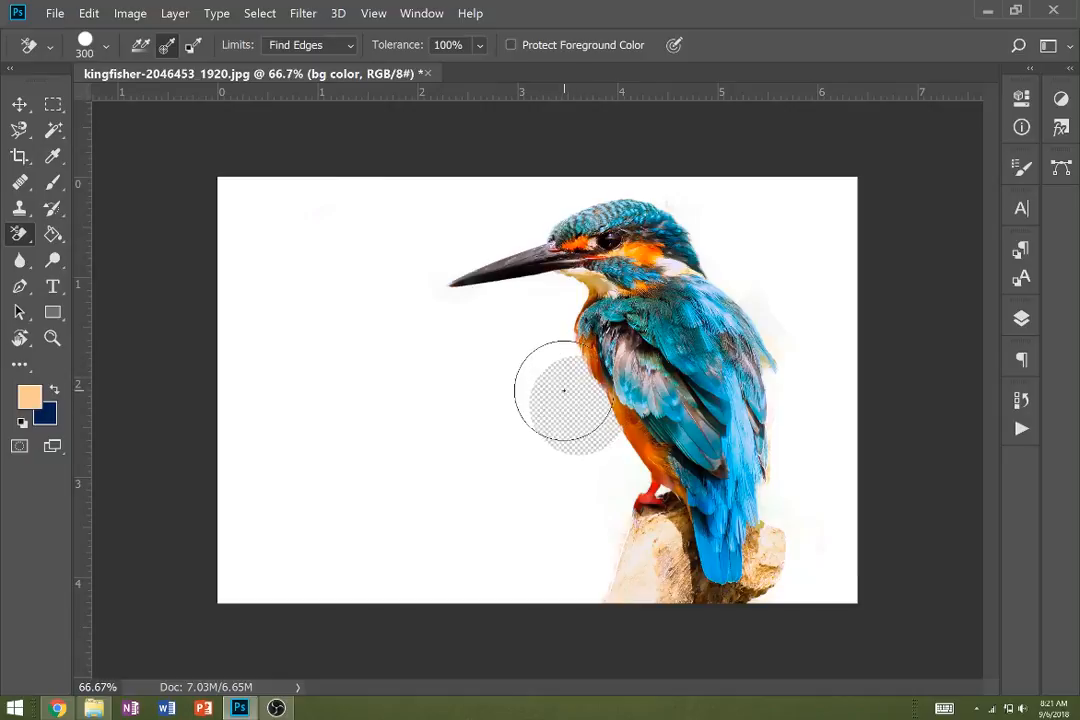
pyautogui.click(565, 390)
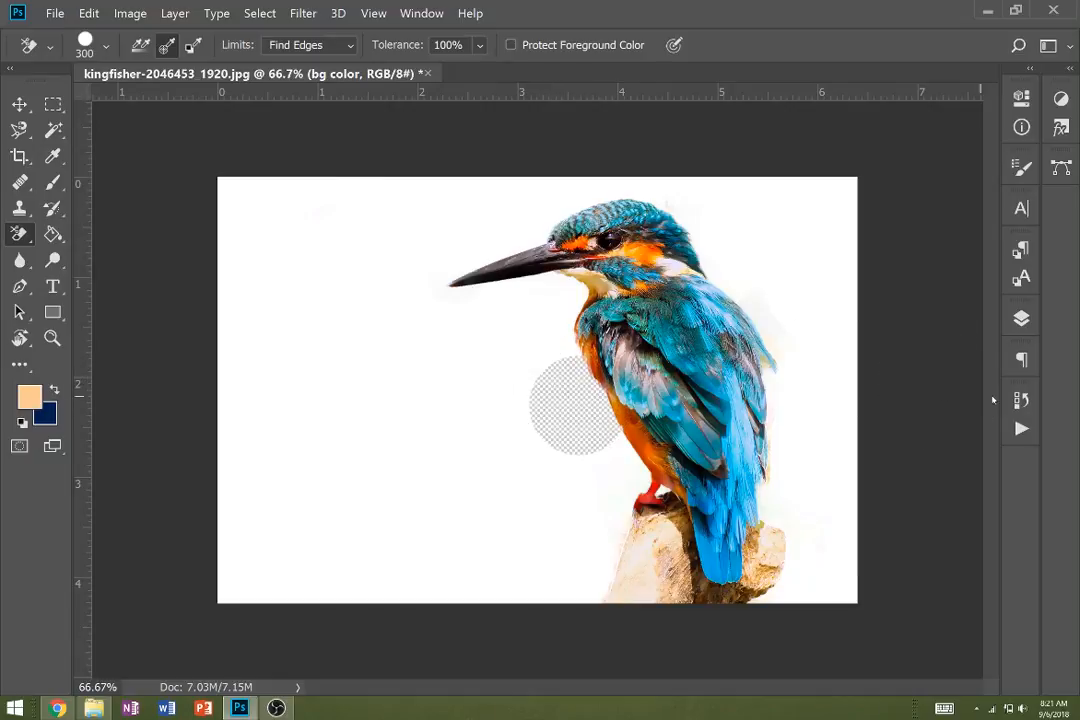
pyautogui.click(1021, 318)
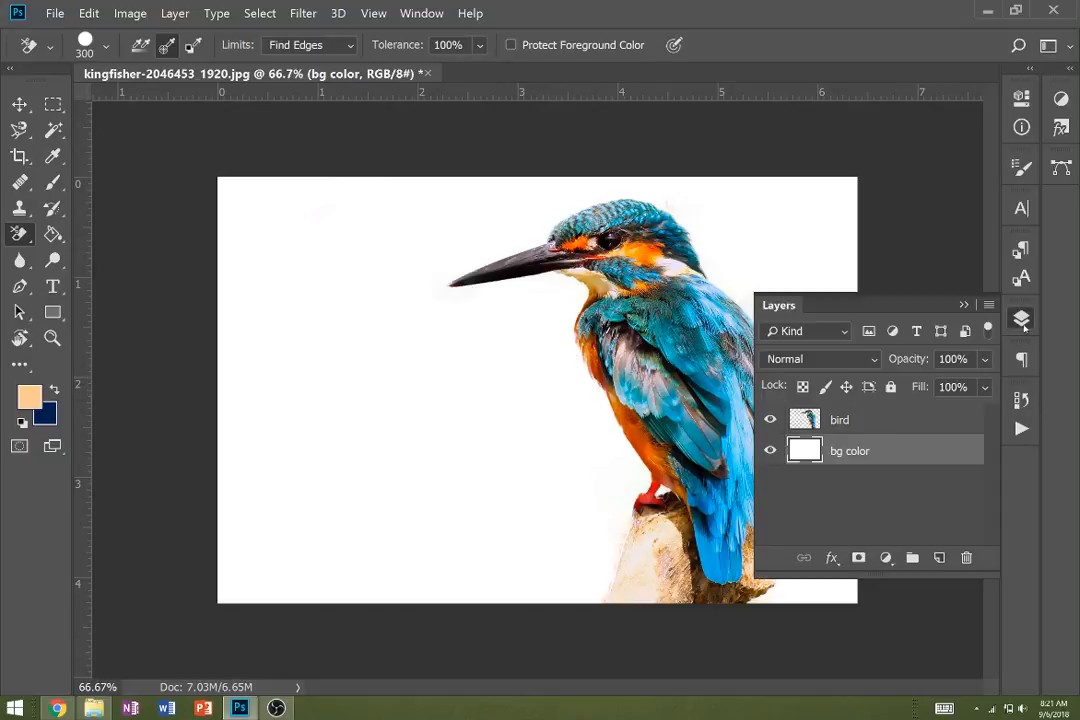
pyautogui.click(840, 419)
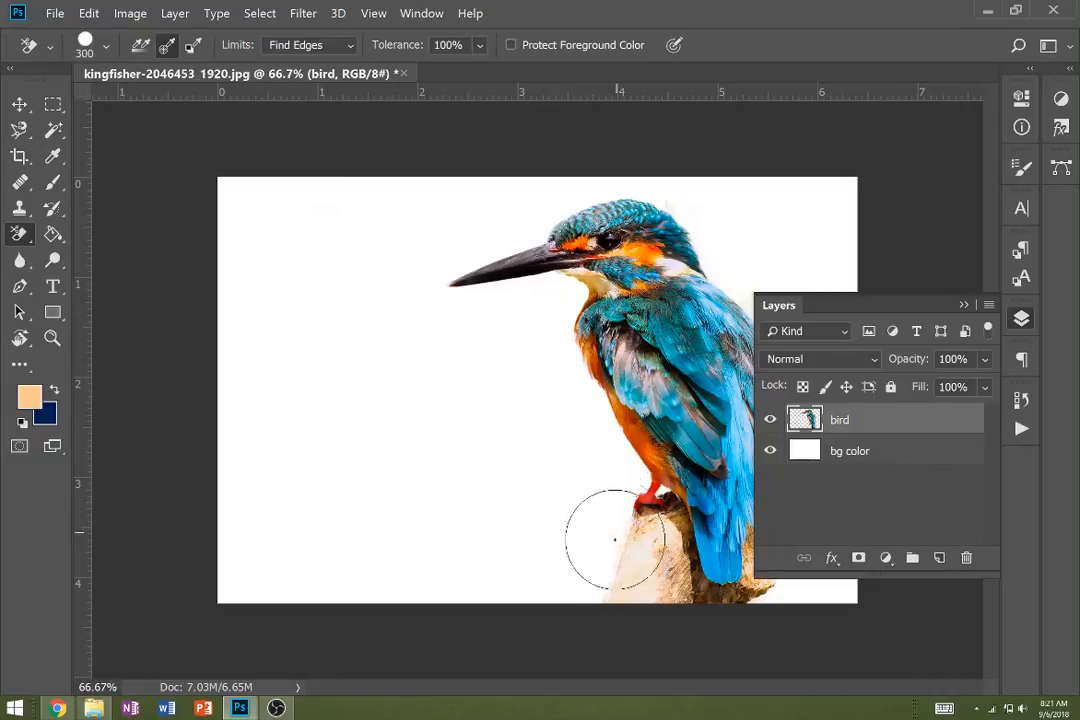
pyautogui.moveTo(367, 188)
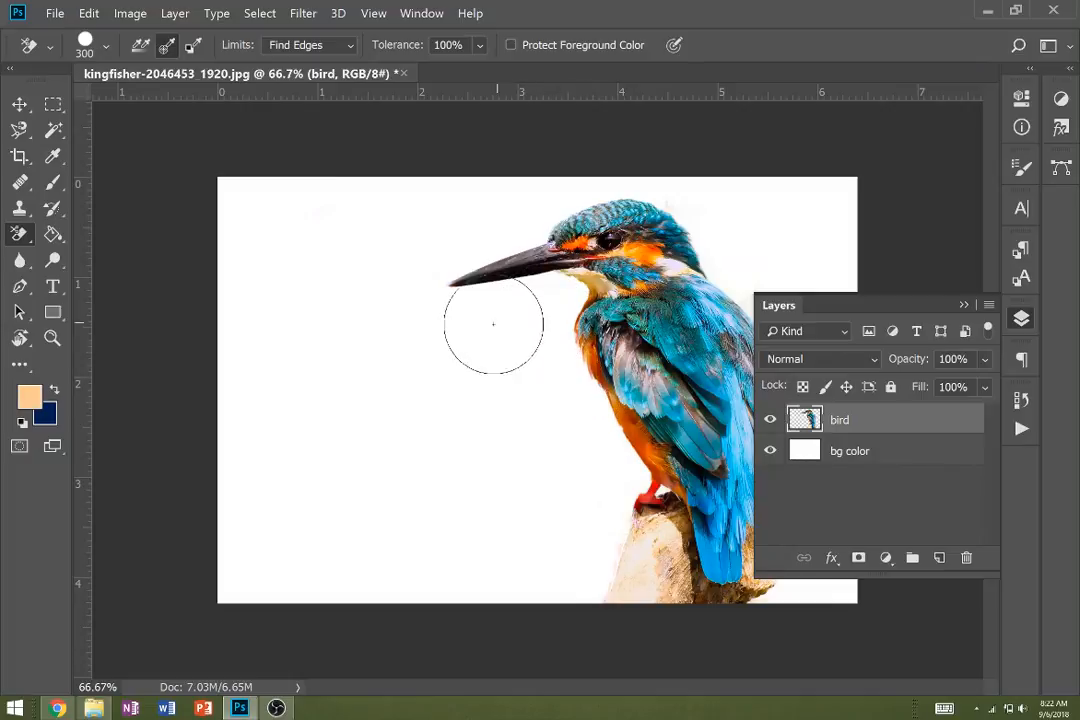
pyautogui.moveTo(348, 217)
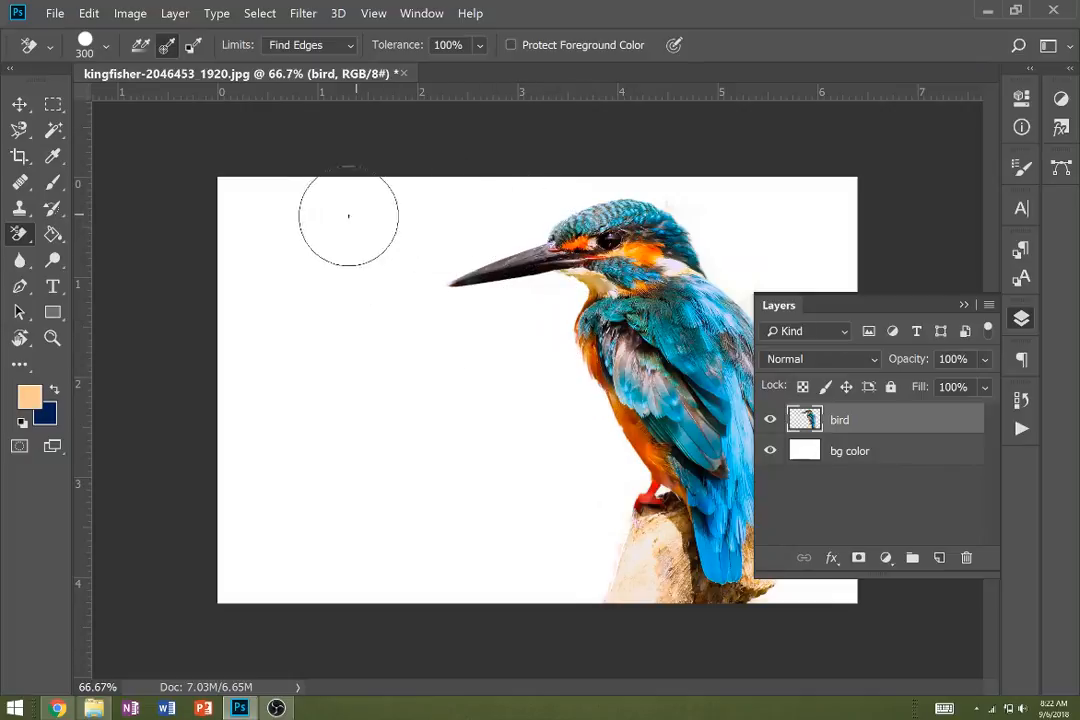
pyautogui.moveTo(667, 205)
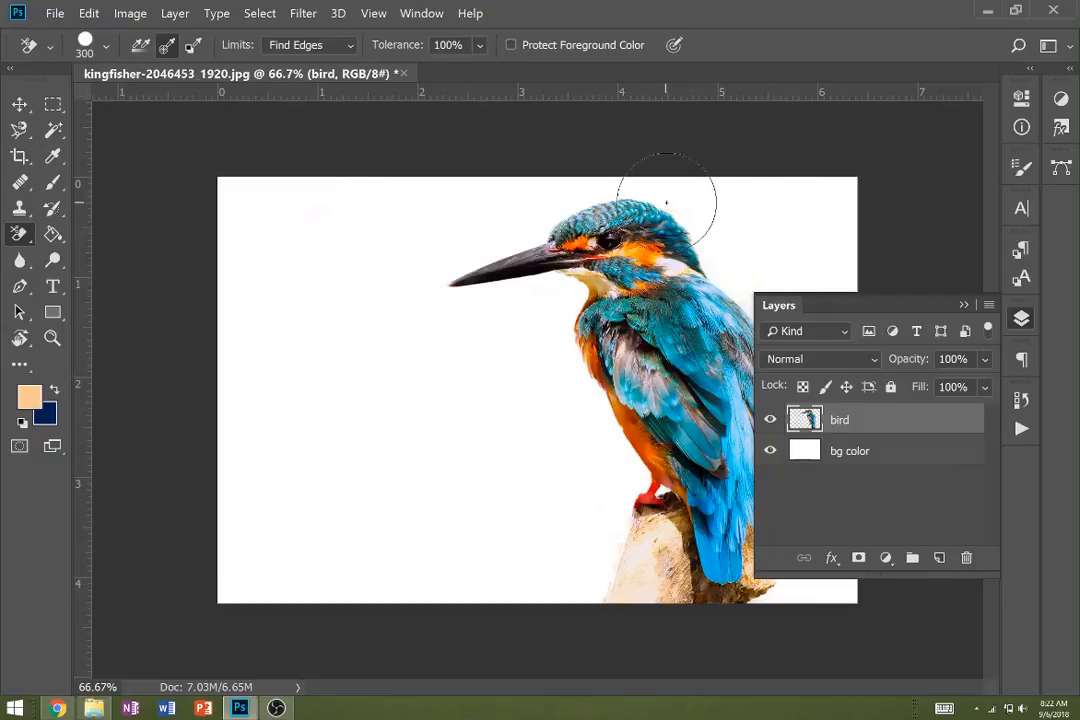
pyautogui.moveTo(295, 258)
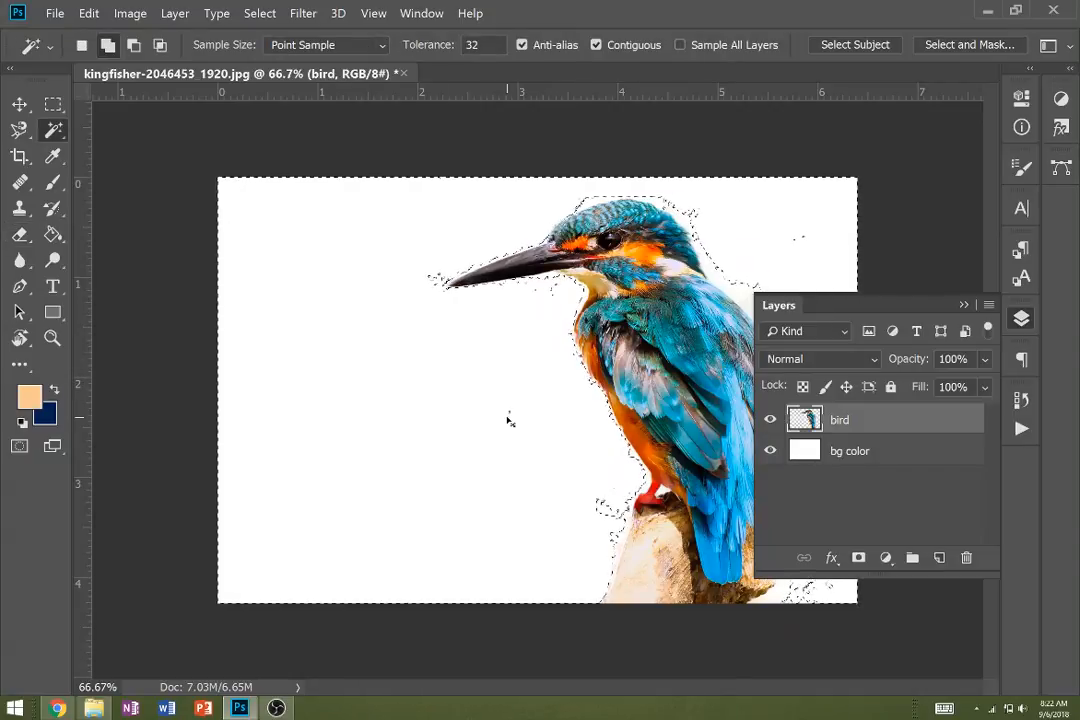
# Step: Switch to the plain Eraser Tool to clean stray pixels off the bird layer
pyautogui.click(19, 234)
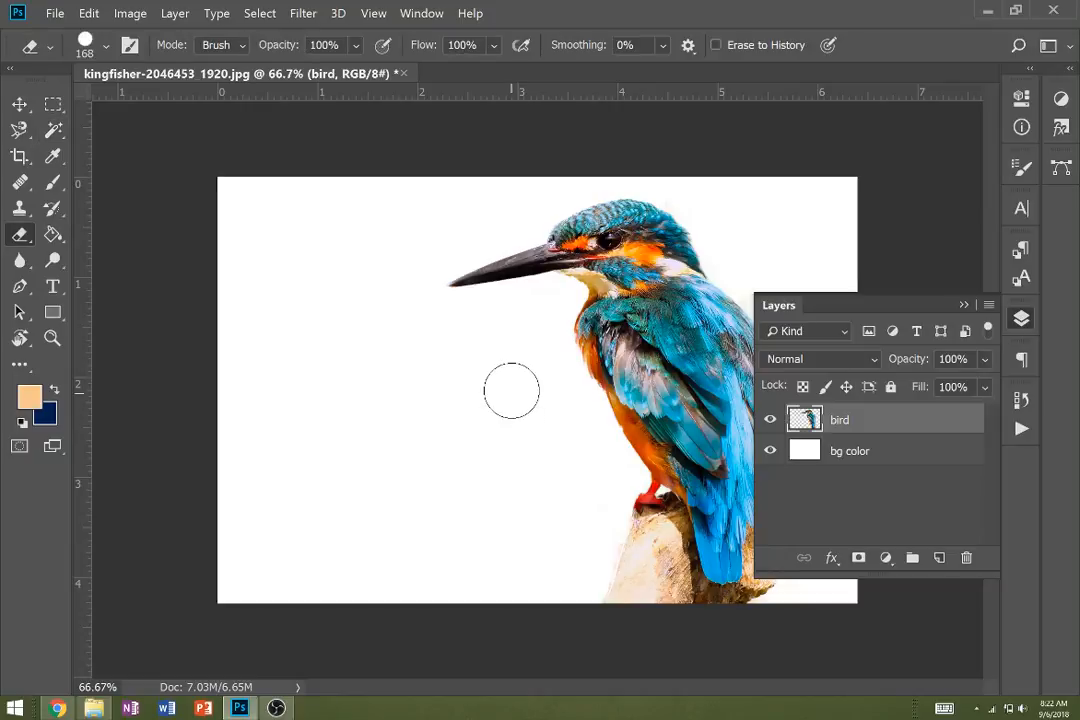
pyautogui.moveTo(585, 463)
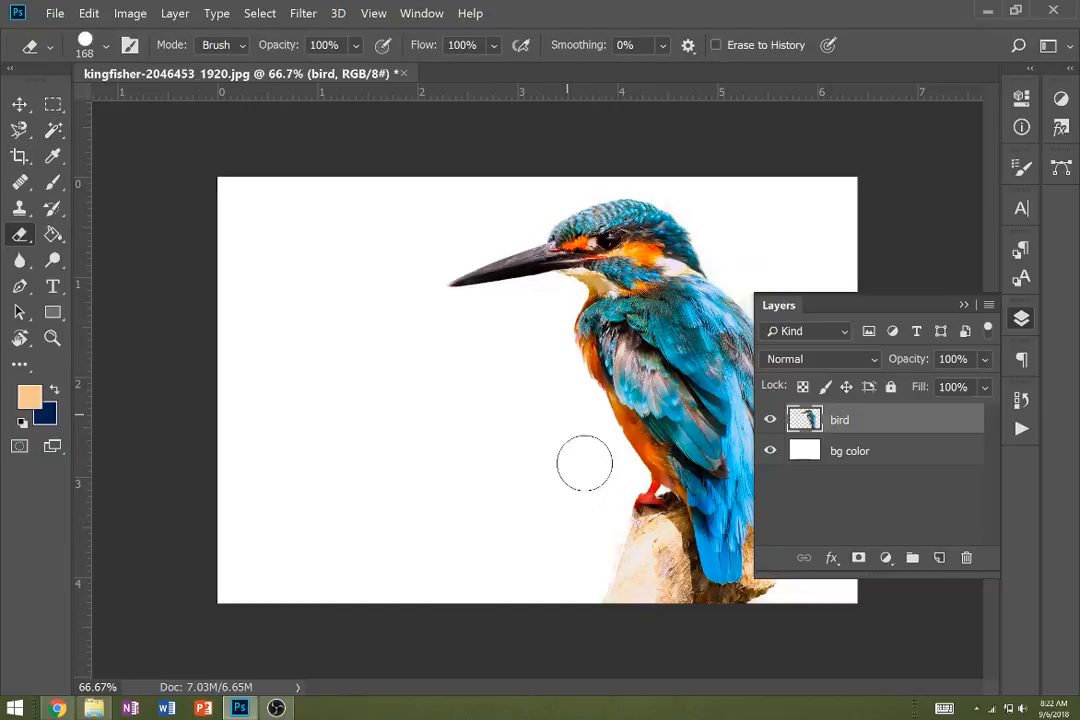
pyautogui.moveTo(840, 320)
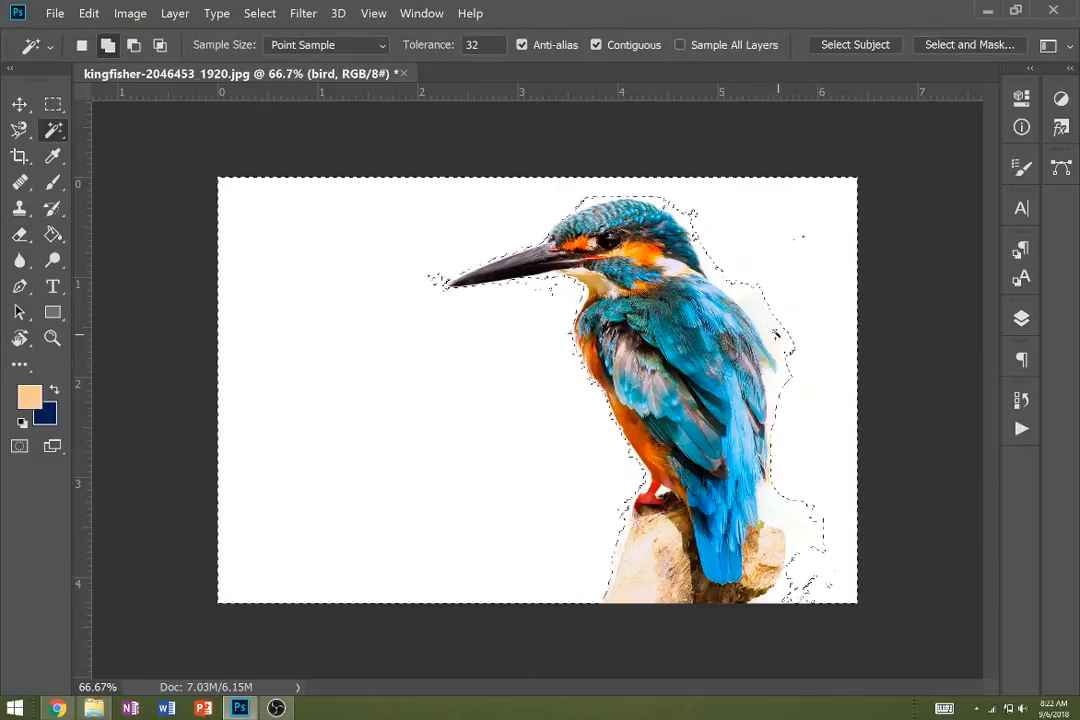
# Step: Switch back to the Background Eraser and tidy the faint fringe beside the perch
pyautogui.click(20, 234)
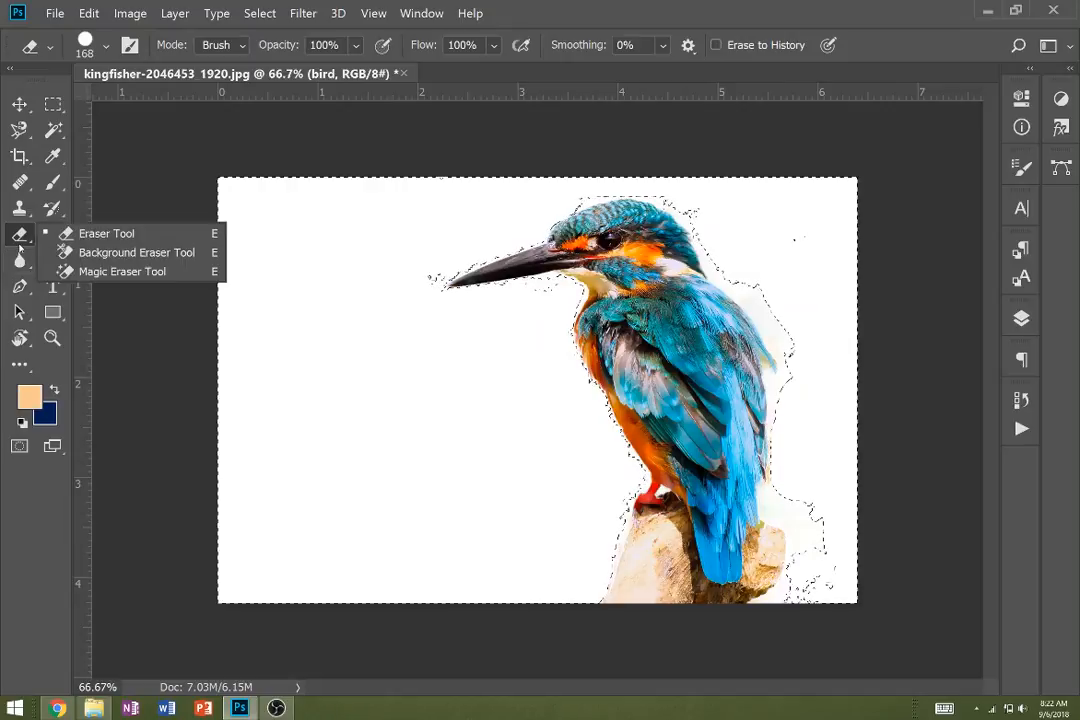
pyautogui.click(137, 252)
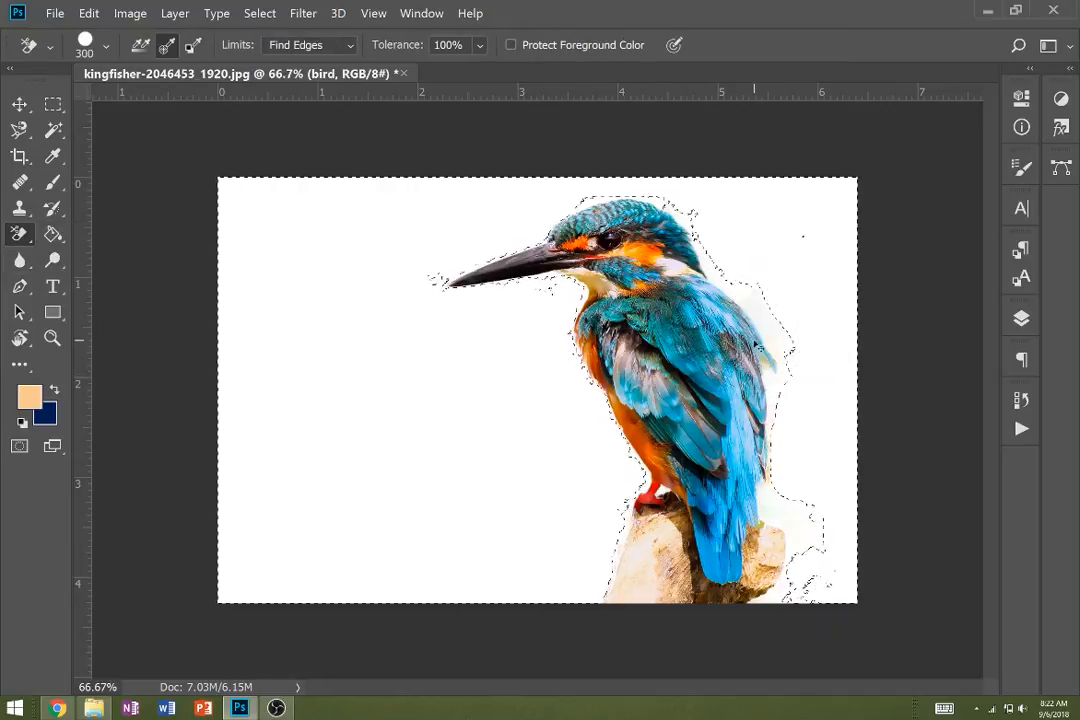
pyautogui.click(775, 355)
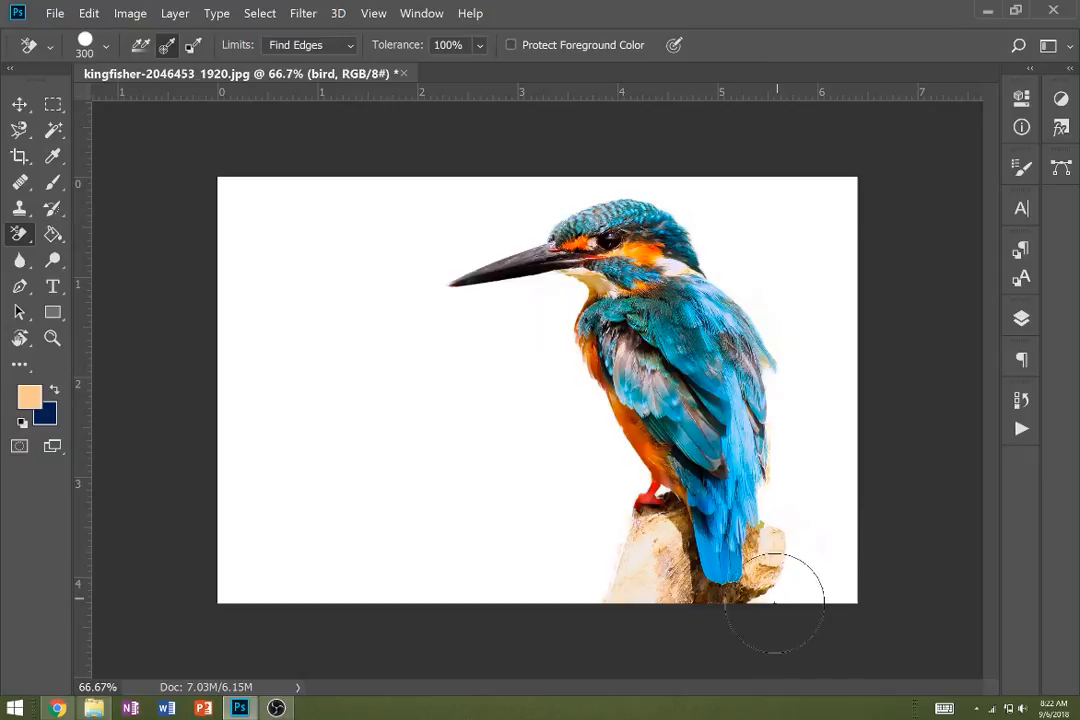
pyautogui.moveTo(605, 553)
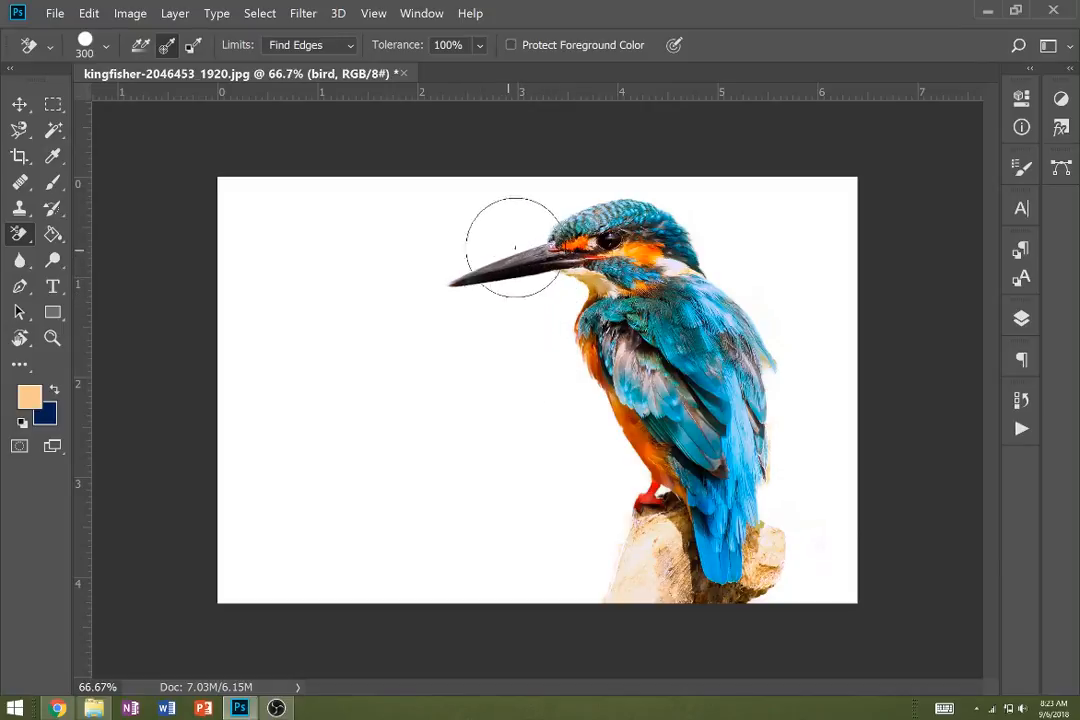
pyautogui.moveTo(575, 195)
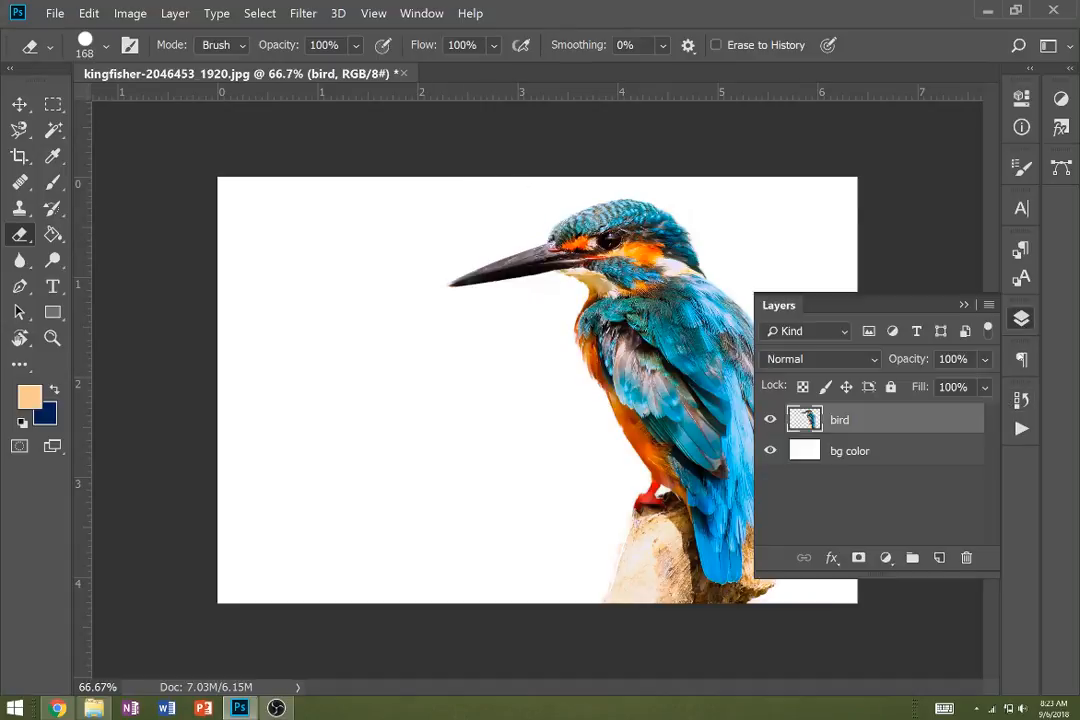
# Step: Hide the white bg color layer and move the kingfisher layer left with the Move Tool
pyautogui.click(770, 450)
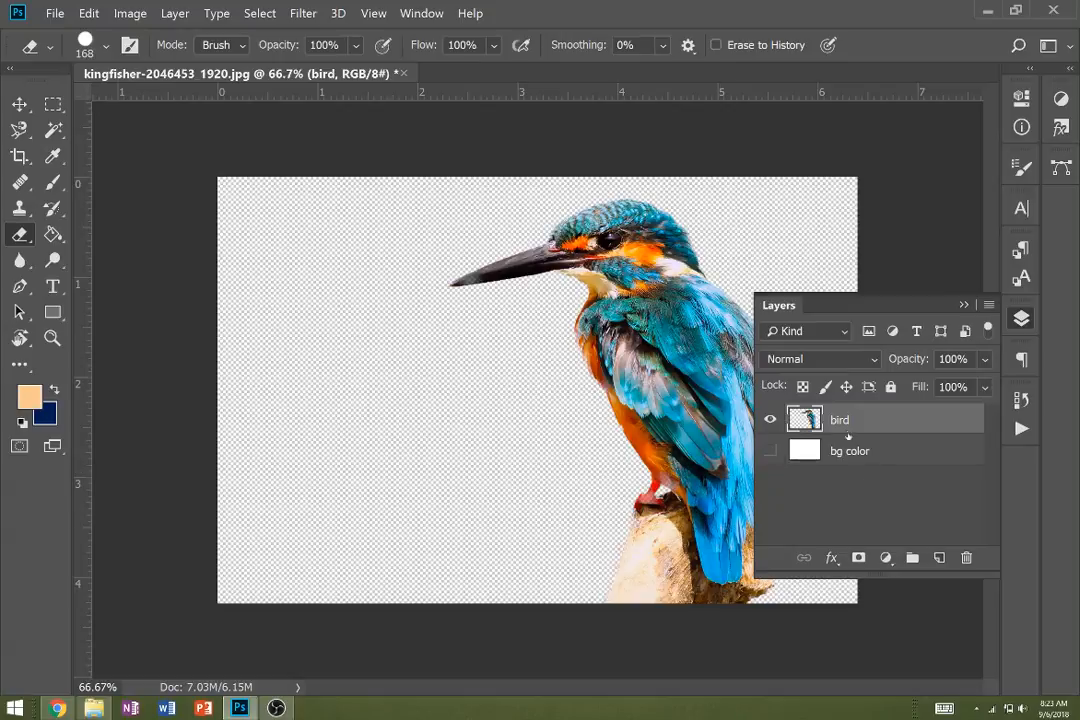
pyautogui.click(20, 103)
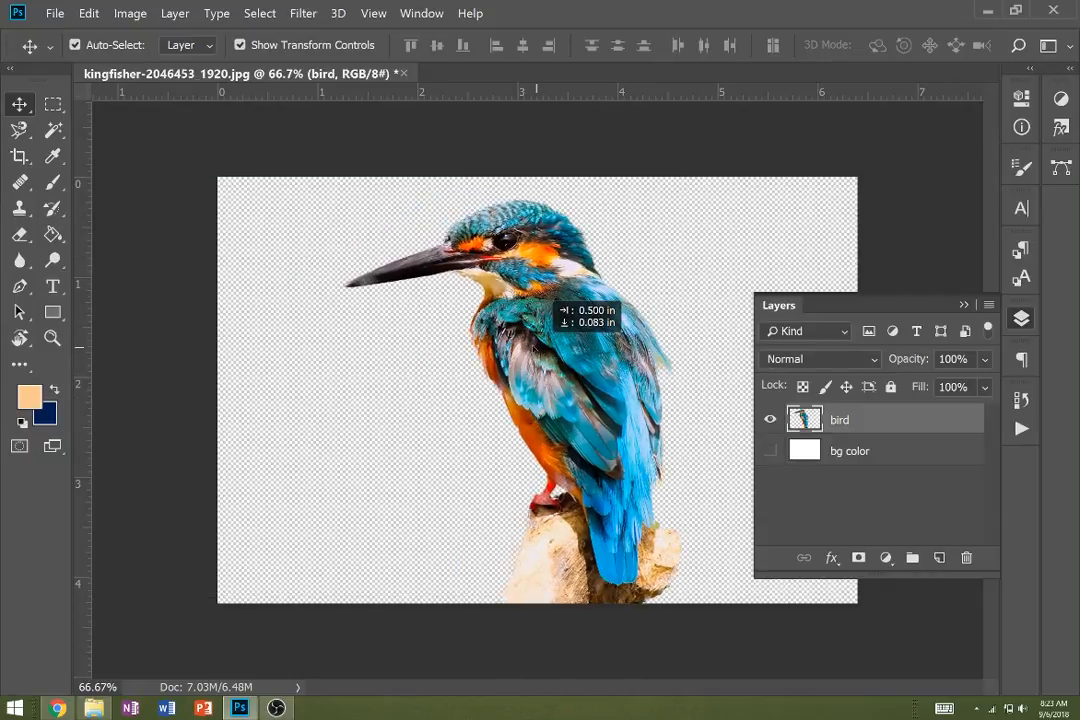
pyautogui.click(54, 13)
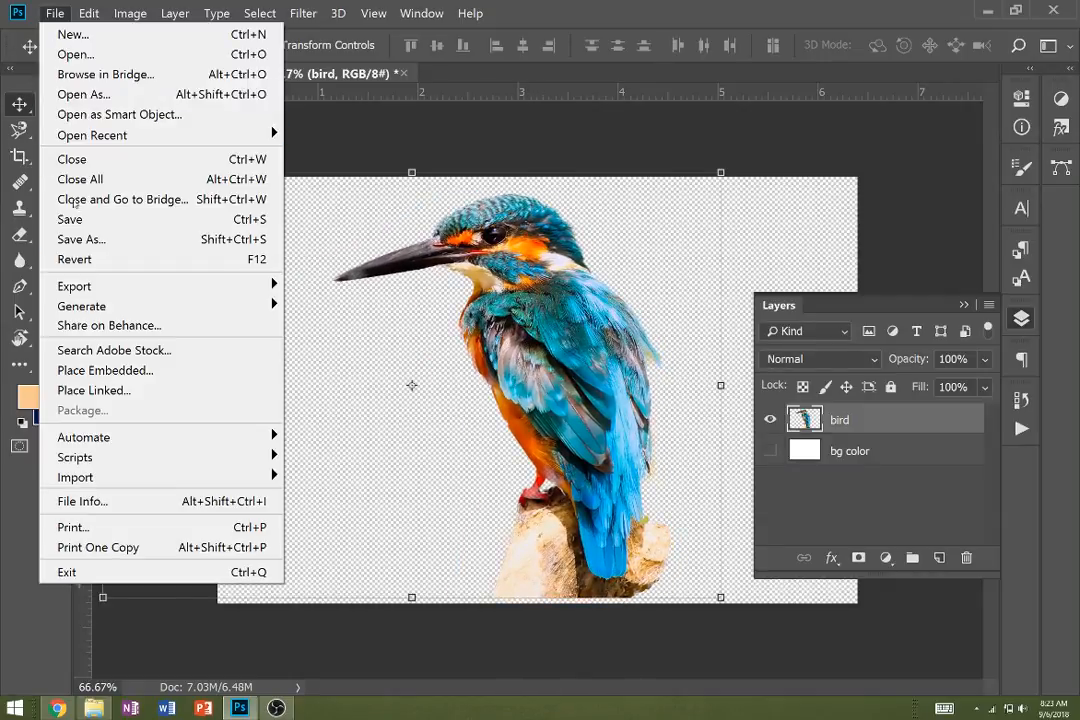
# Step: Save the transparent cutout as a PNG named 'bird lobello'
pyautogui.click(80, 239)
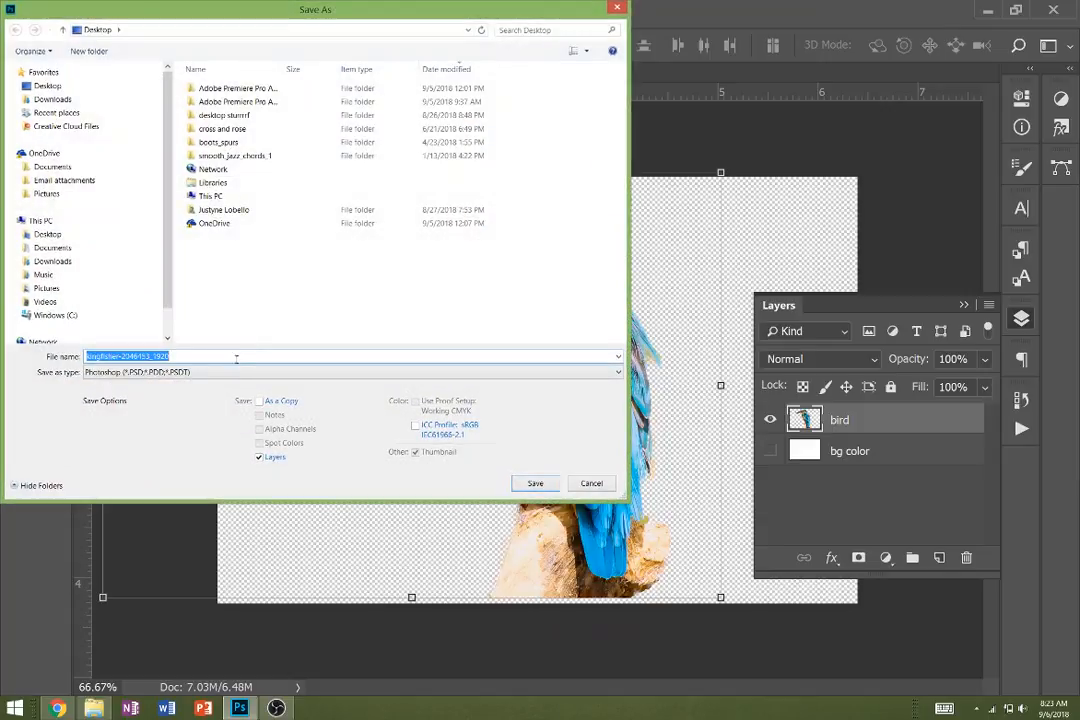
pyautogui.click(355, 371)
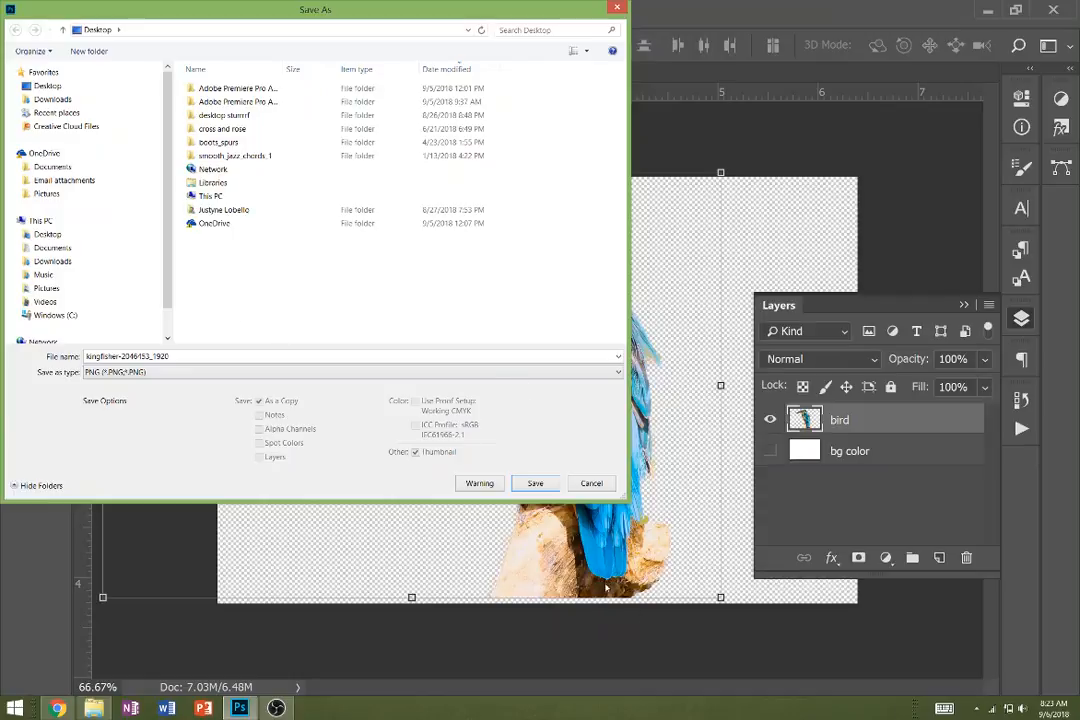
pyautogui.click(214, 223)
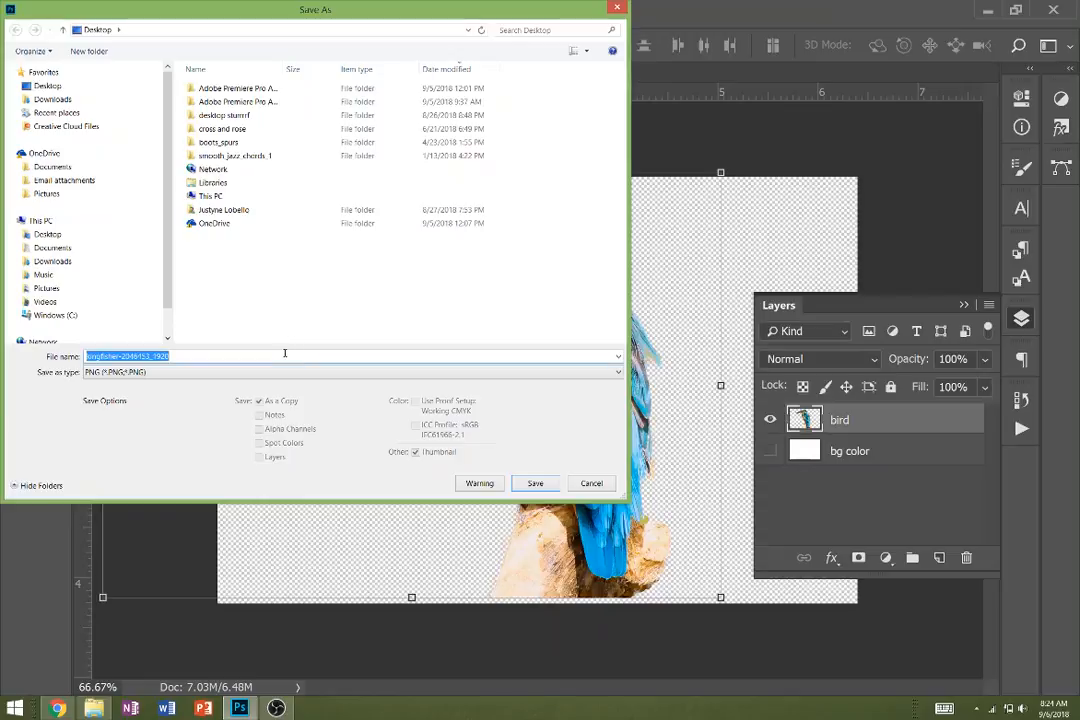
pyautogui.write('b')
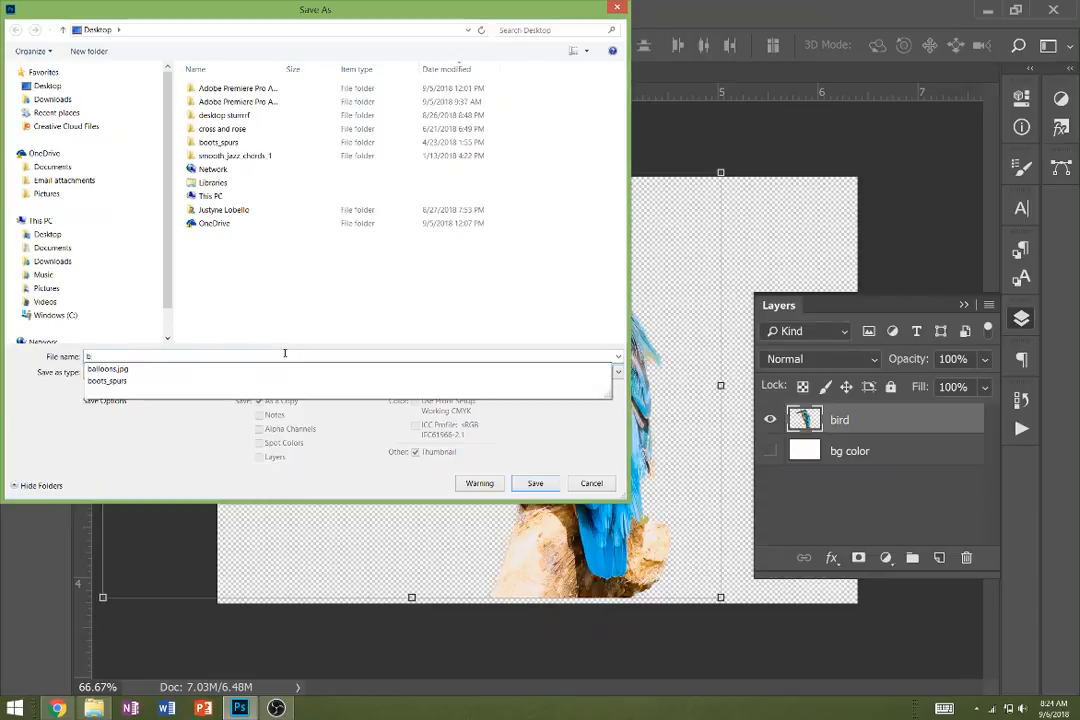
pyautogui.write('bird lobello')
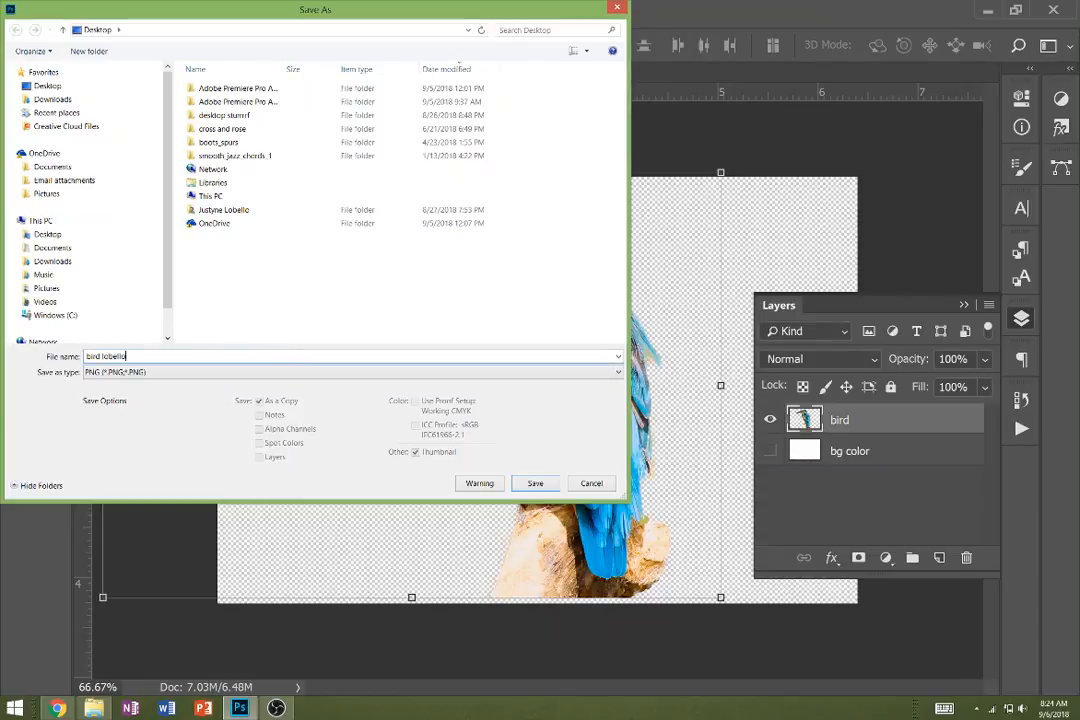
pyautogui.click(535, 483)
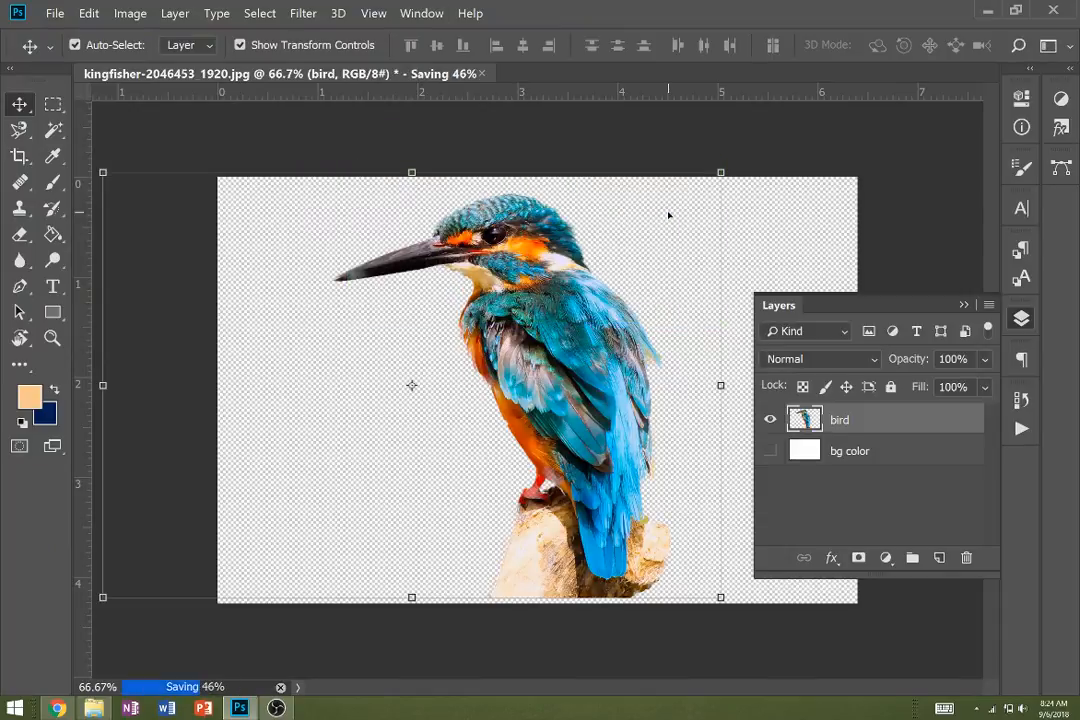